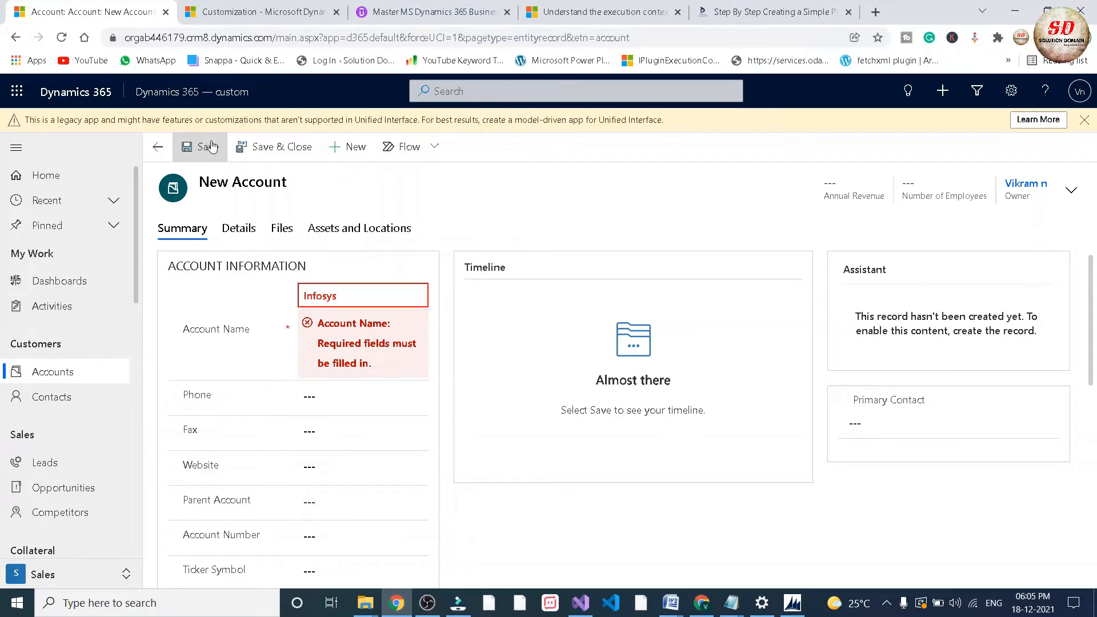
- Save the Infosys account with Fax left empty and confirm Fax now reads Infosys
{"action": "left_click", "coordinate": [362, 430]}
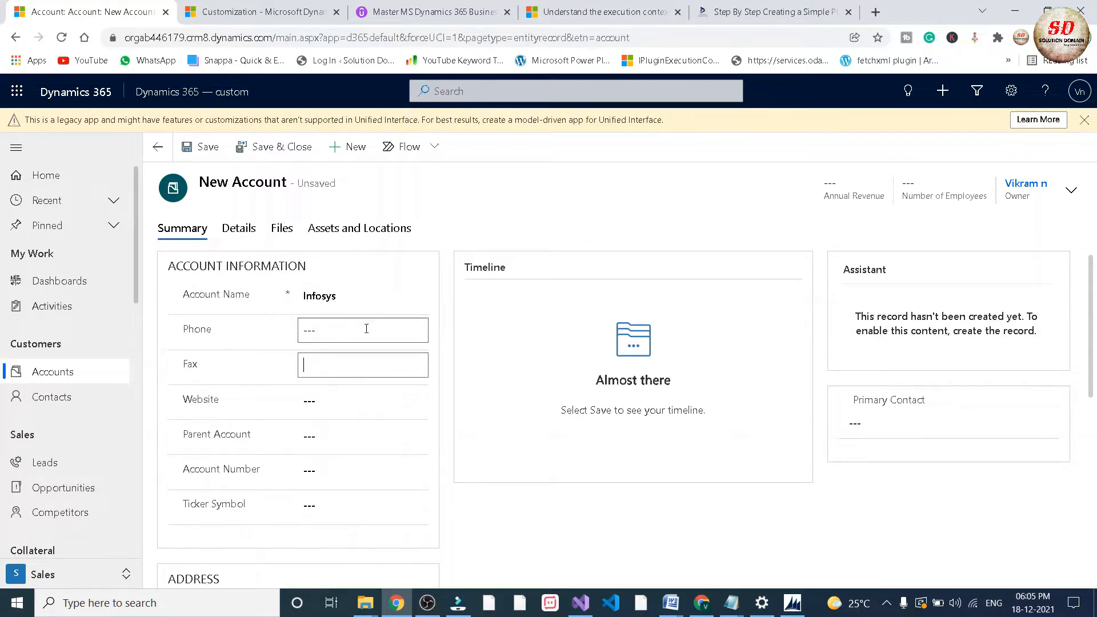
{"action": "left_click", "coordinate": [362, 364]}
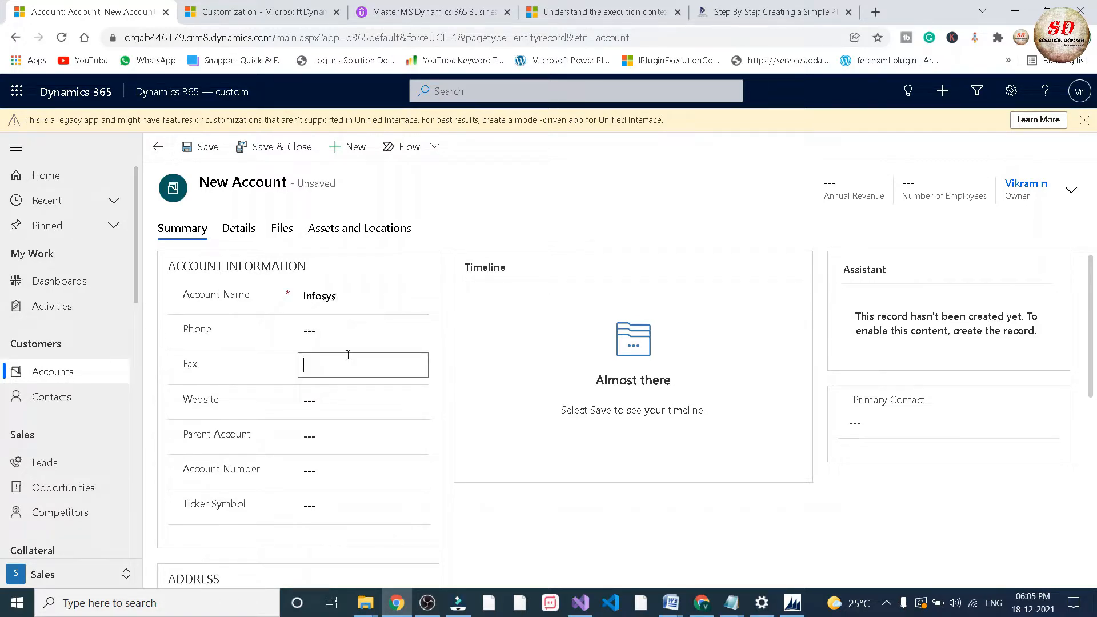
{"action": "mouse_move", "coordinate": [207, 147]}
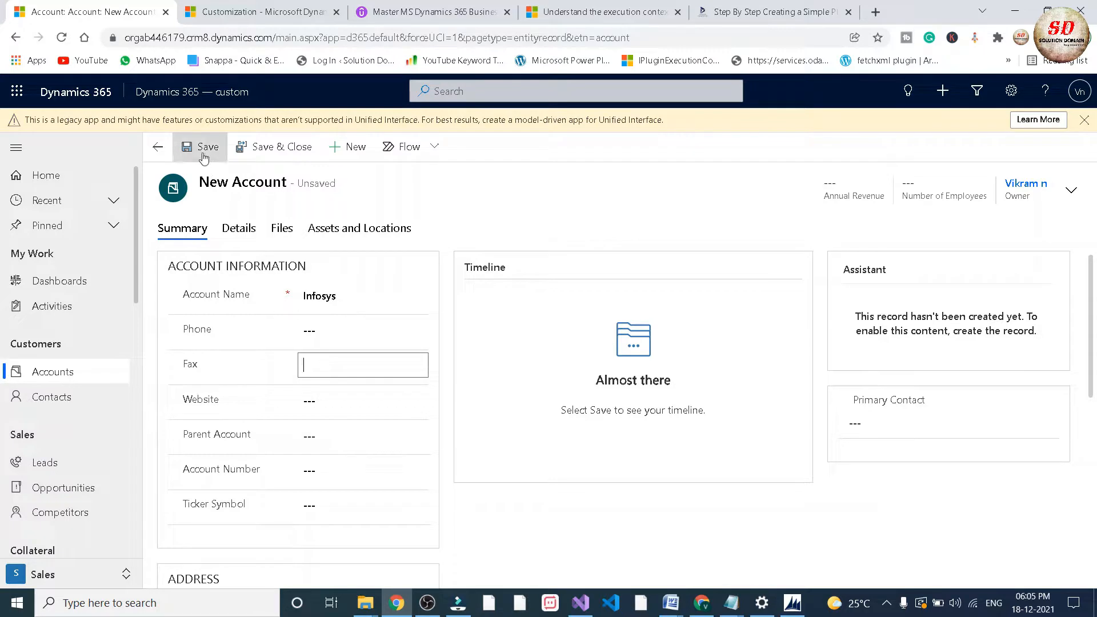
{"action": "left_click", "coordinate": [206, 146]}
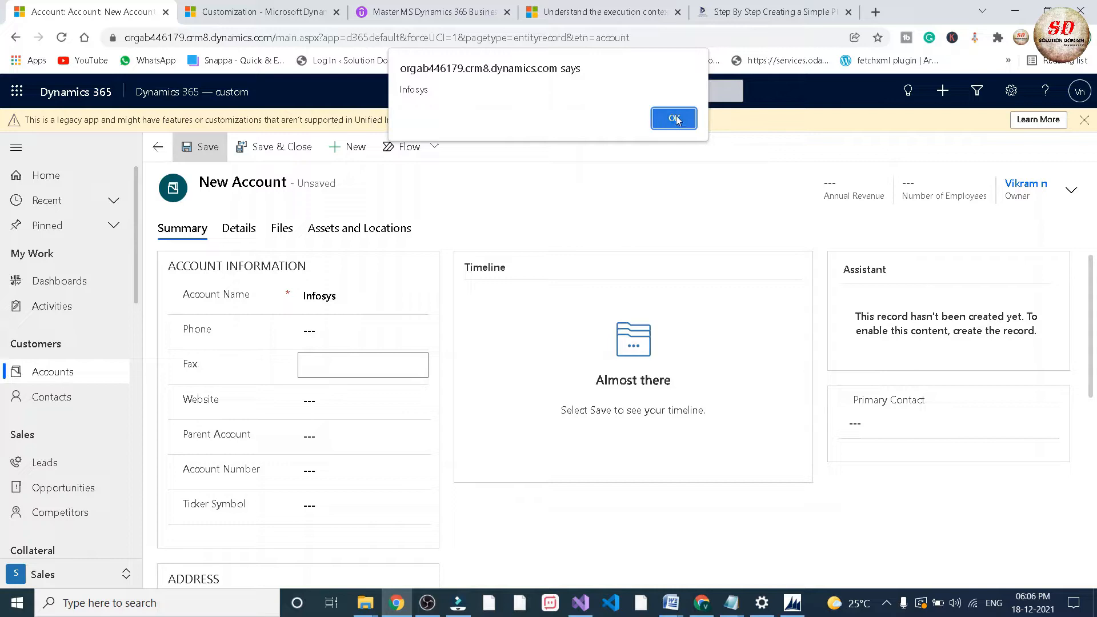
{"action": "left_click", "coordinate": [673, 118]}
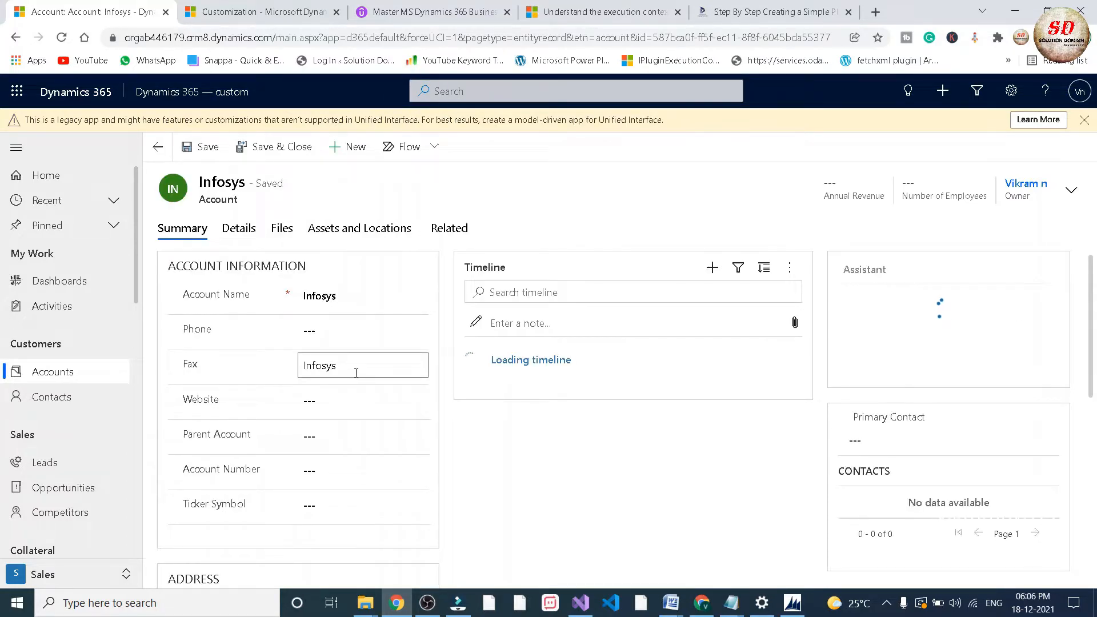
{"action": "triple_click", "coordinate": [343, 366]}
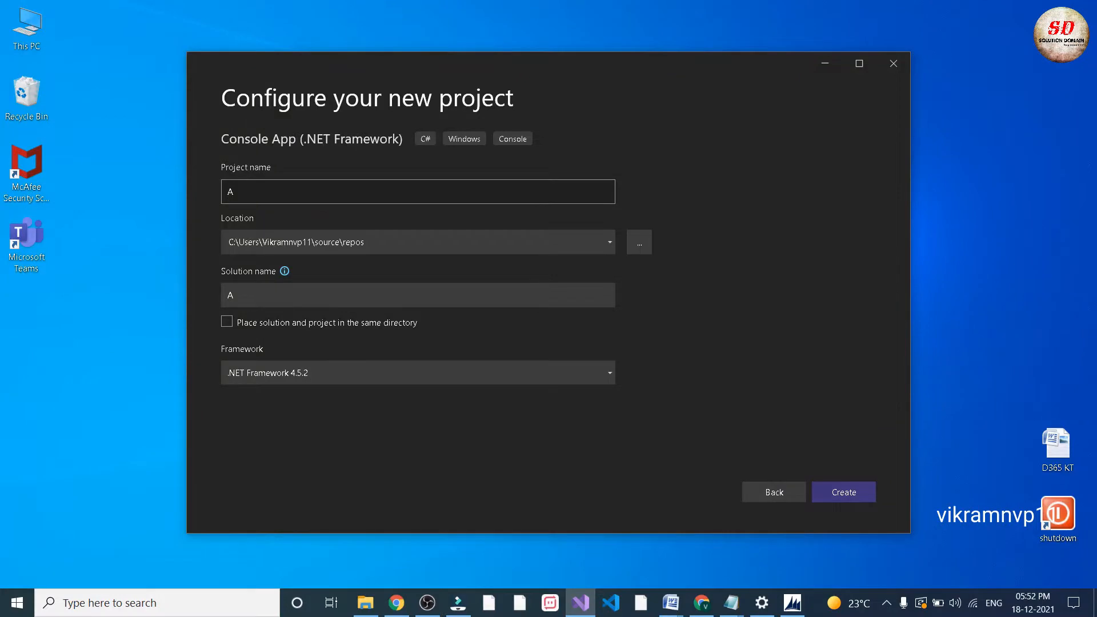
- Create the console project named AutoPopulateData1
{"action": "type", "text": "AutoP"}
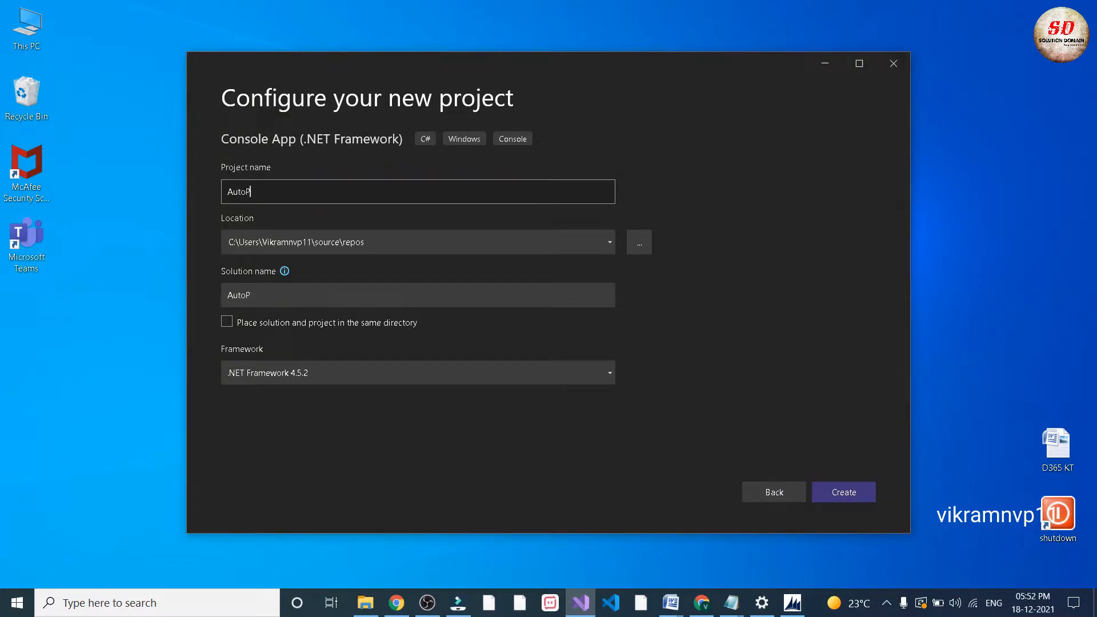
{"action": "type", "text": "opula"}
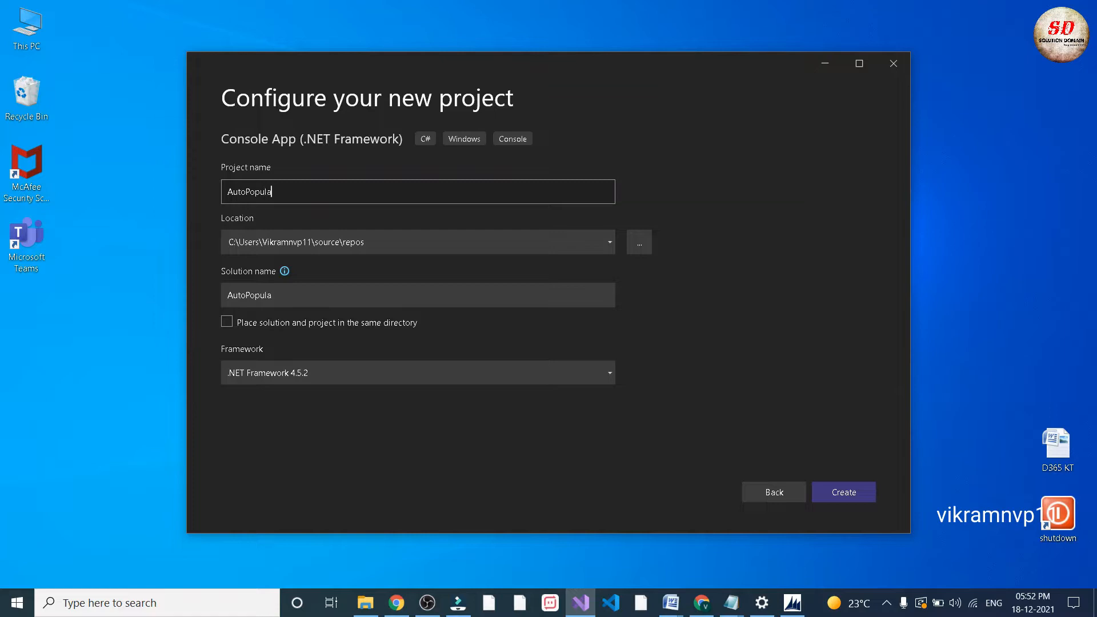
{"action": "type", "text": "teData"}
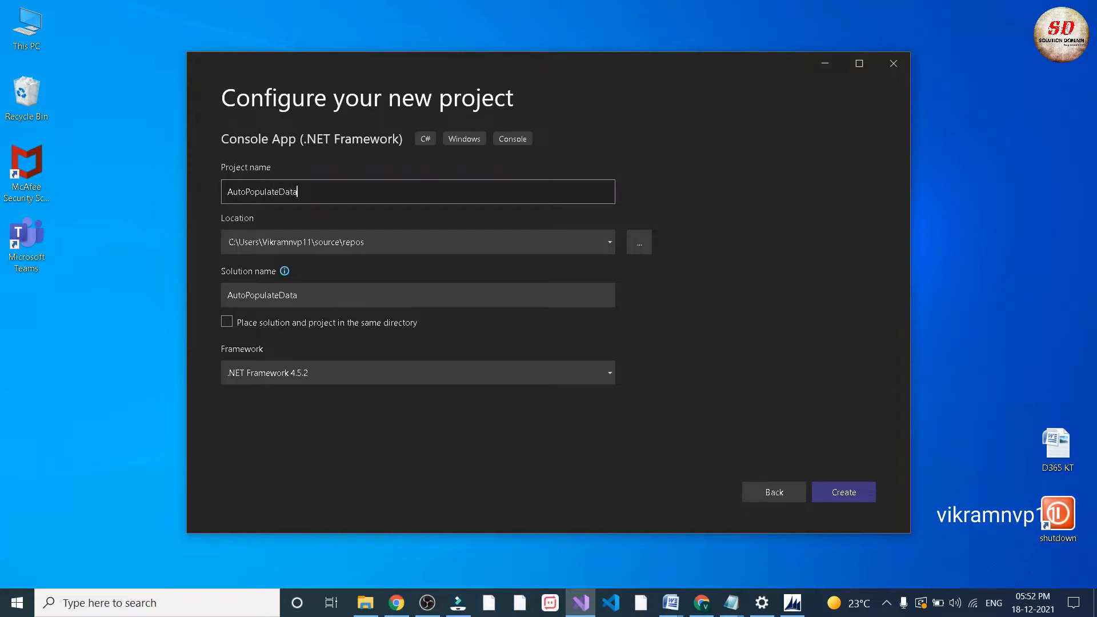
{"action": "type", "text": "1"}
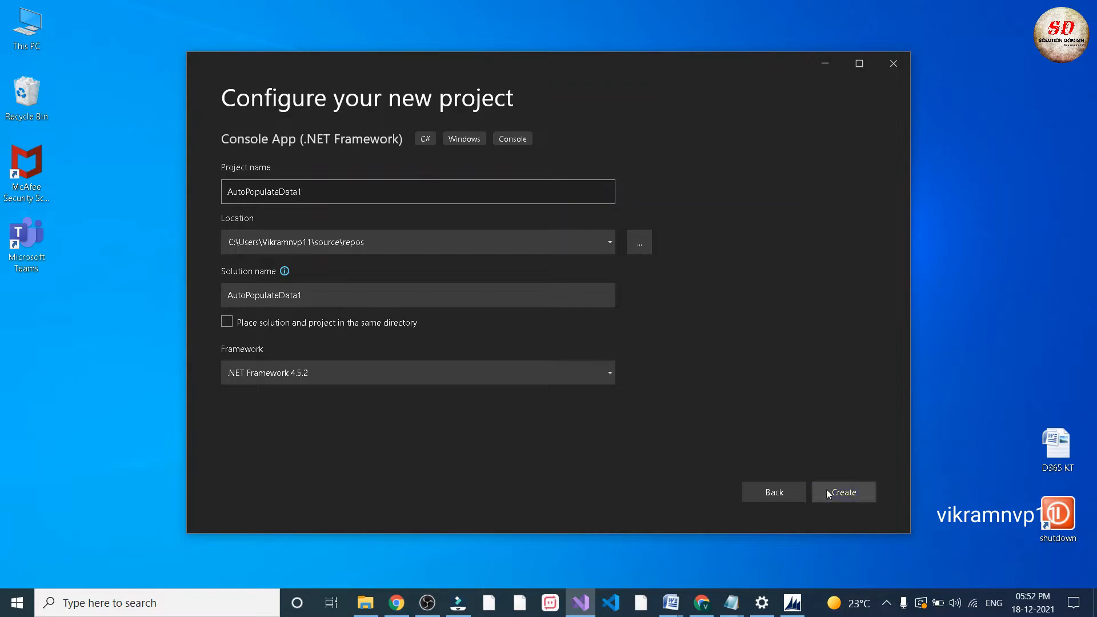
{"action": "left_click", "coordinate": [843, 491]}
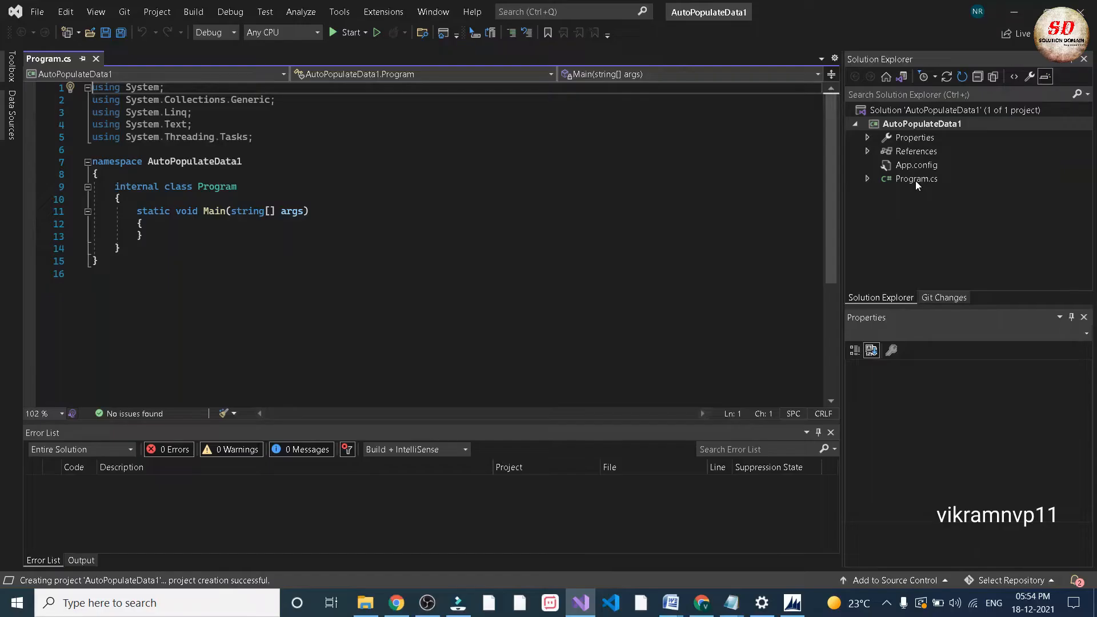
- Remove the default Program.cs file from the project
{"action": "left_click", "coordinate": [915, 178]}
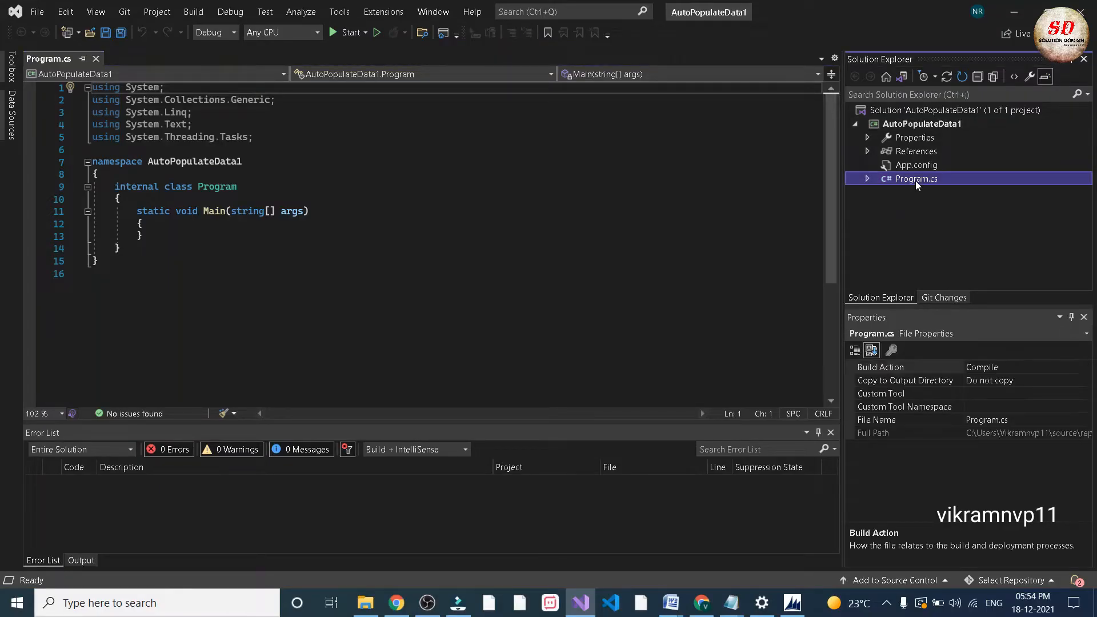
{"action": "right_click", "coordinate": [916, 179]}
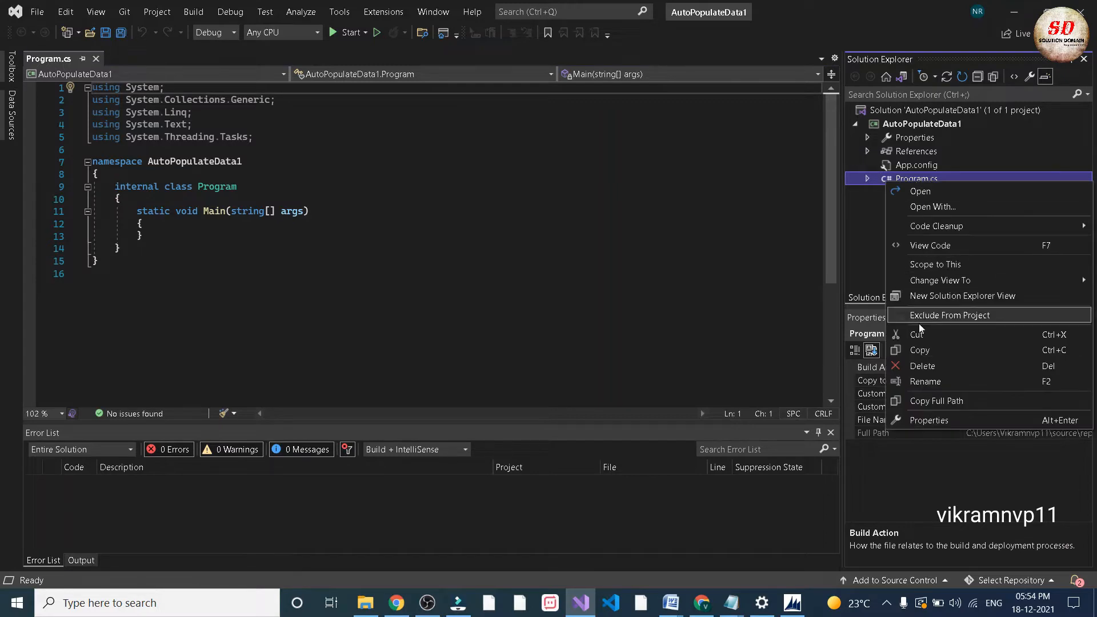
{"action": "left_click", "coordinate": [950, 316]}
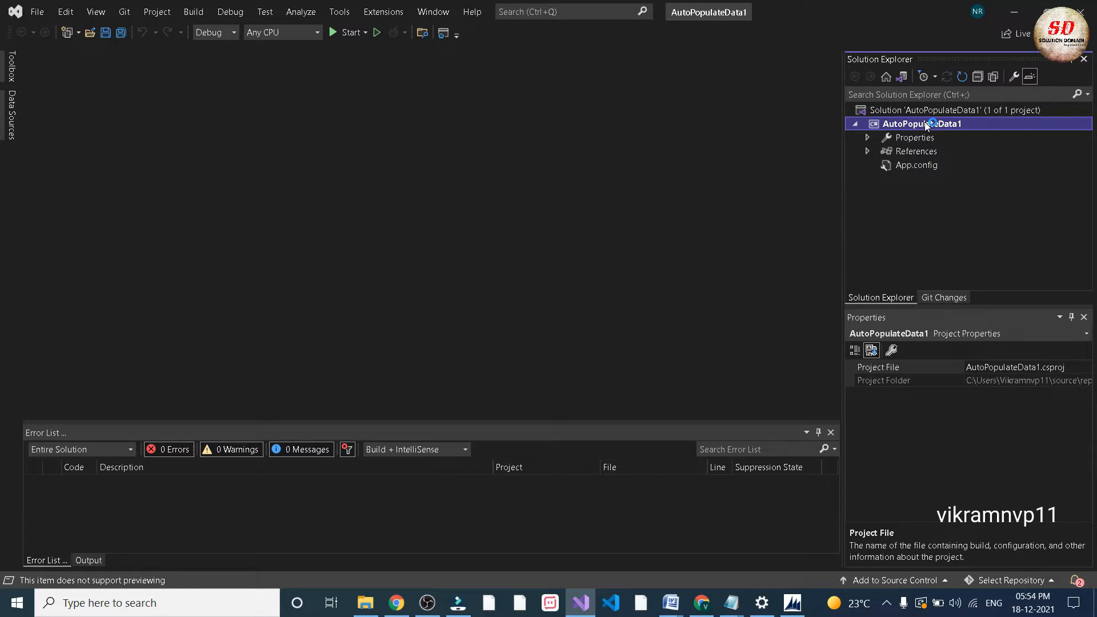
- Add AutoPopulate.cs to the project and paste the plugin code from Notepad into it
{"action": "right_click", "coordinate": [923, 124]}
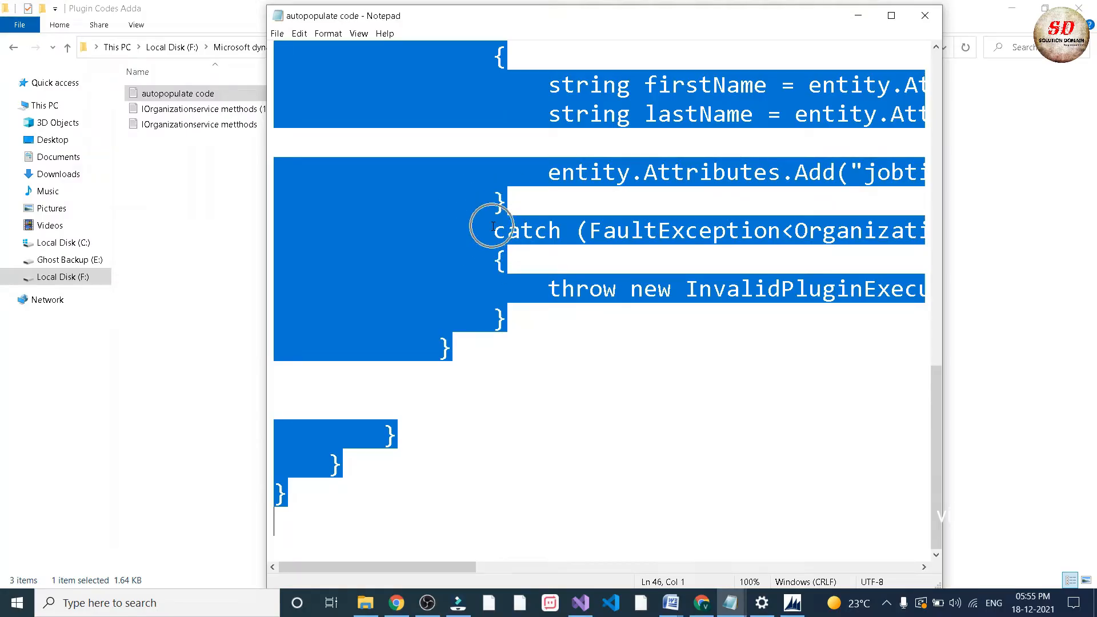
{"action": "right_click", "coordinate": [491, 226]}
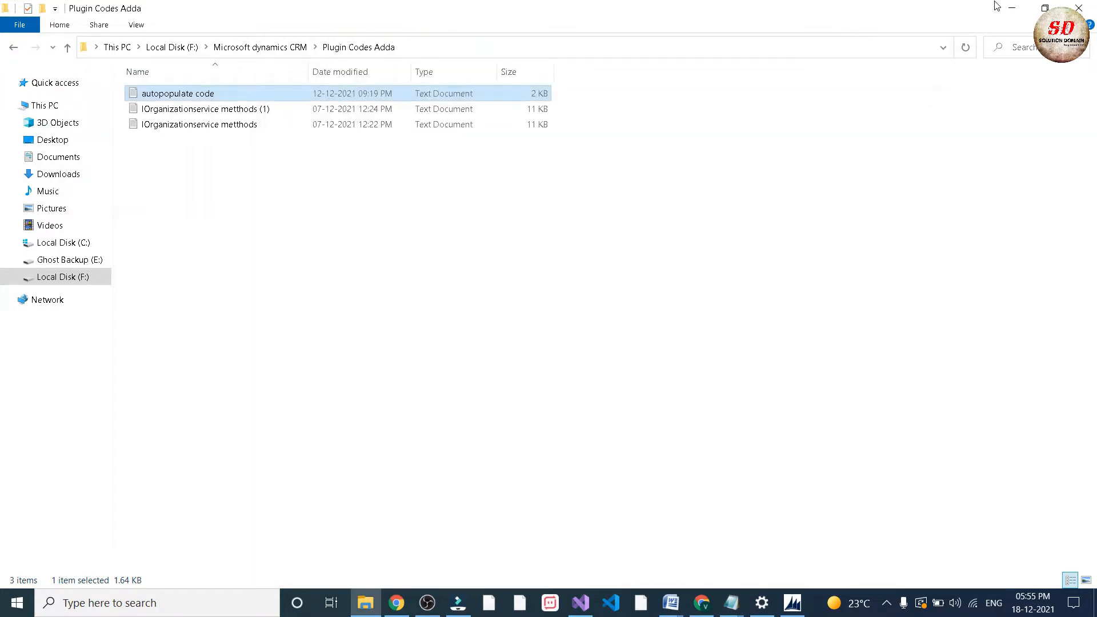
{"action": "left_click", "coordinate": [580, 603]}
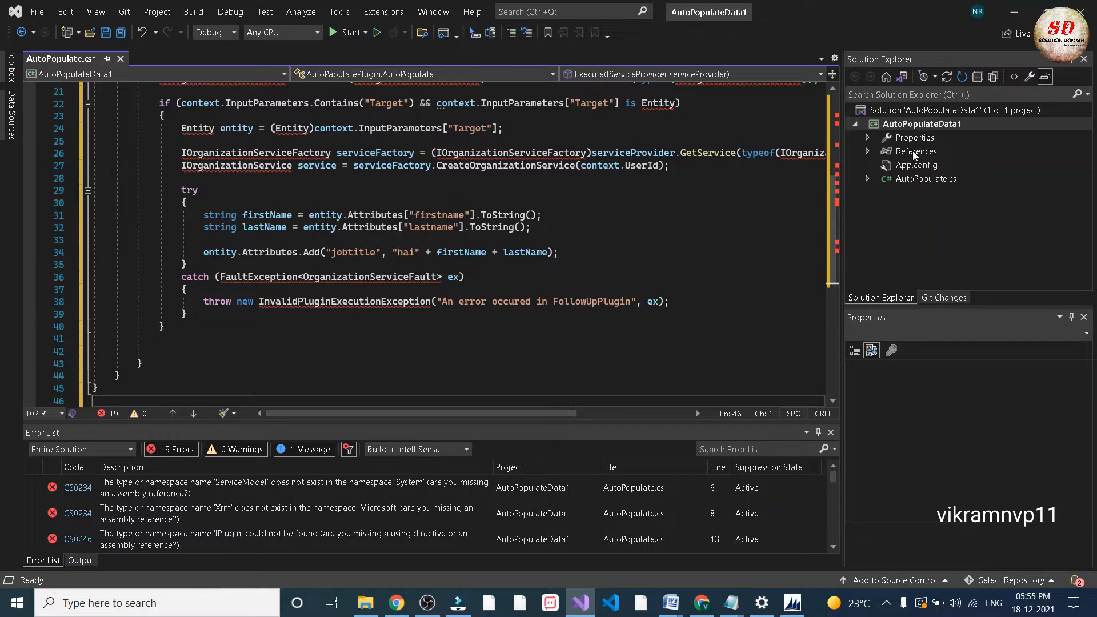
- Install Microsoft.CrmSdk.CoreAssemblies version 9.0.0.7 via NuGet, clearing the reference errors
{"action": "right_click", "coordinate": [918, 151]}
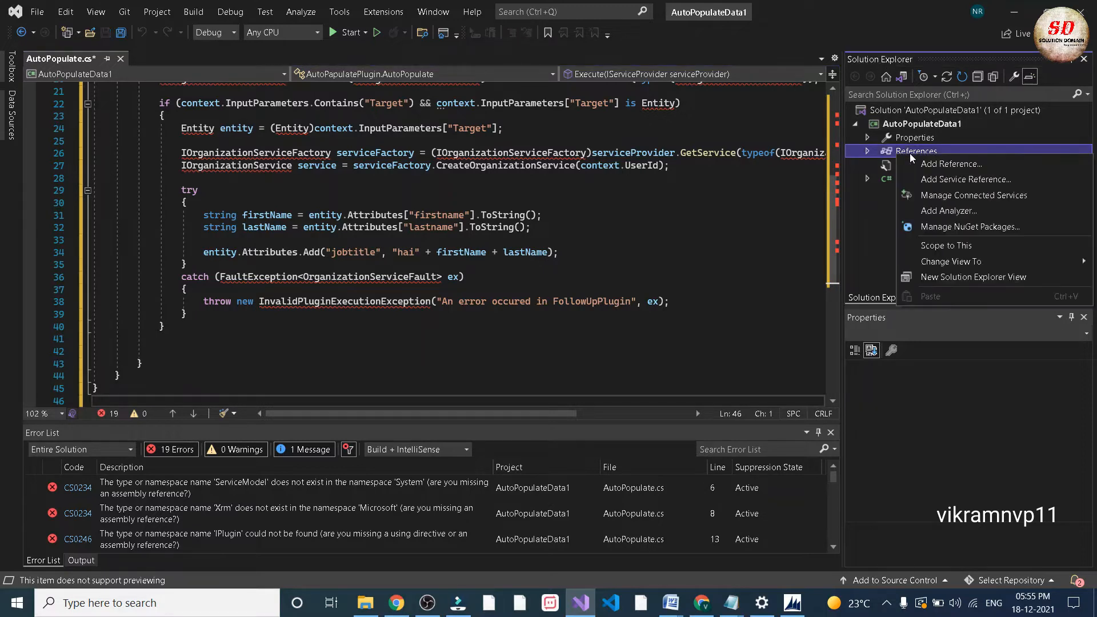
{"action": "mouse_move", "coordinate": [971, 227]}
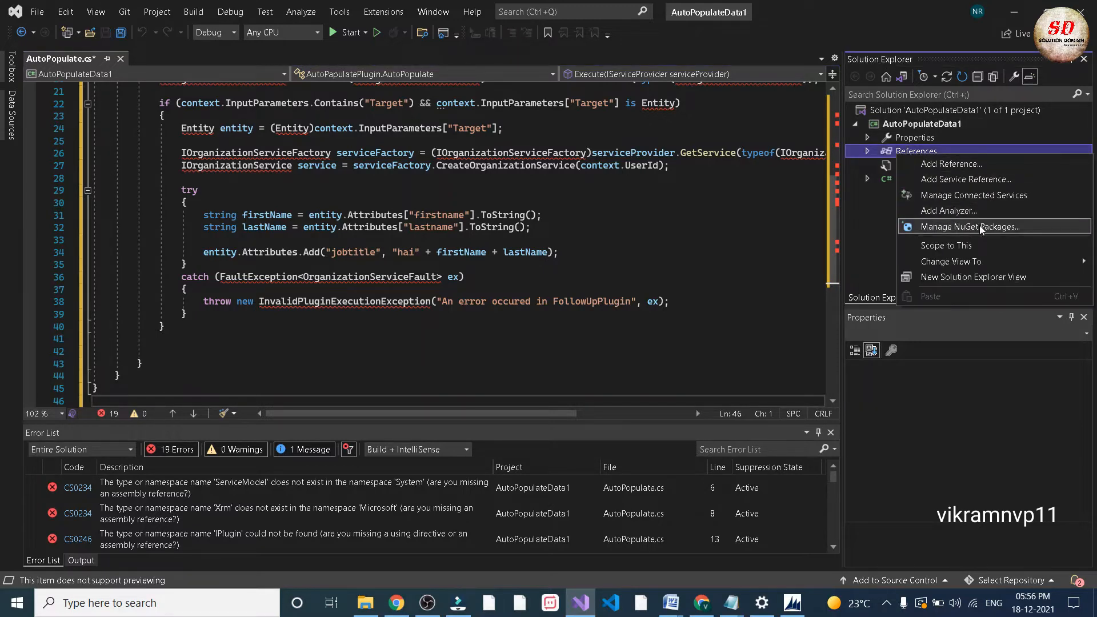
{"action": "left_click", "coordinate": [958, 226]}
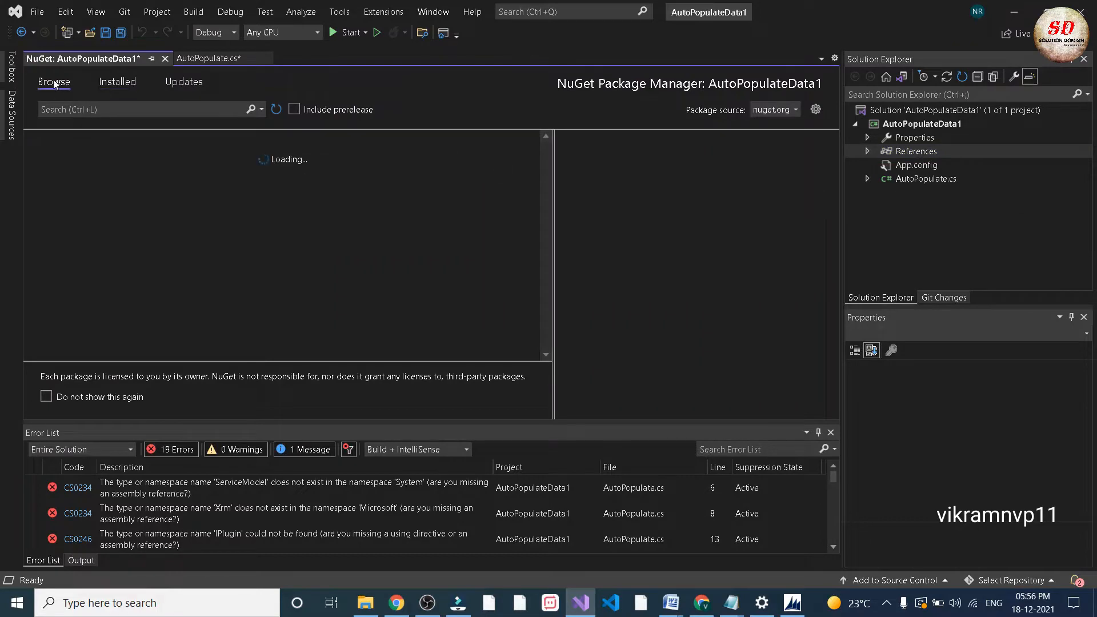
{"action": "type", "text": "Microsoft.CrmSdk.Cor"}
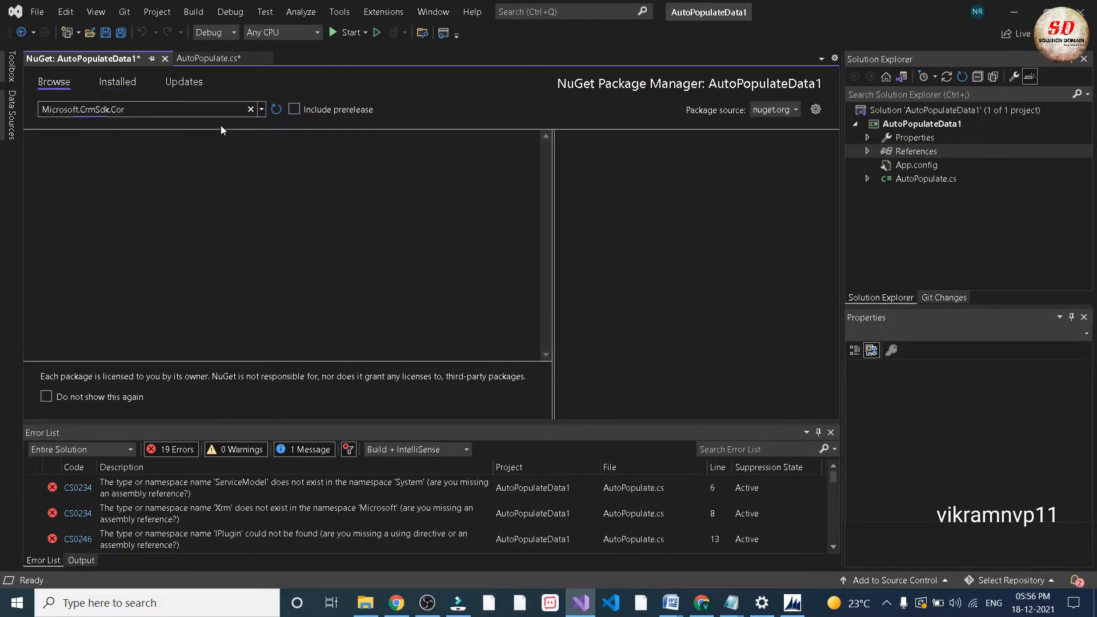
{"action": "left_click", "coordinate": [740, 185]}
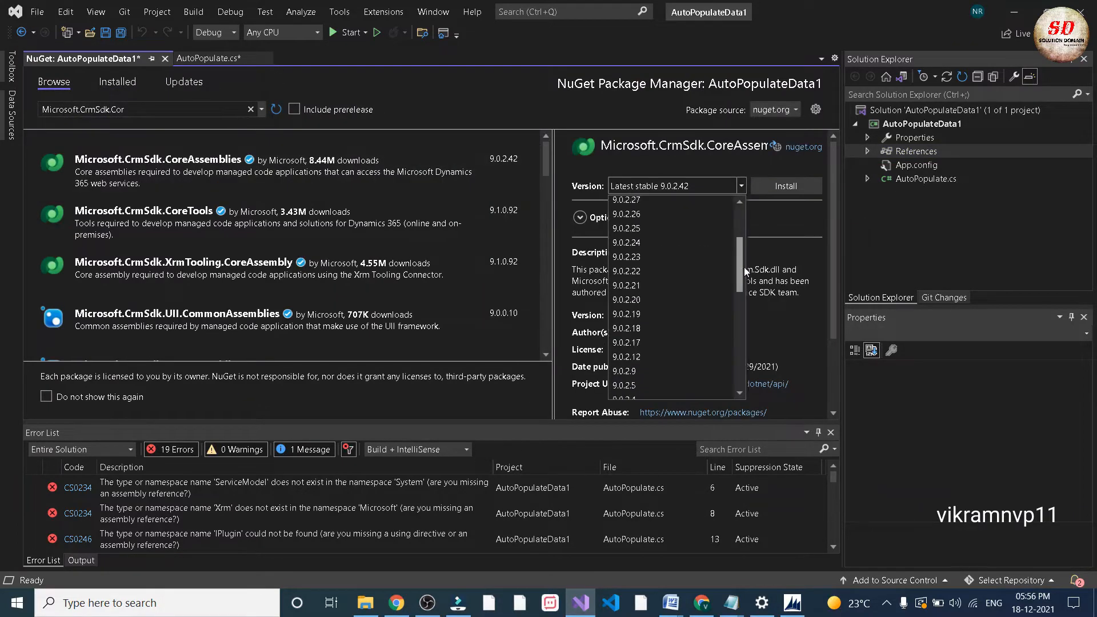
{"action": "left_click", "coordinate": [651, 384]}
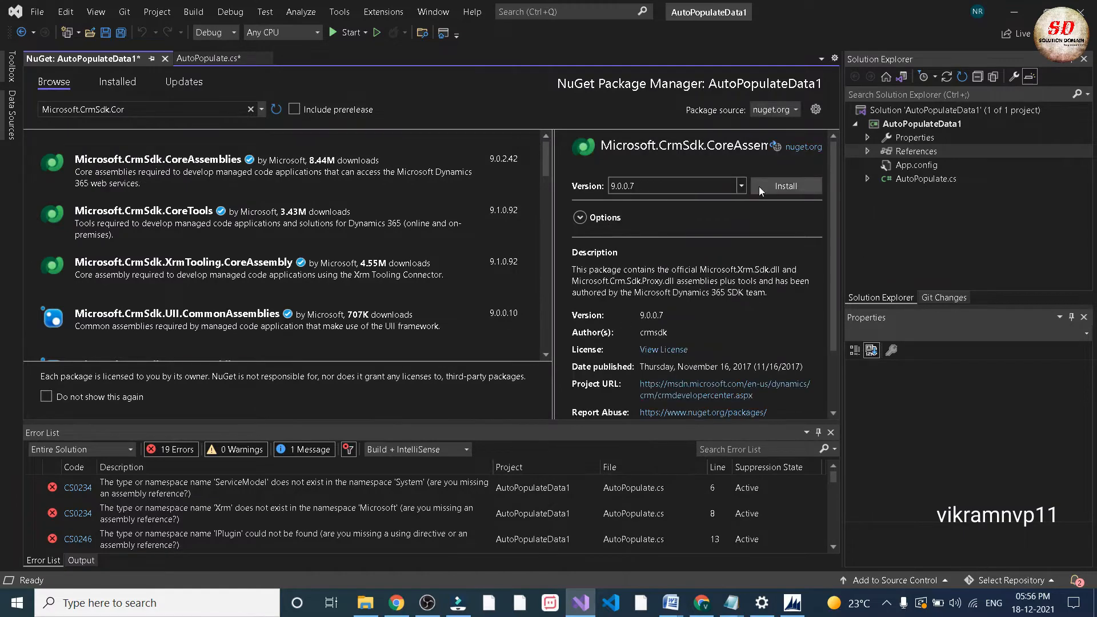
{"action": "left_click", "coordinate": [785, 186]}
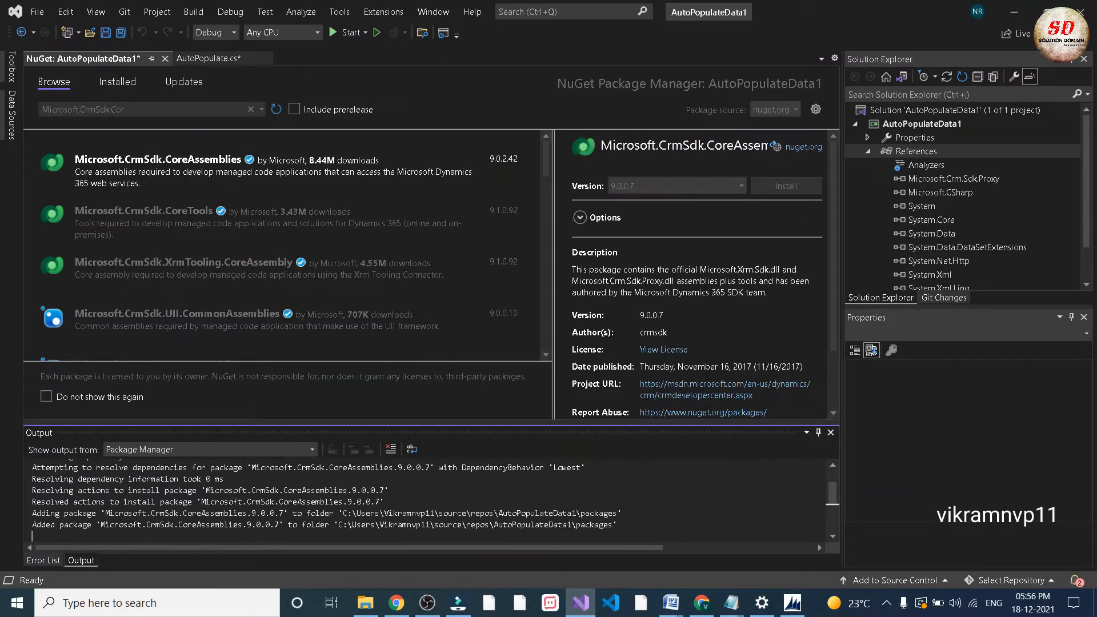
{"action": "left_click", "coordinate": [786, 186]}
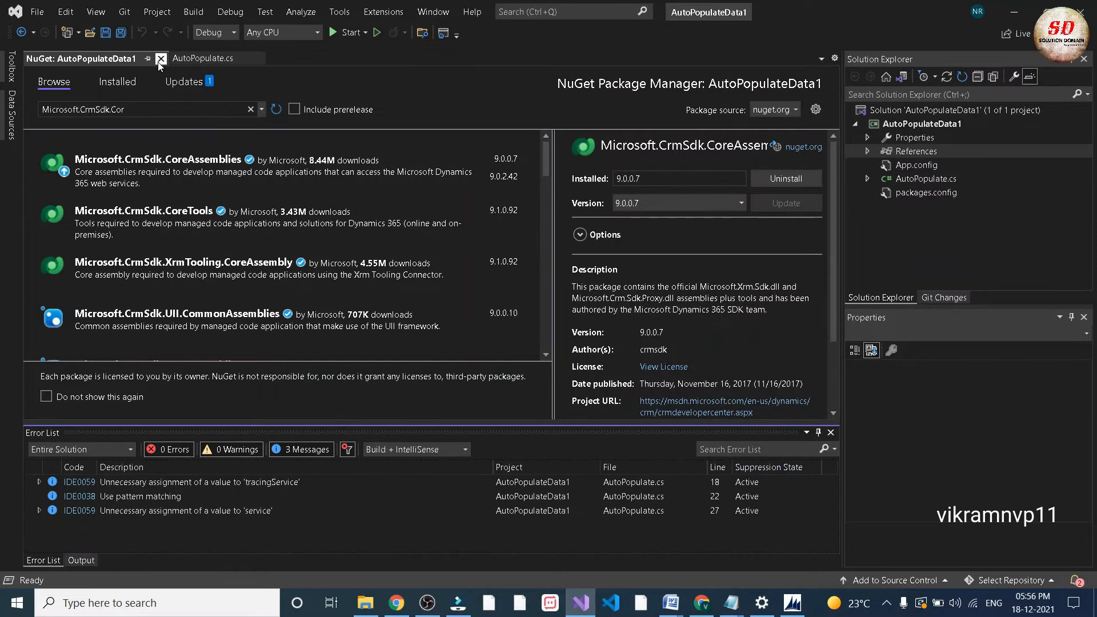
{"action": "left_click", "coordinate": [160, 58]}
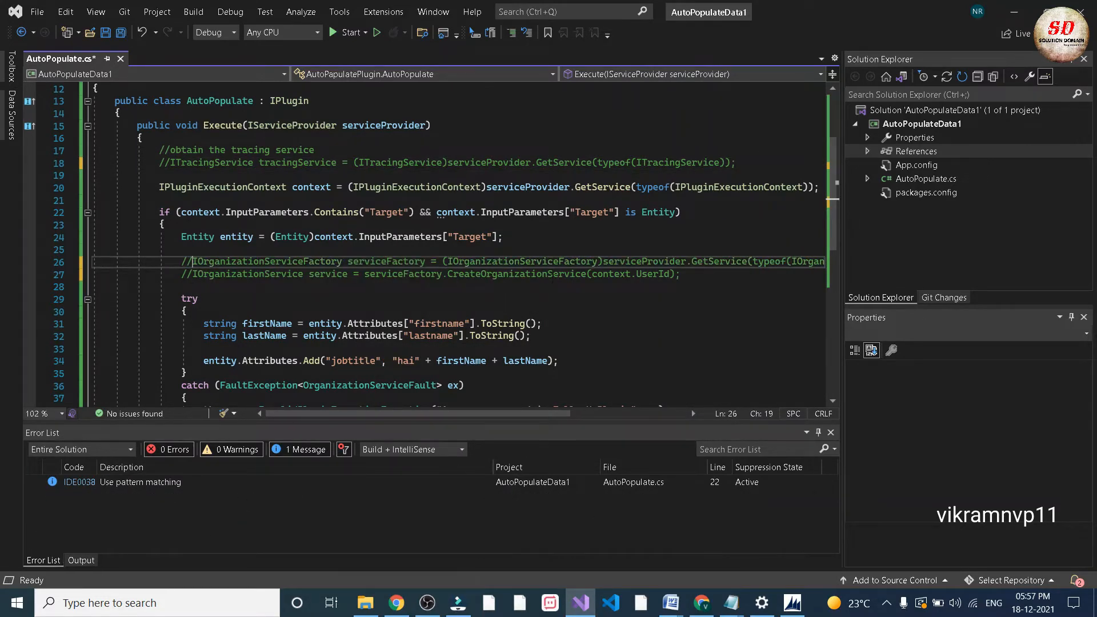
- Remove the old variable name on line 31 and switch to the account record in Dynamics 365
{"action": "scroll", "scroll_direction": "down", "scroll_amount": 3}
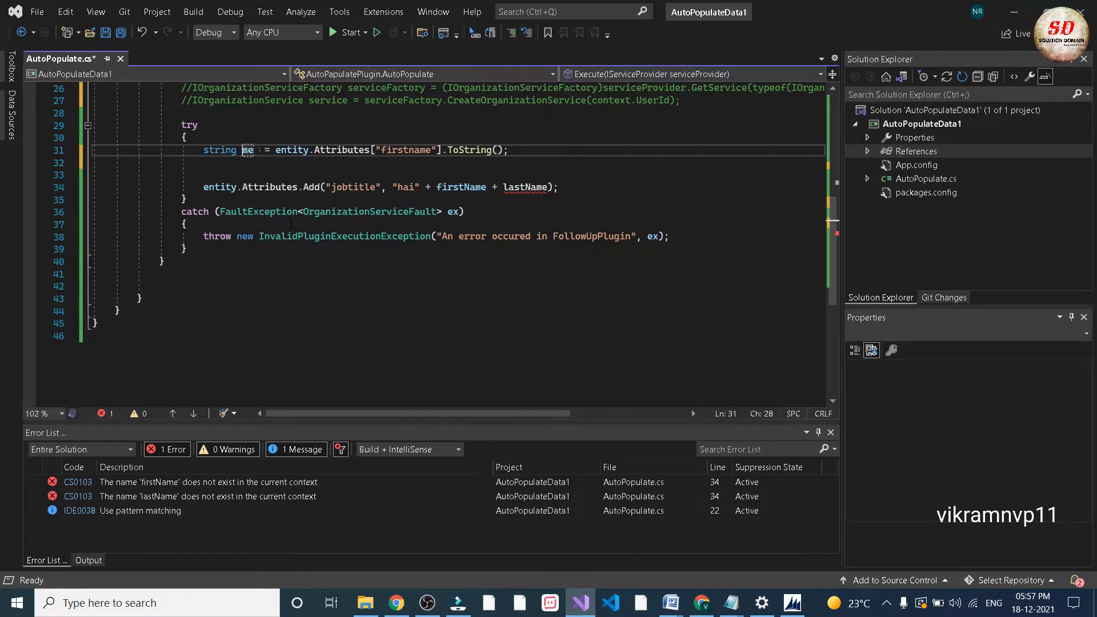
{"action": "key", "text": "Backspace"}
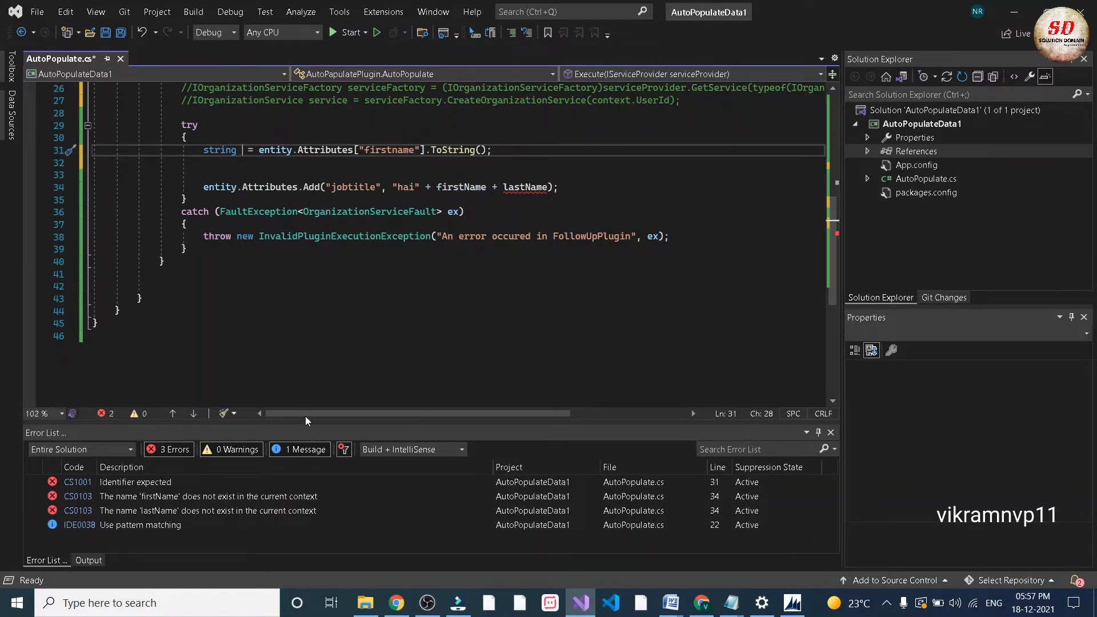
{"action": "left_click", "coordinate": [396, 602]}
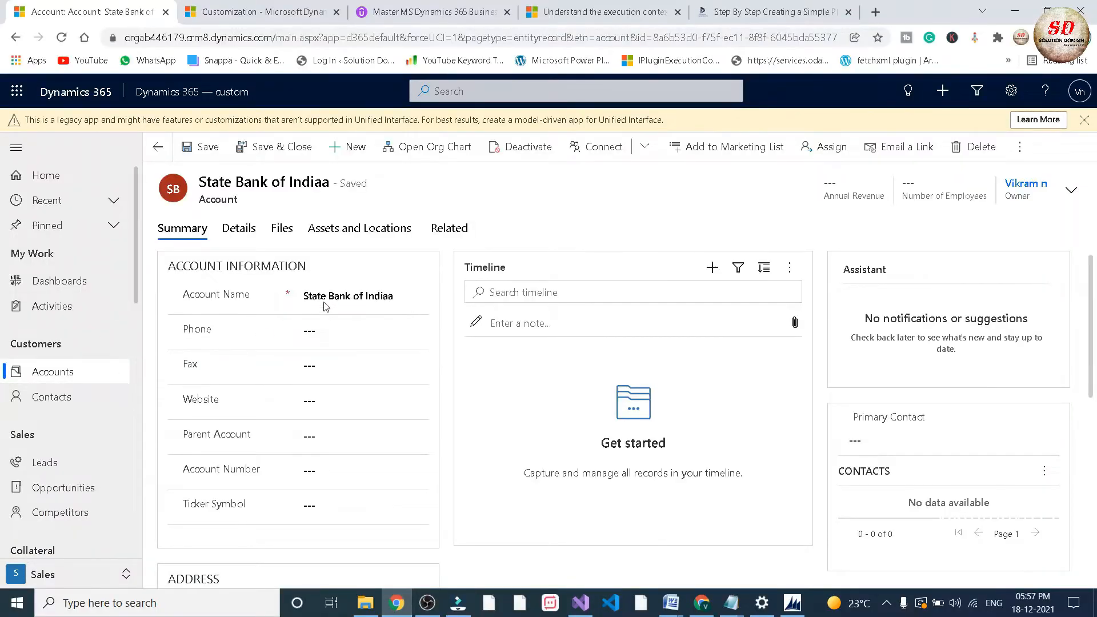
{"action": "double_click", "coordinate": [348, 295]}
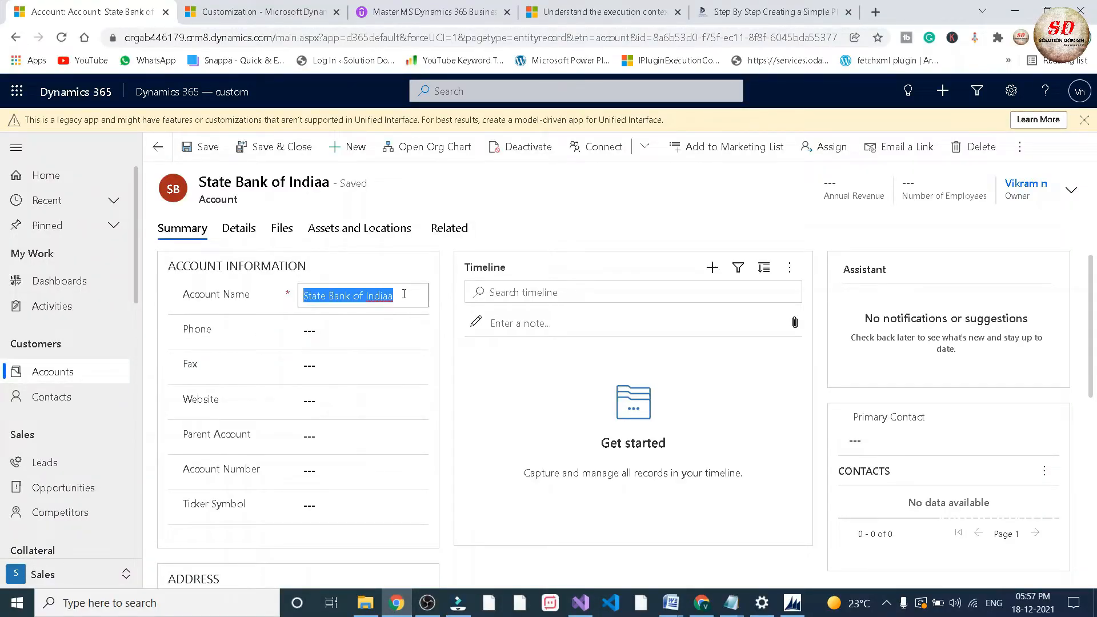
{"action": "left_click", "coordinate": [362, 365]}
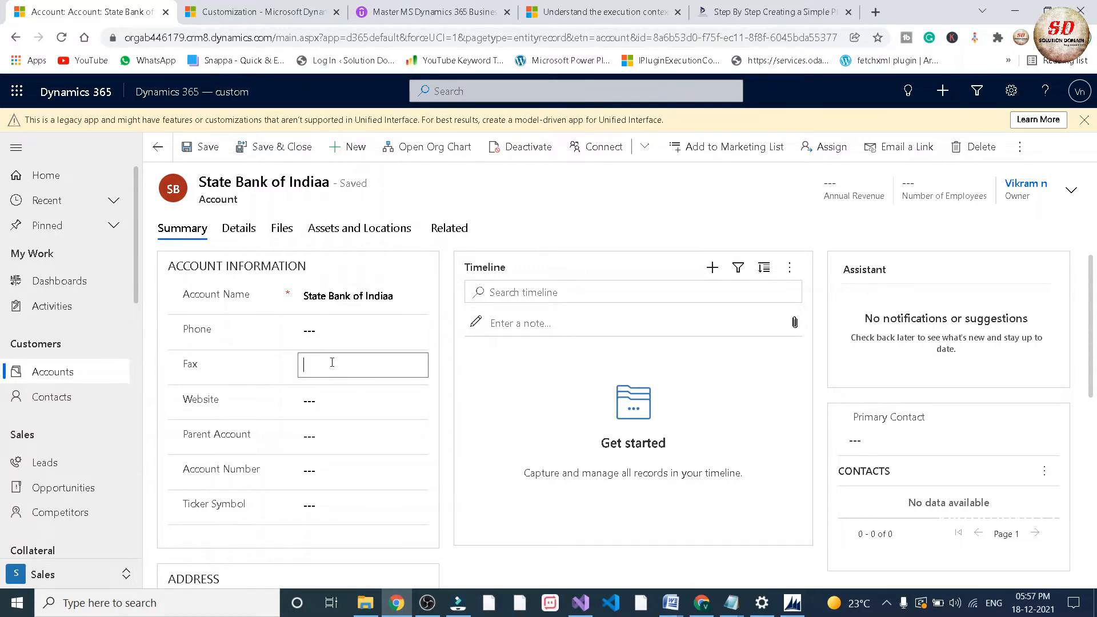
{"action": "left_click", "coordinate": [579, 603]}
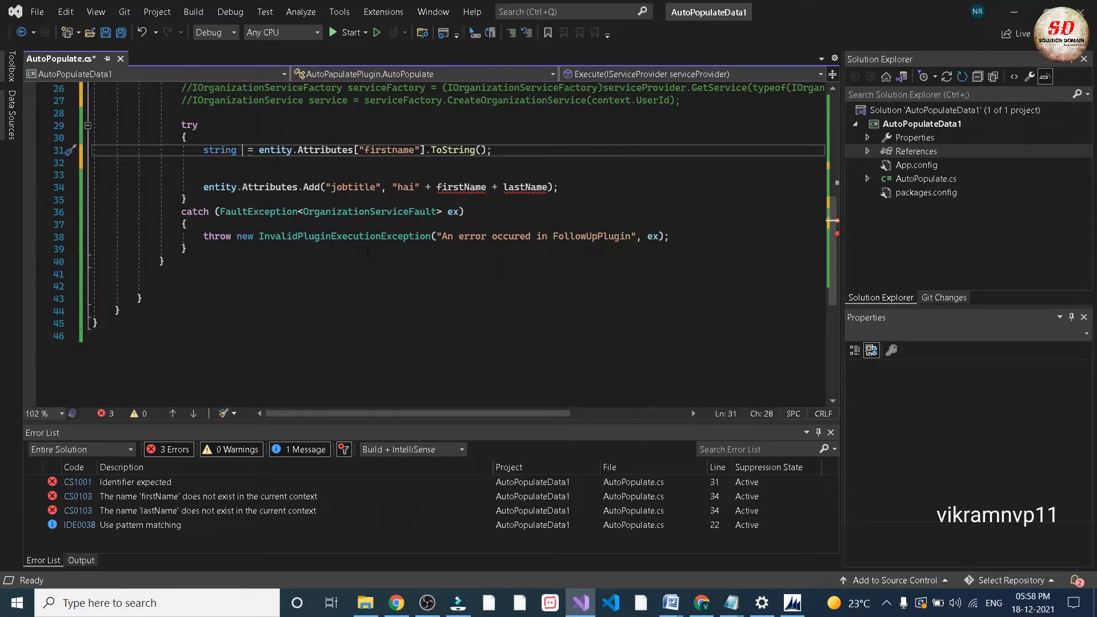
- Begin naming the line 31 string variable with an account-based name
{"action": "type", "text": "a"}
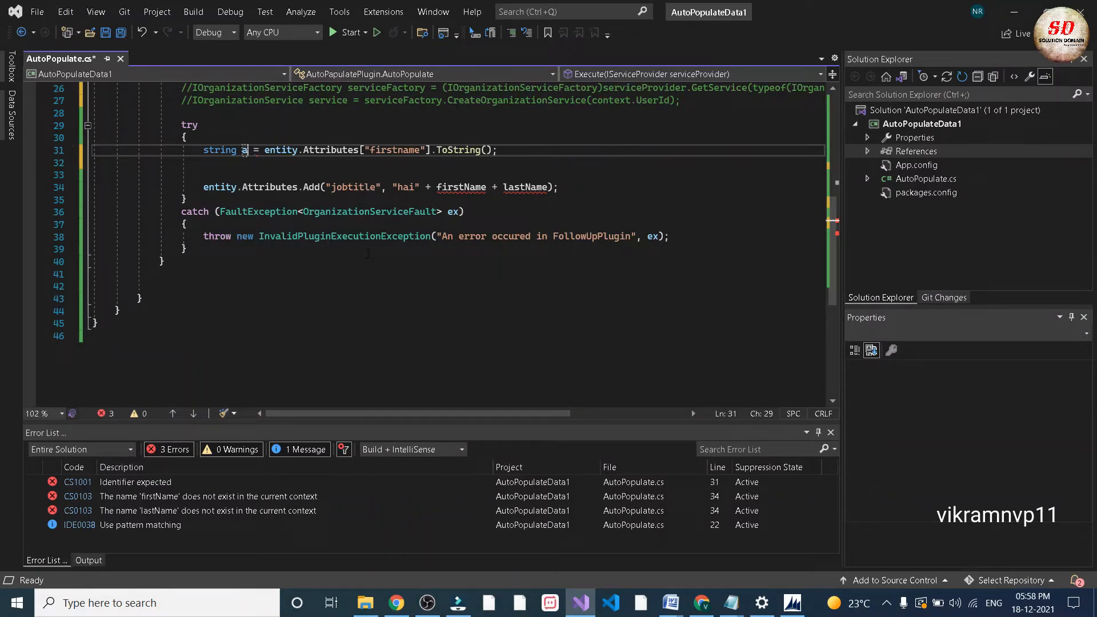
{"action": "type", "text": "account"}
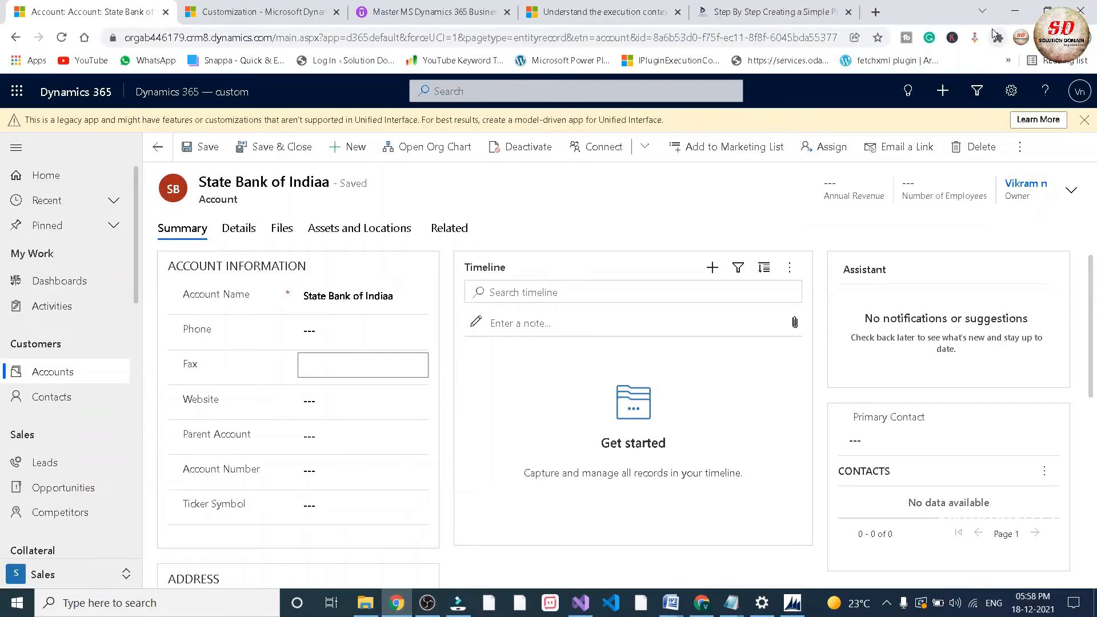
- Look up logical names with Level up and read the account's name attribute on line 31
{"action": "left_click", "coordinate": [974, 38]}
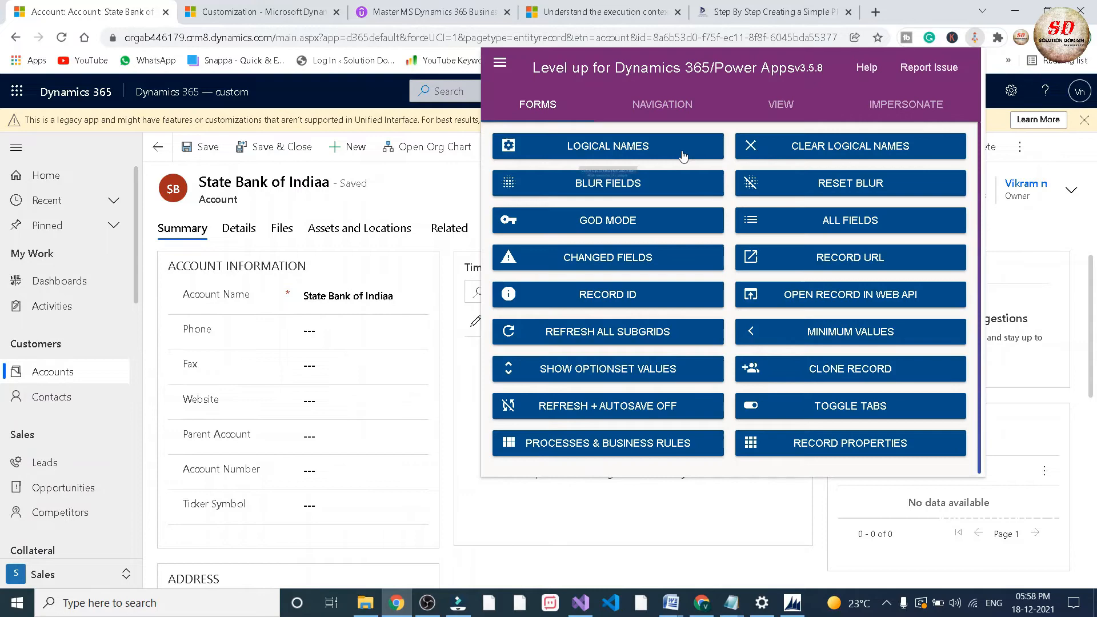
{"action": "mouse_move", "coordinate": [607, 145]}
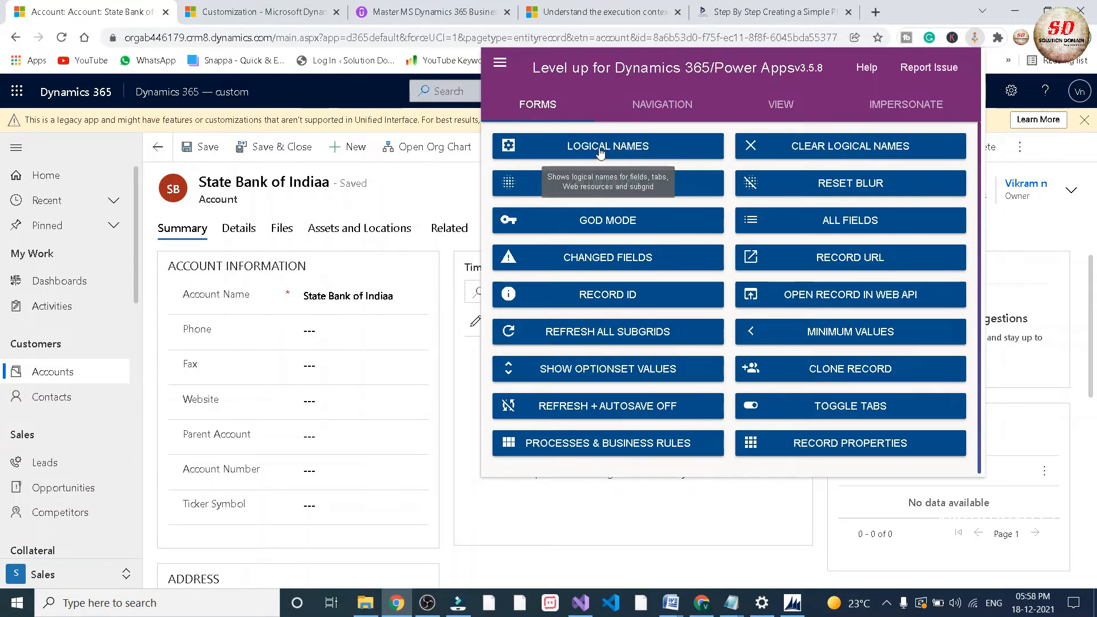
{"action": "left_click", "coordinate": [607, 145]}
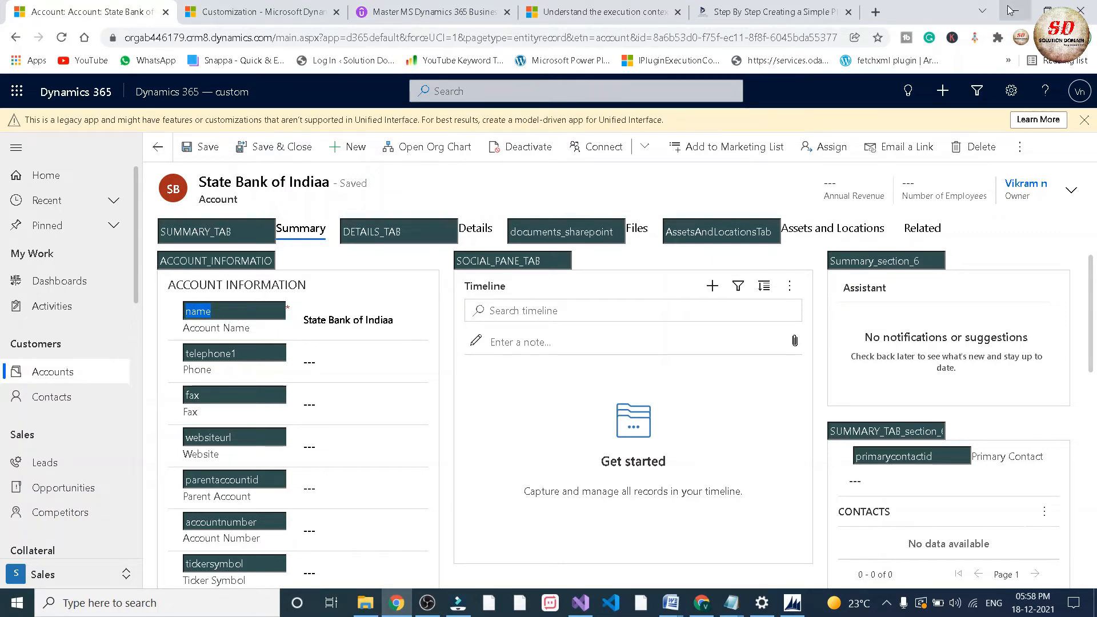
{"action": "left_click", "coordinate": [579, 602]}
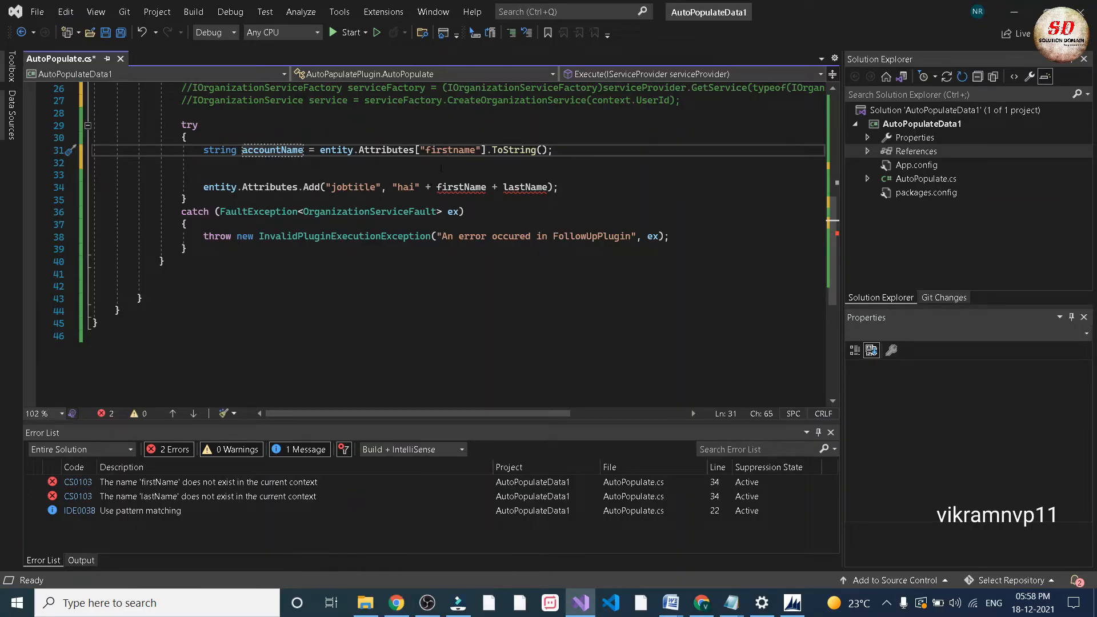
{"action": "double_click", "coordinate": [448, 150]}
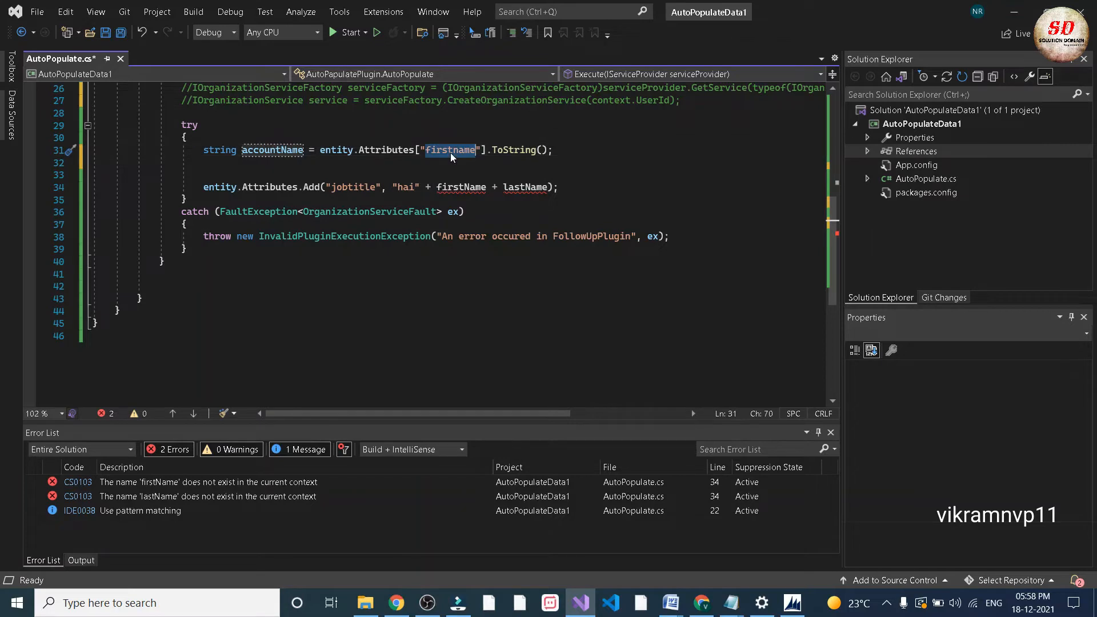
{"action": "type", "text": "name"}
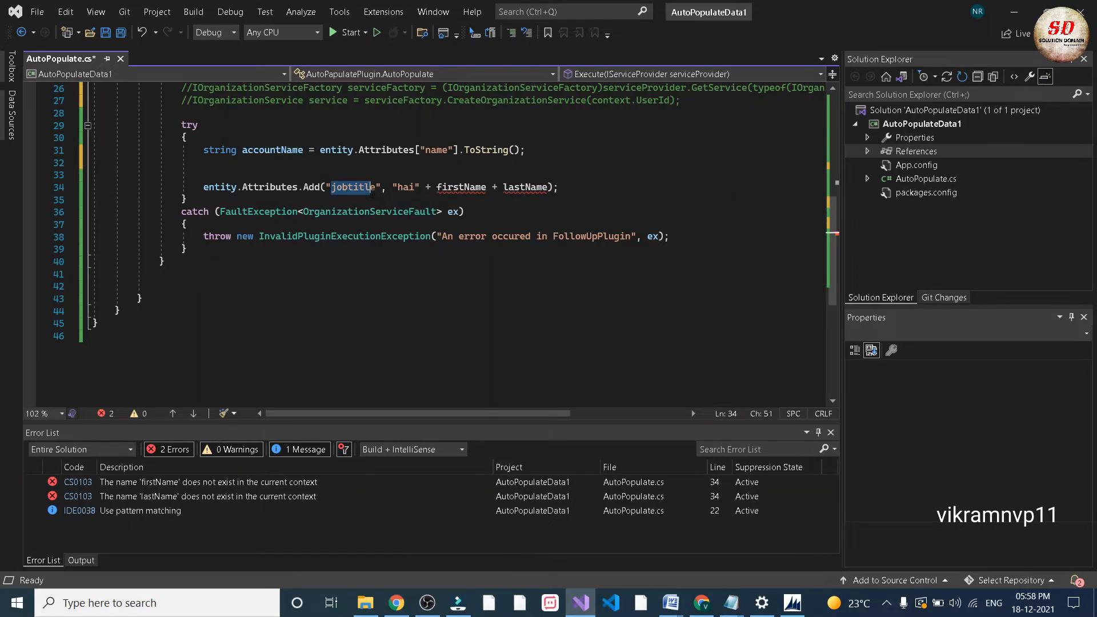
- Confirm the fax logical name and add accountName to the fax attribute on line 34
{"action": "left_click", "coordinate": [396, 602]}
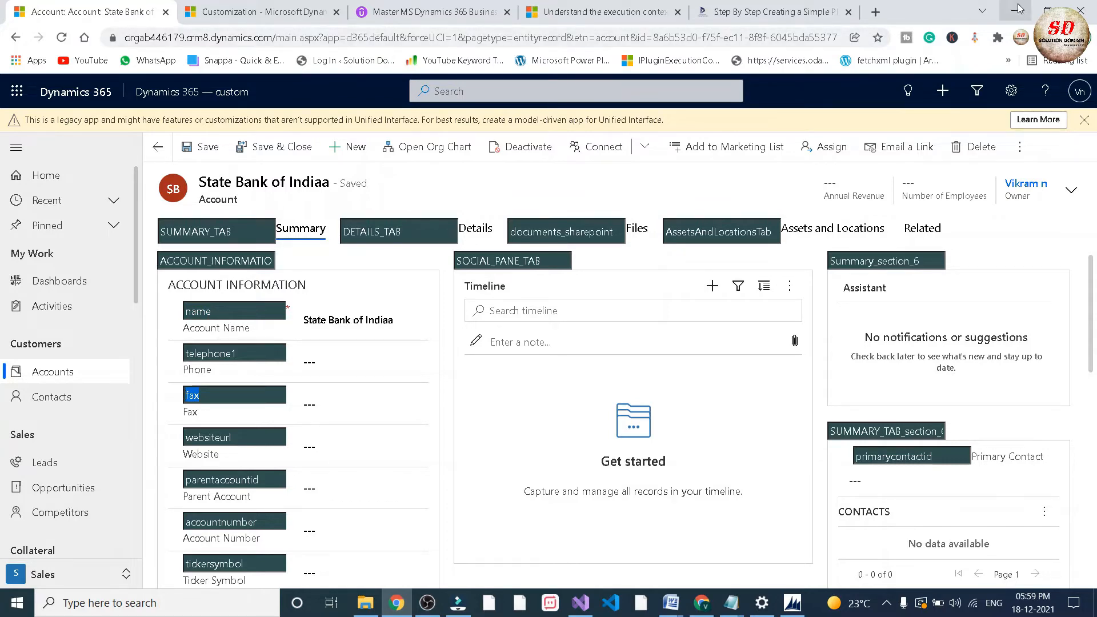
{"action": "left_click", "coordinate": [579, 603]}
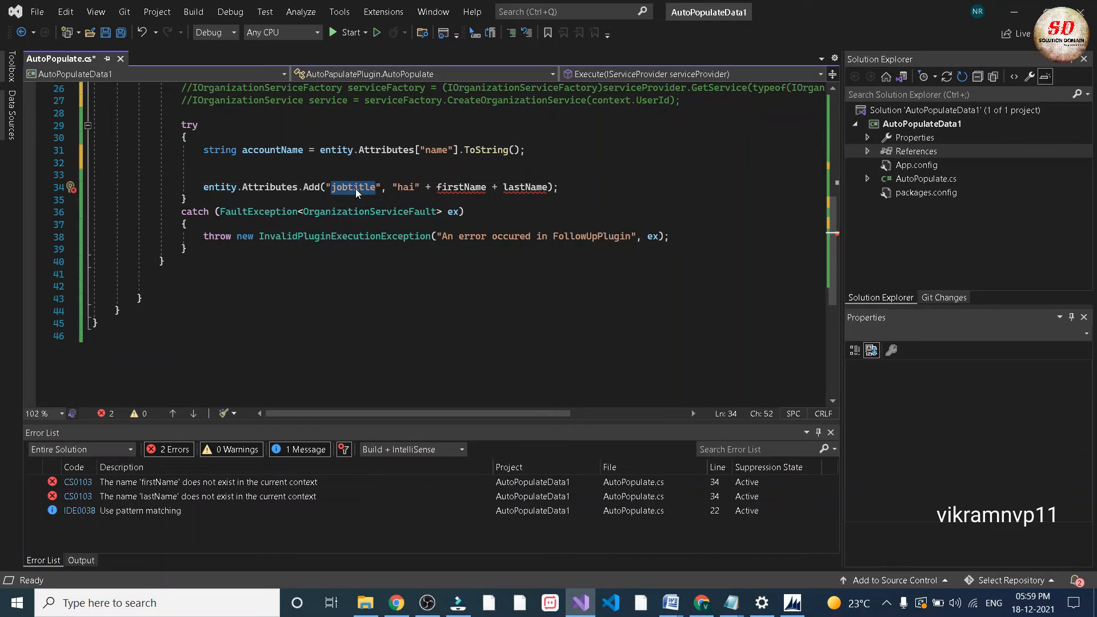
{"action": "type", "text": "fax\", );"}
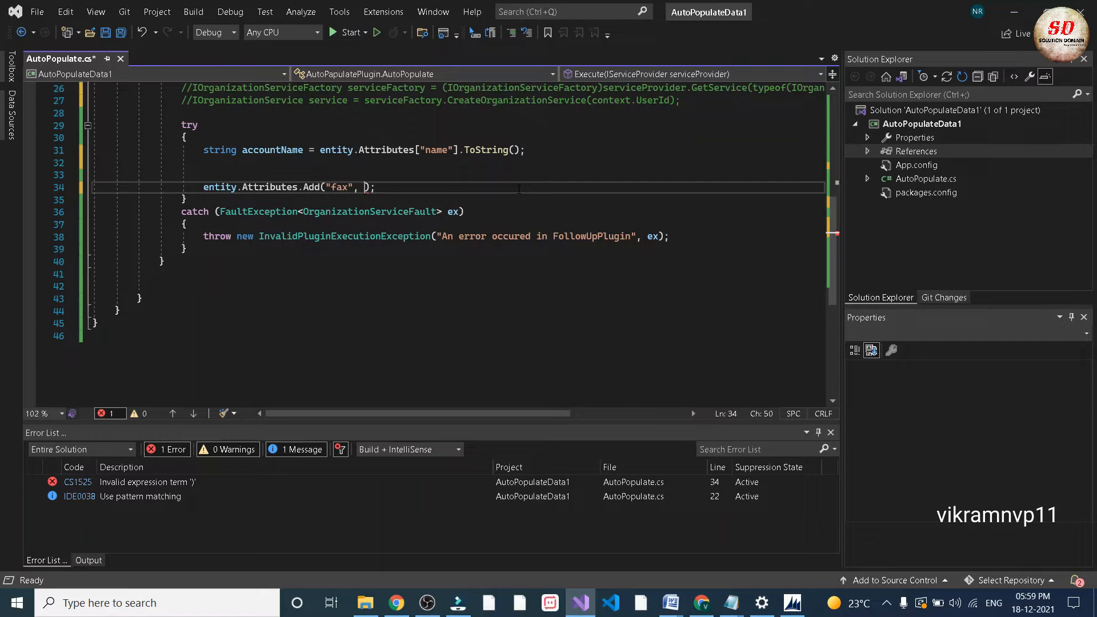
{"action": "type", "text": "accountName"}
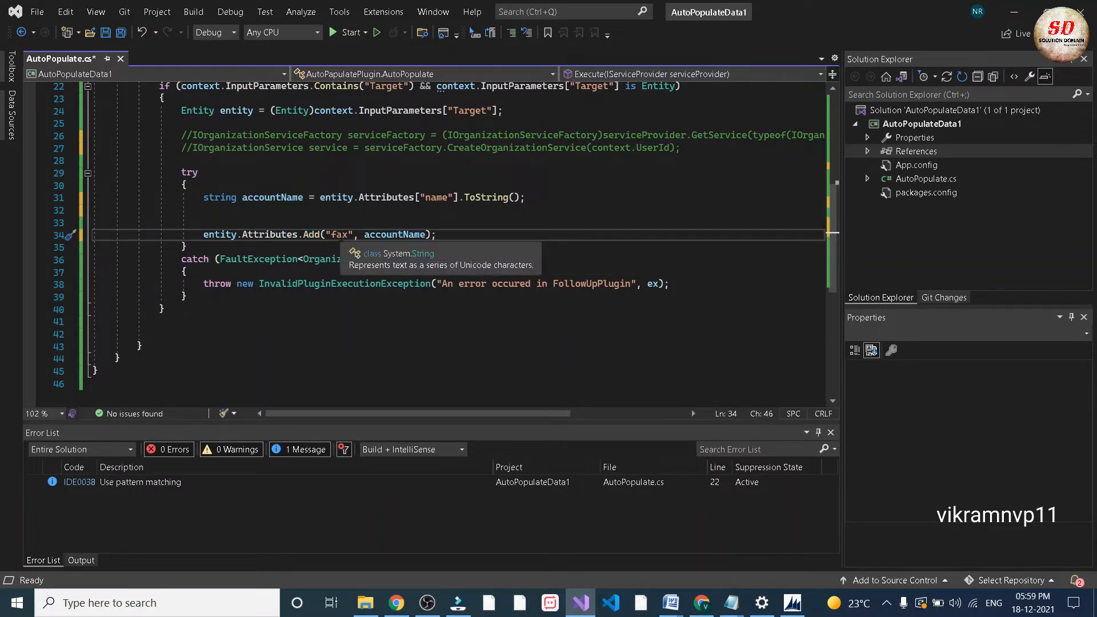
- Set the AutoPopulateData1 project's output type to Class Library in its properties
{"action": "right_click", "coordinate": [924, 124]}
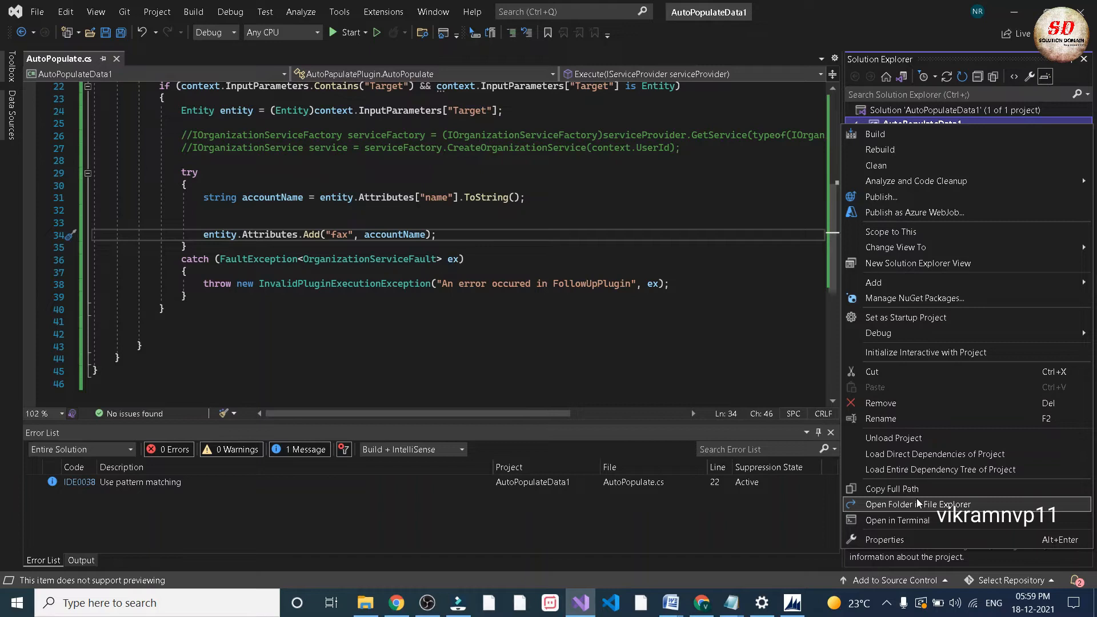
{"action": "mouse_move", "coordinate": [884, 540]}
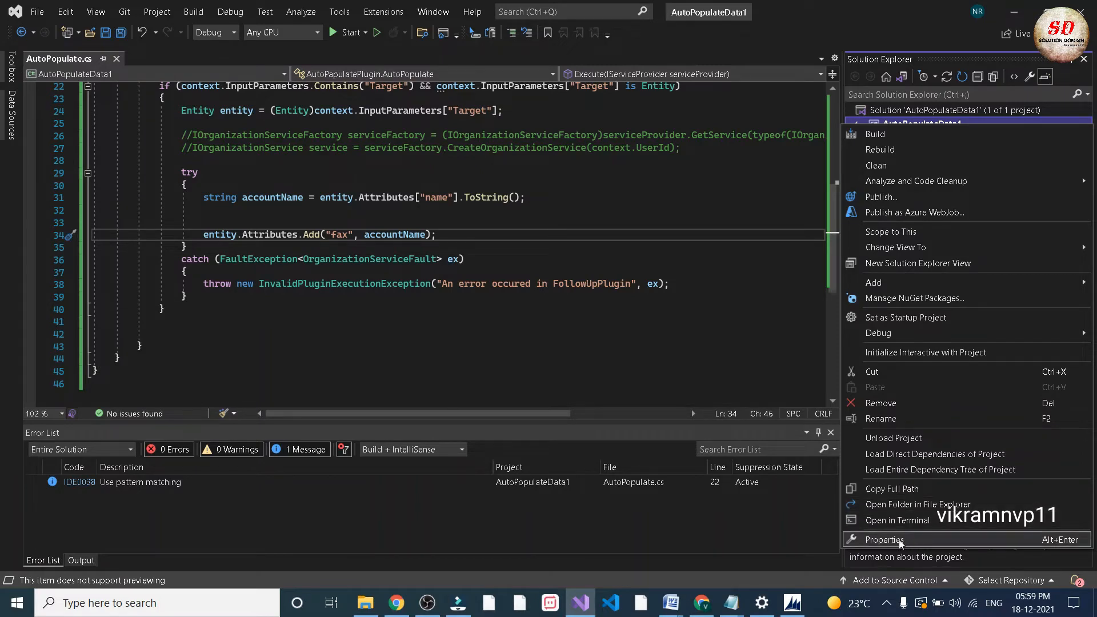
{"action": "left_click", "coordinate": [883, 540]}
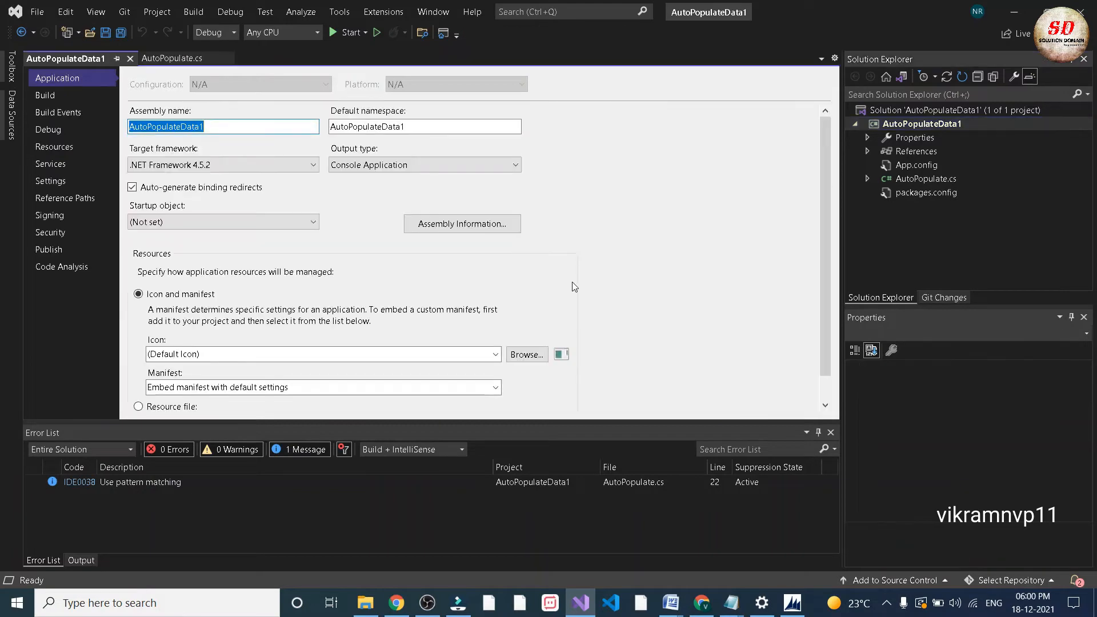
{"action": "left_click", "coordinate": [423, 165]}
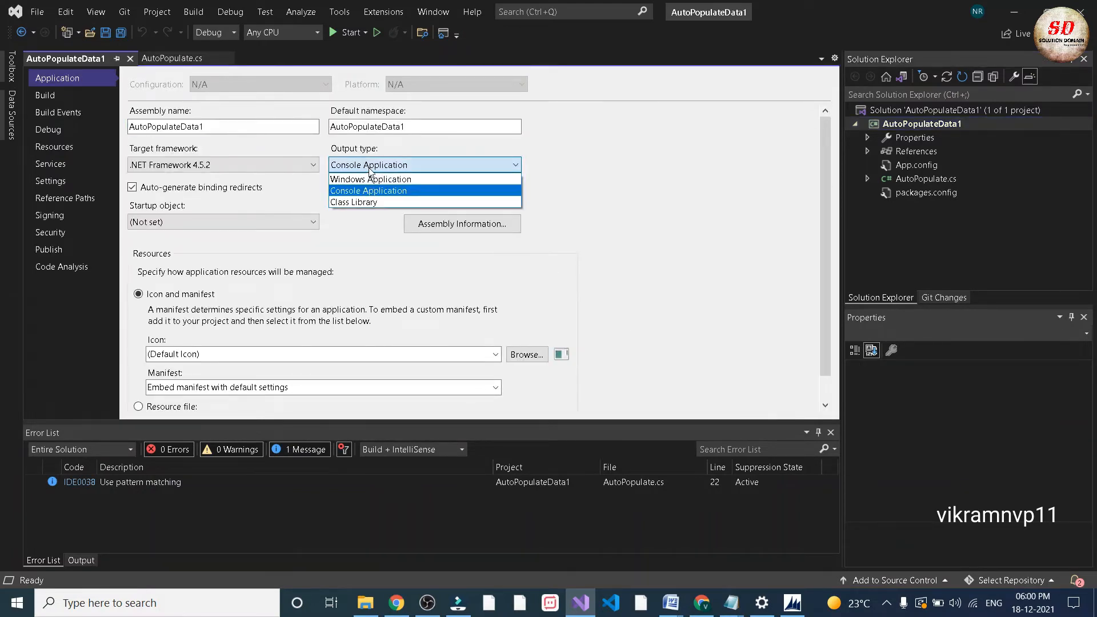
{"action": "mouse_move", "coordinate": [353, 202]}
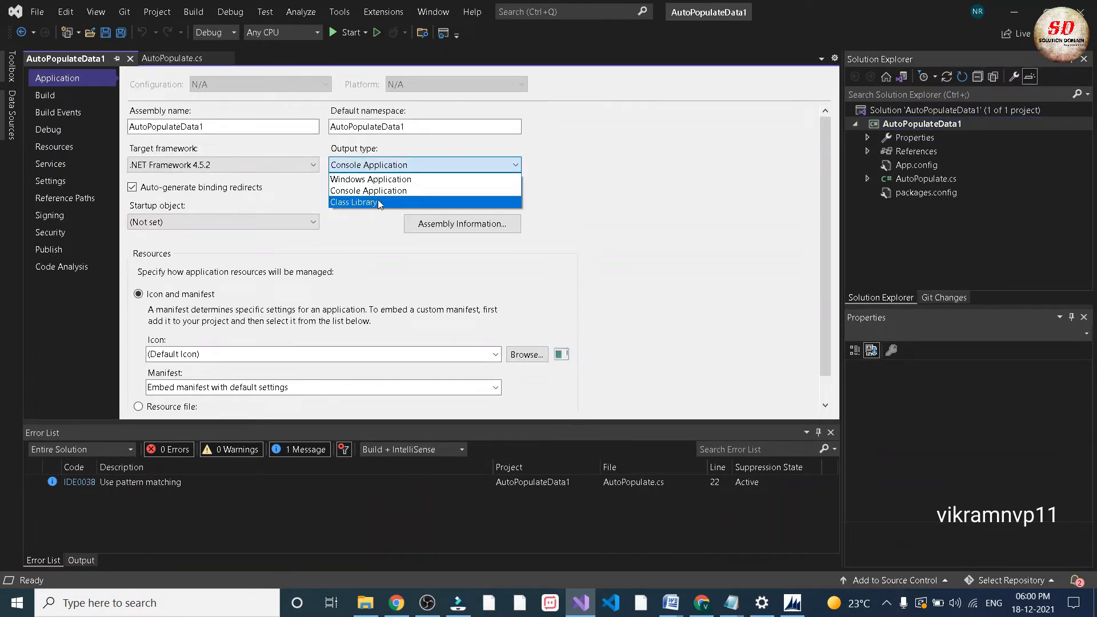
{"action": "left_click", "coordinate": [353, 202]}
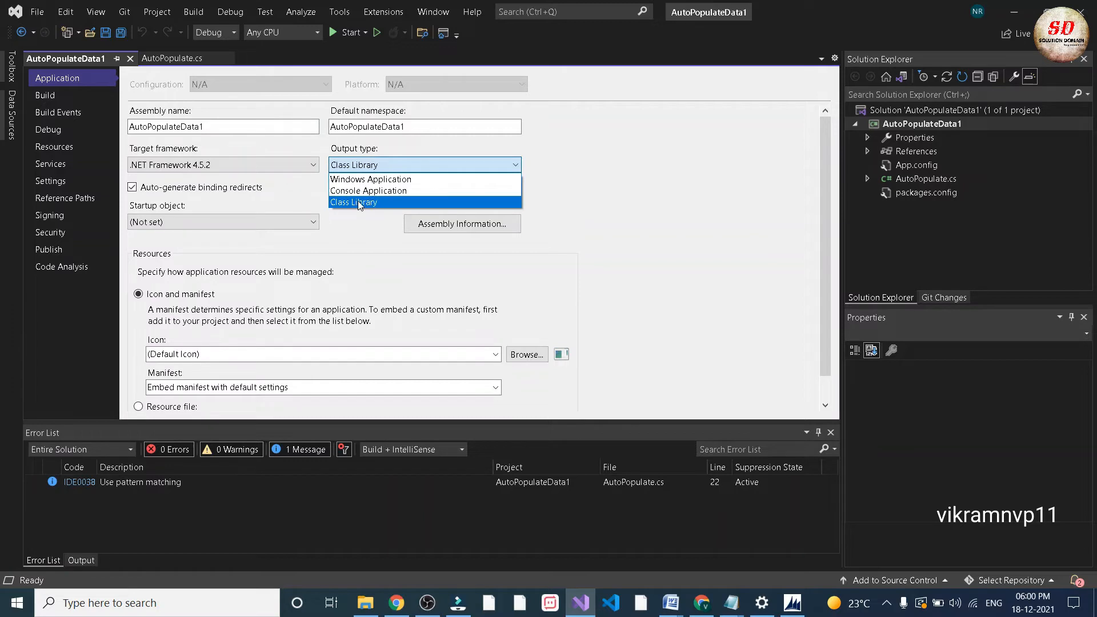
{"action": "left_click", "coordinate": [353, 203]}
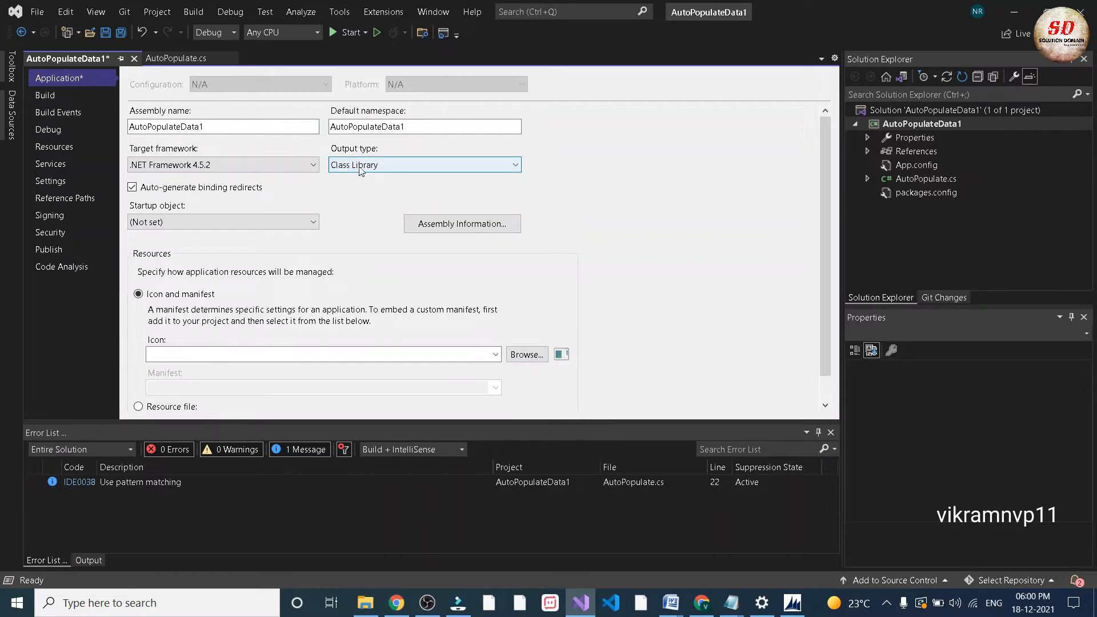
{"action": "mouse_move", "coordinate": [55, 219]}
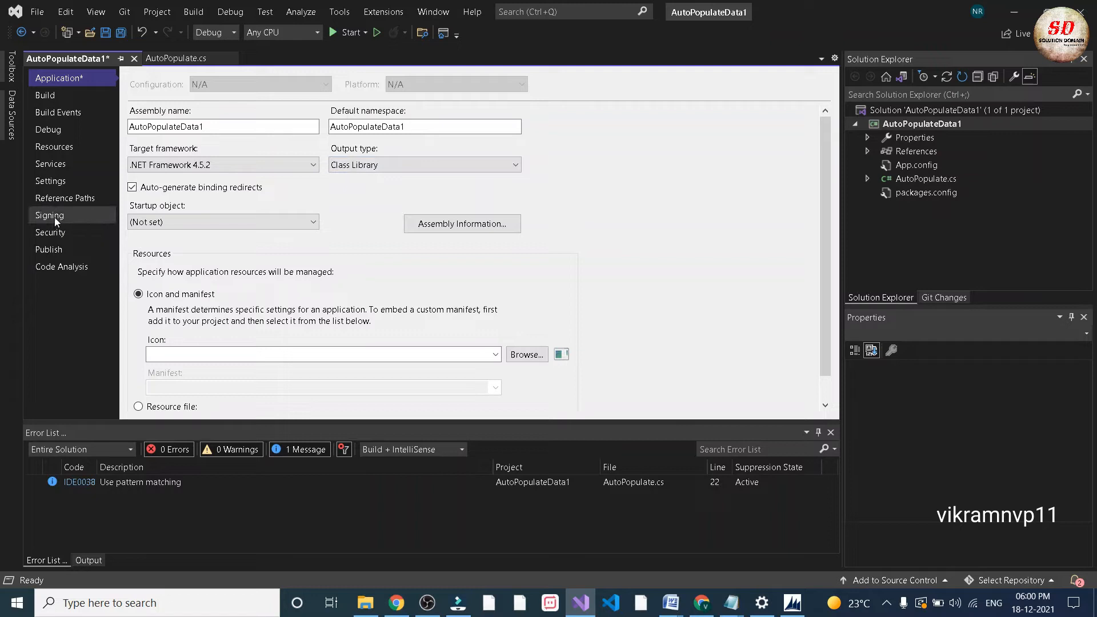
- Sign the assembly with a new strong-name key AutoPopulate, without password protection
{"action": "left_click", "coordinate": [49, 215]}
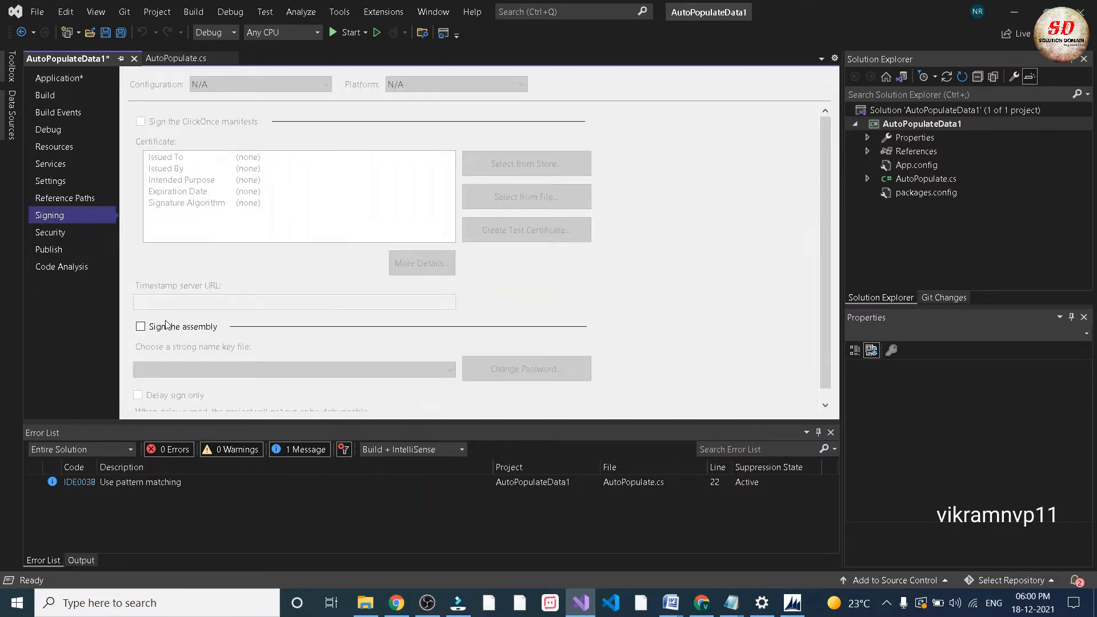
{"action": "left_click", "coordinate": [140, 326]}
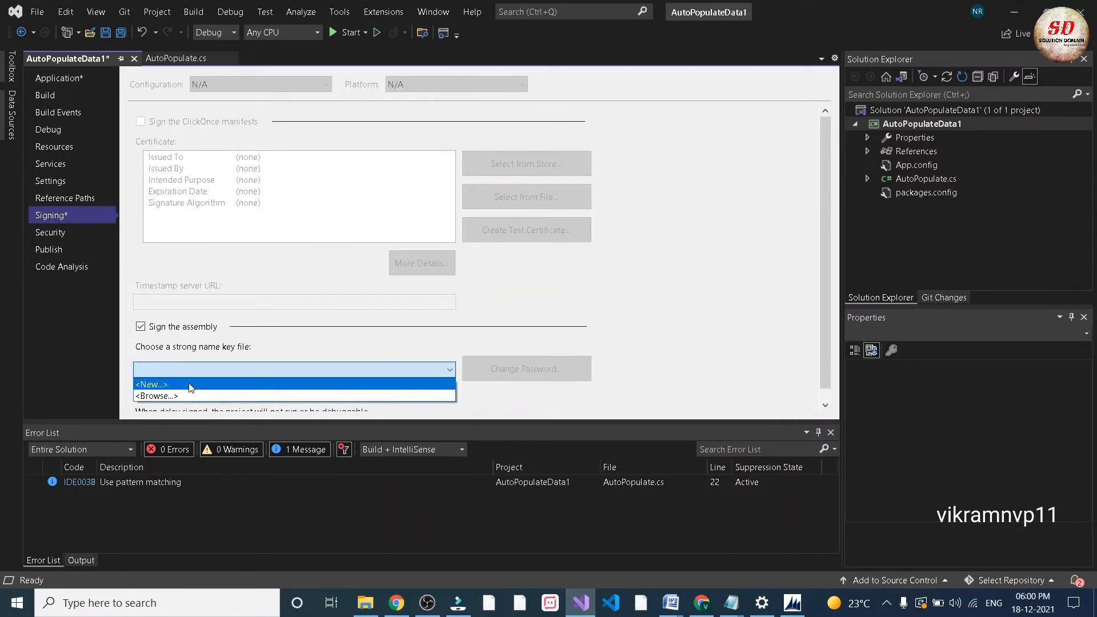
{"action": "left_click", "coordinate": [152, 385]}
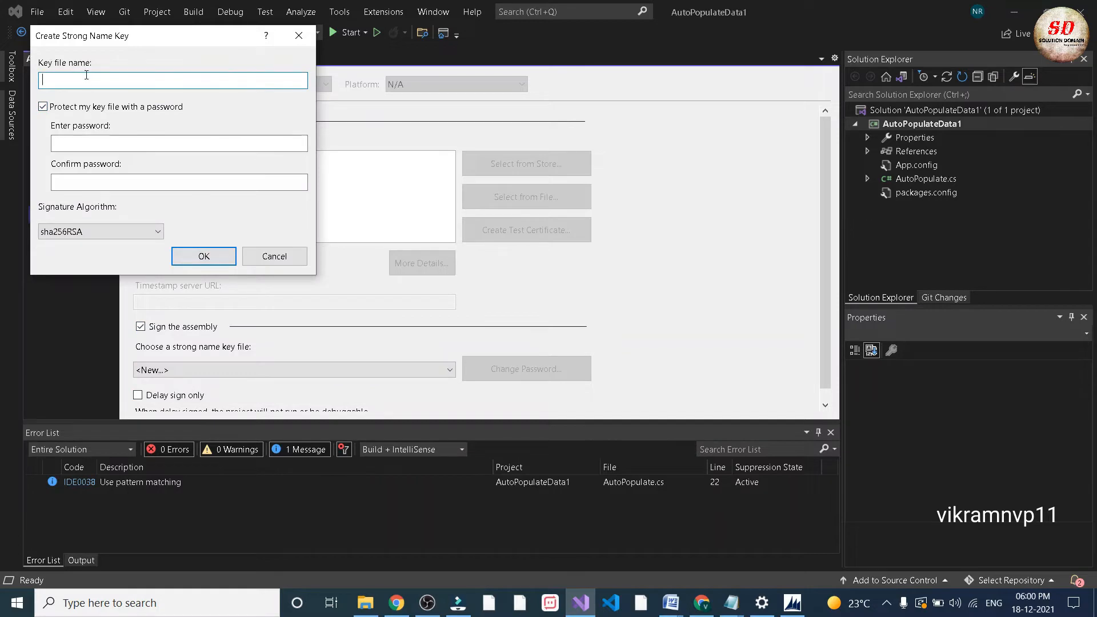
{"action": "type", "text": "AutoPopu"}
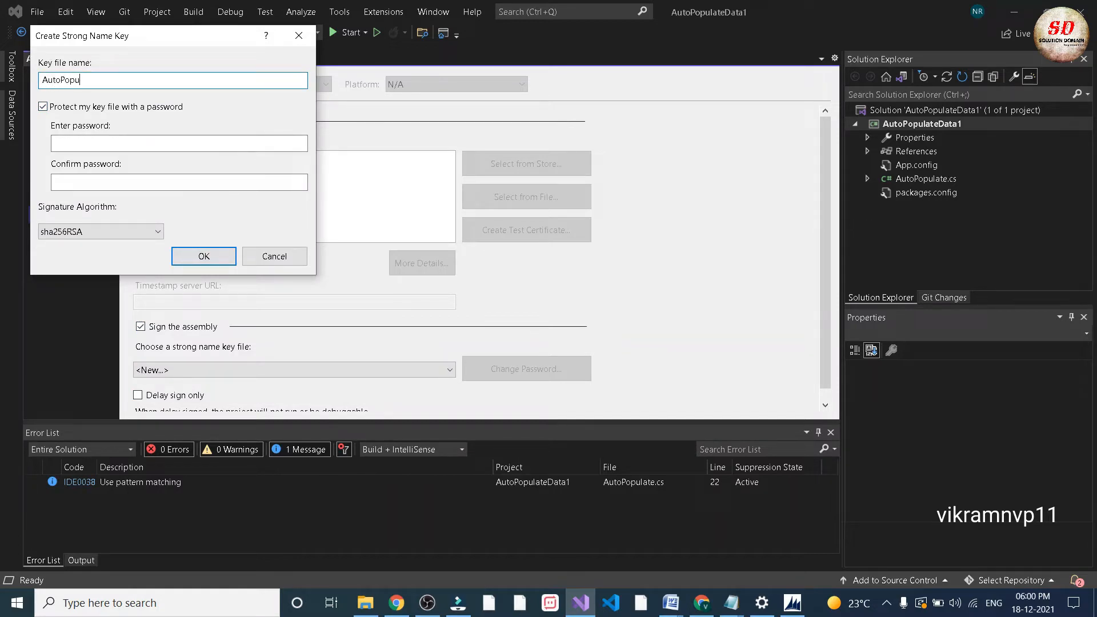
{"action": "type", "text": "late"}
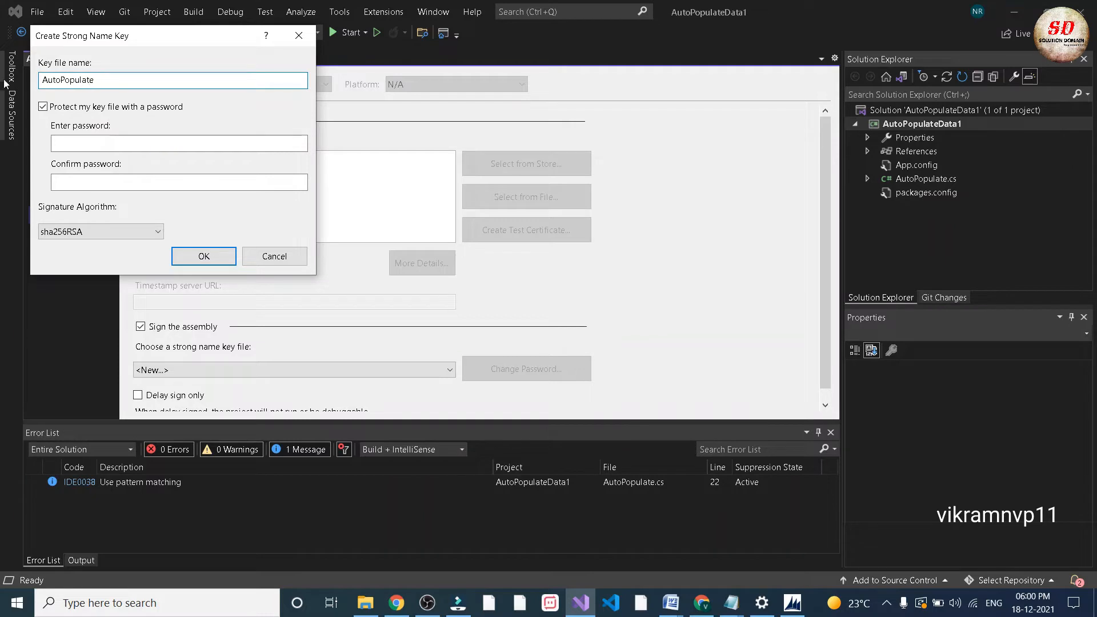
{"action": "left_click", "coordinate": [43, 106]}
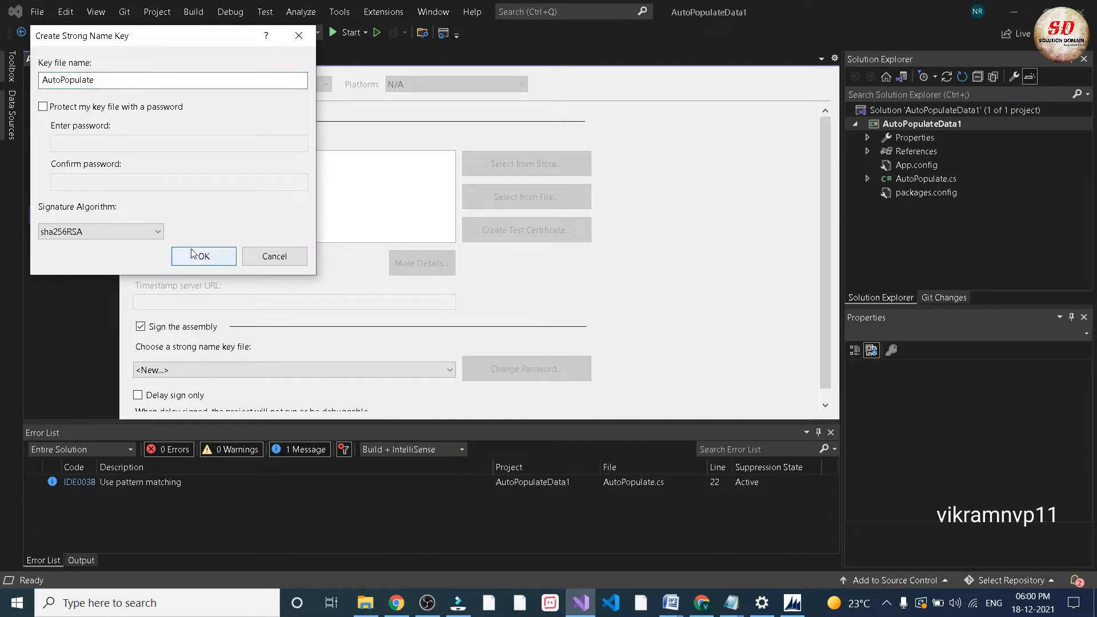
{"action": "left_click", "coordinate": [204, 256]}
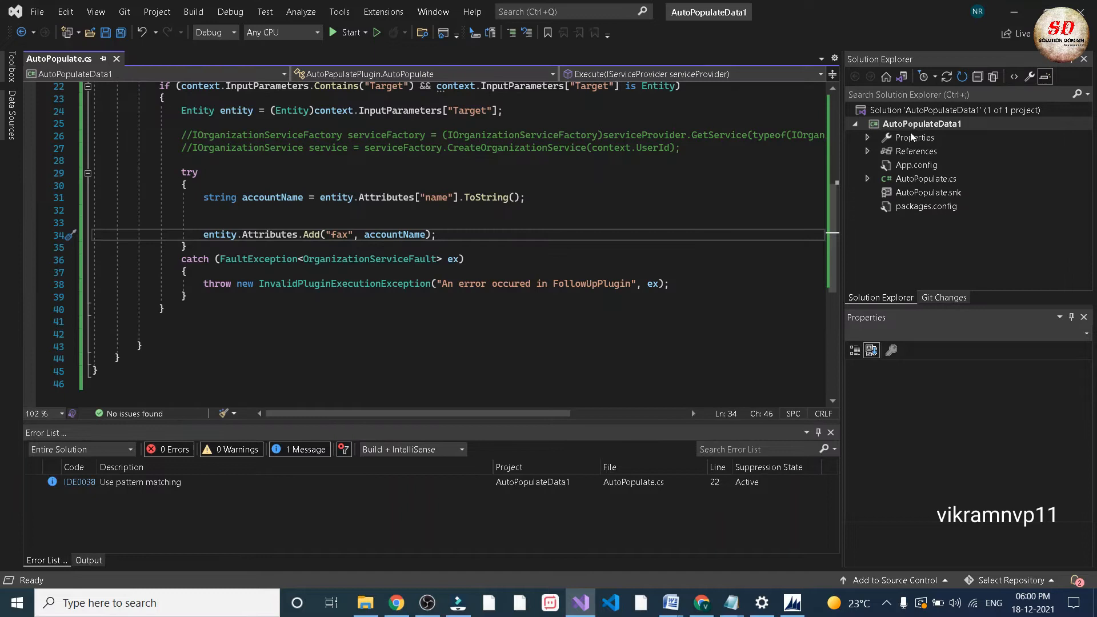
- Build the project and rebuild the solution, confirming 1 succeeded, 0 failed
{"action": "right_click", "coordinate": [923, 124]}
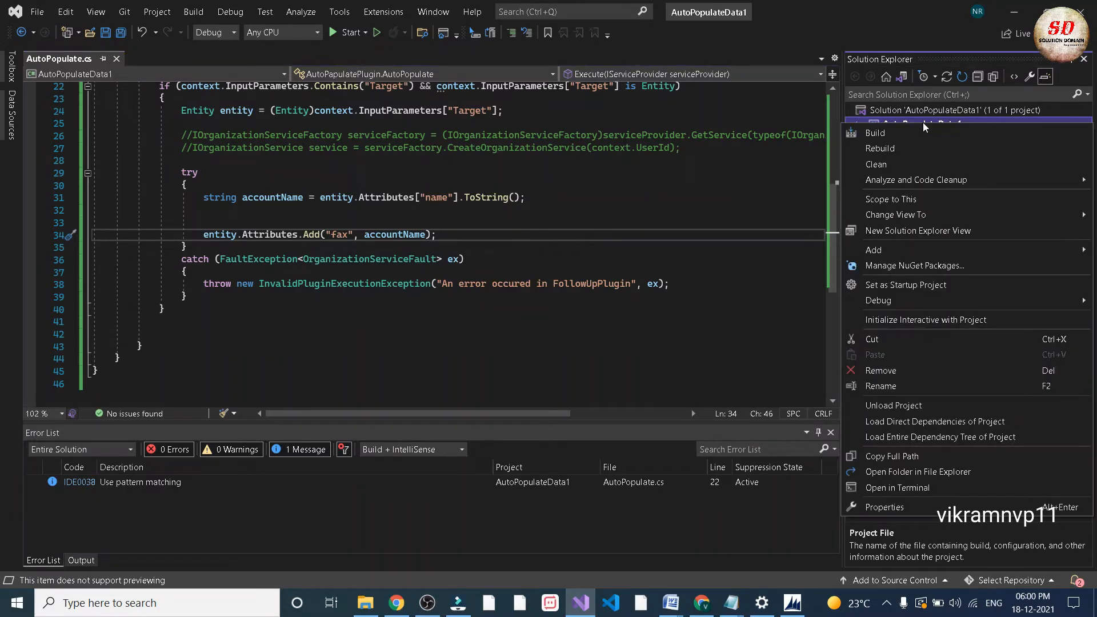
{"action": "left_click", "coordinate": [876, 133]}
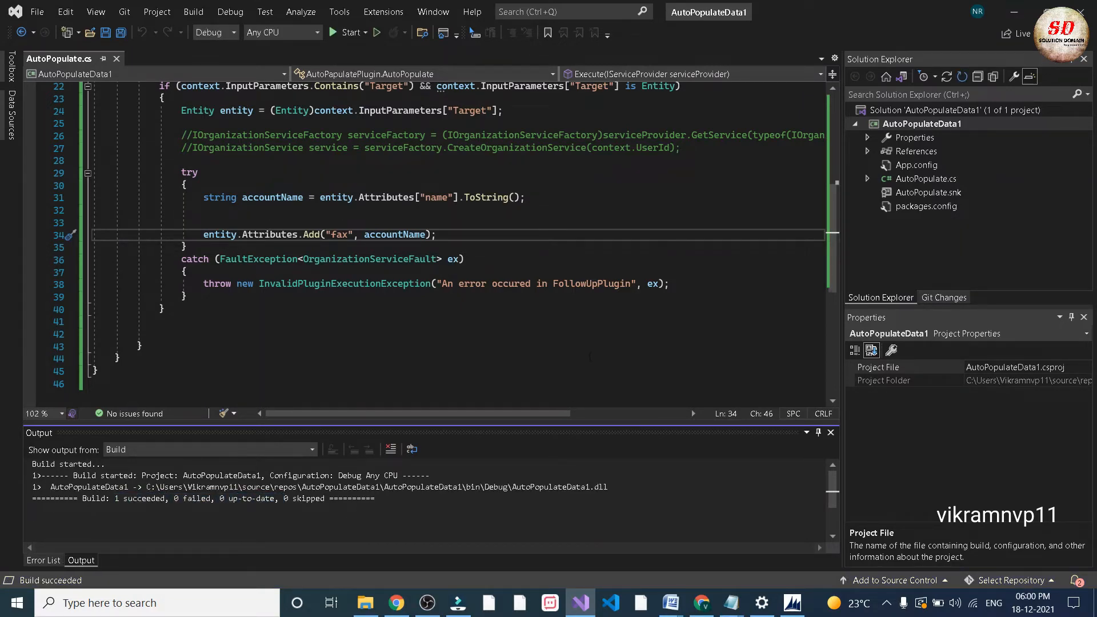
{"action": "left_click", "coordinate": [927, 110]}
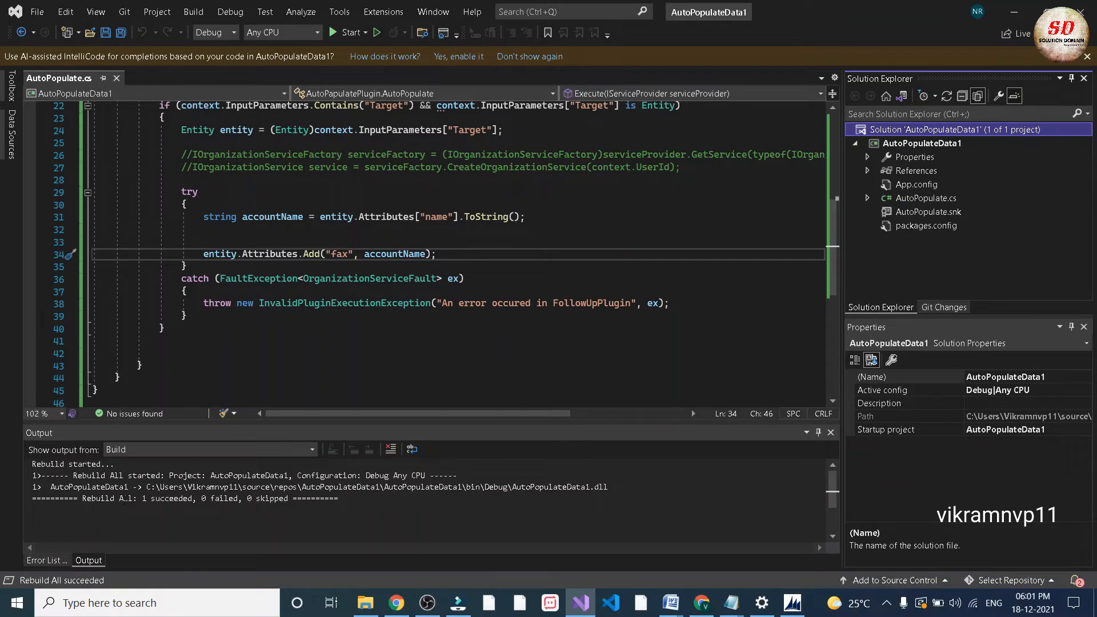
{"action": "double_click", "coordinate": [166, 498]}
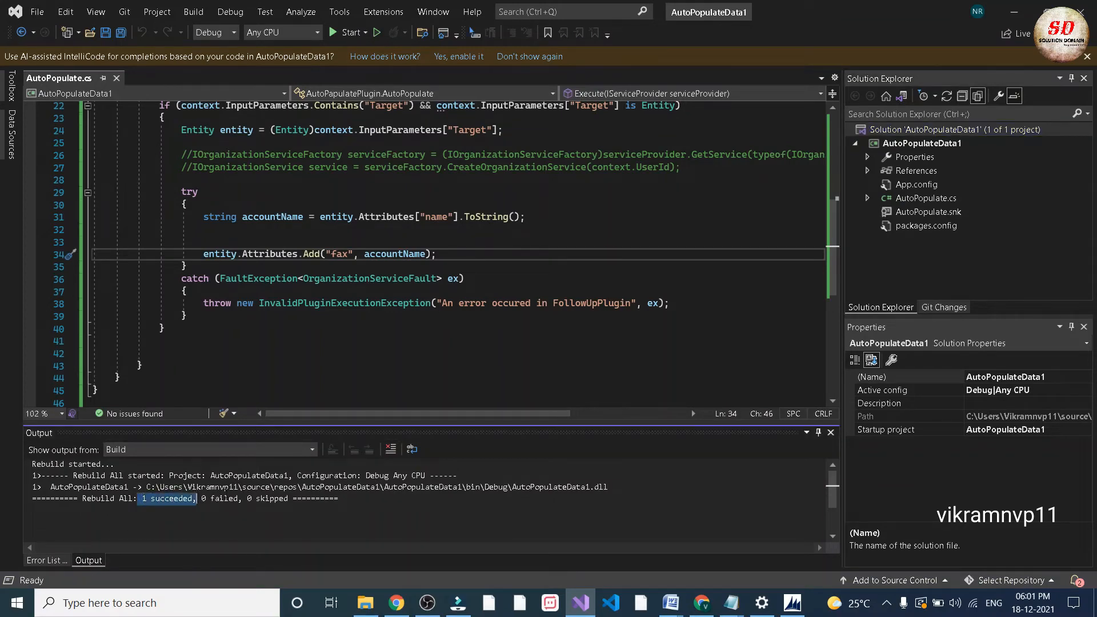
{"action": "right_click", "coordinate": [923, 143]}
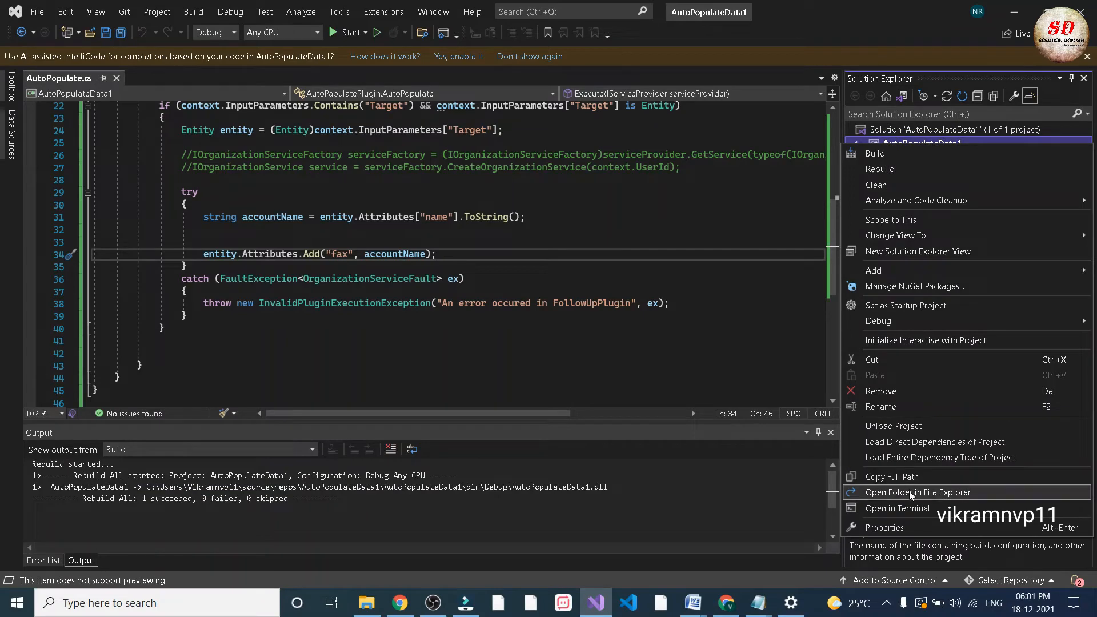
- Reach the project's bin\Debug folder holding AutoPopulateData1.dll, then minimise File Explorer
{"action": "left_click", "coordinate": [915, 492]}
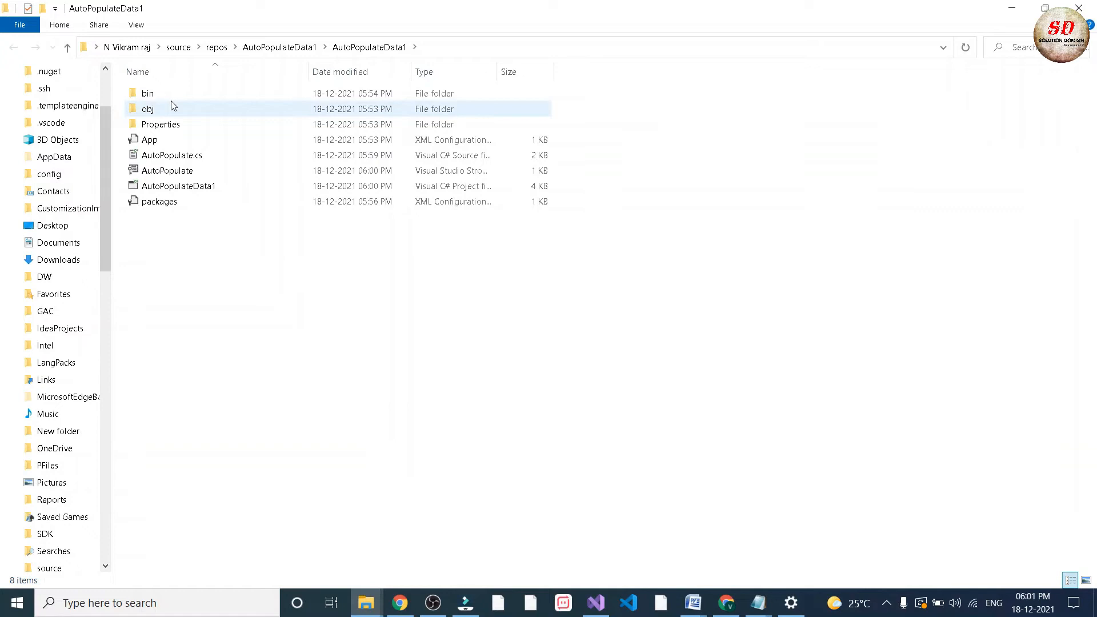
{"action": "double_click", "coordinate": [147, 93]}
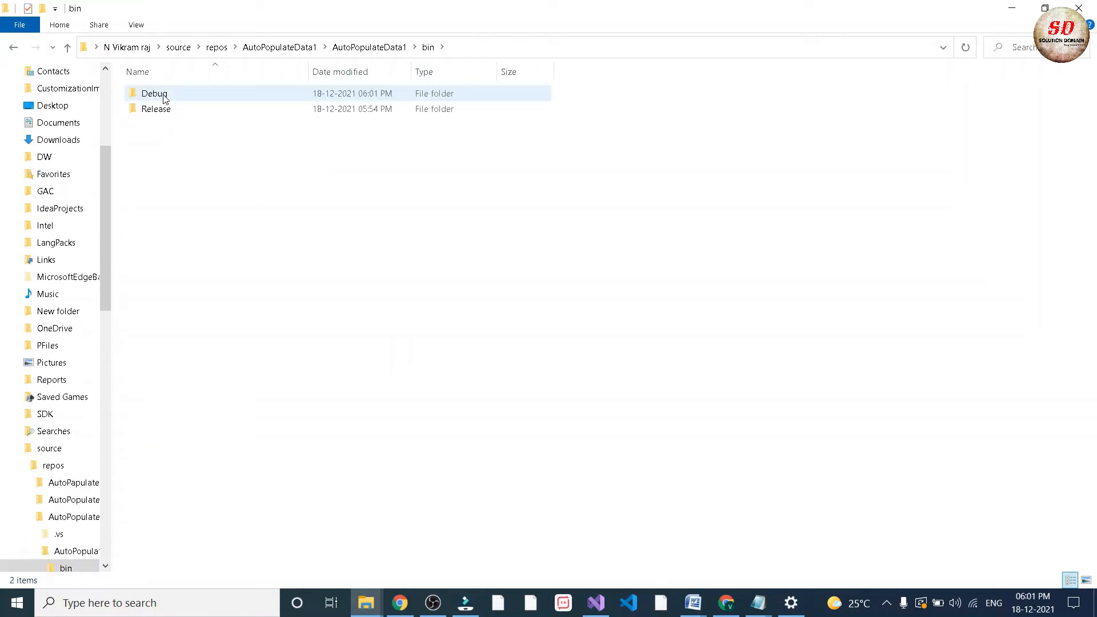
{"action": "double_click", "coordinate": [154, 93]}
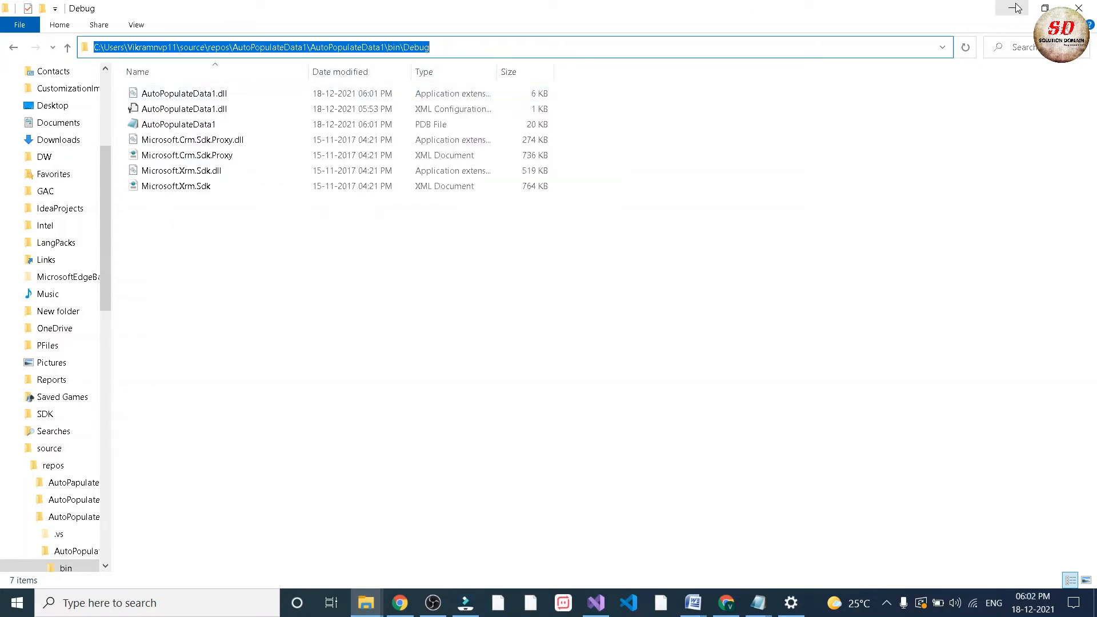
{"action": "left_click", "coordinate": [595, 603]}
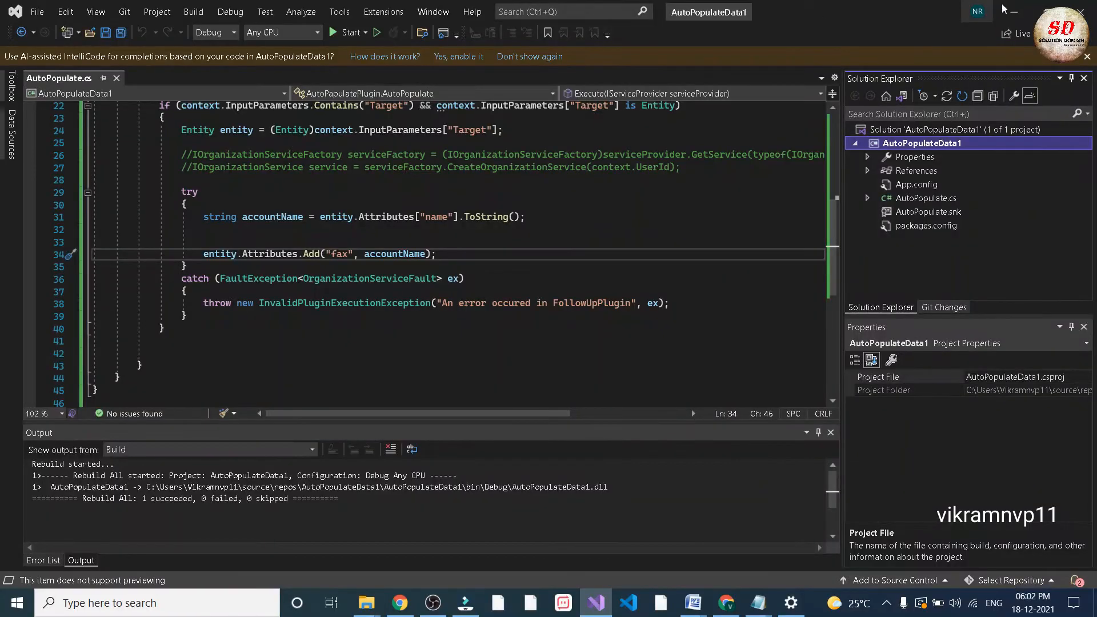
- Launch PluginRegistration.exe and sign in to the crmsolutions organisation through a new connection
{"action": "left_click", "coordinate": [365, 603]}
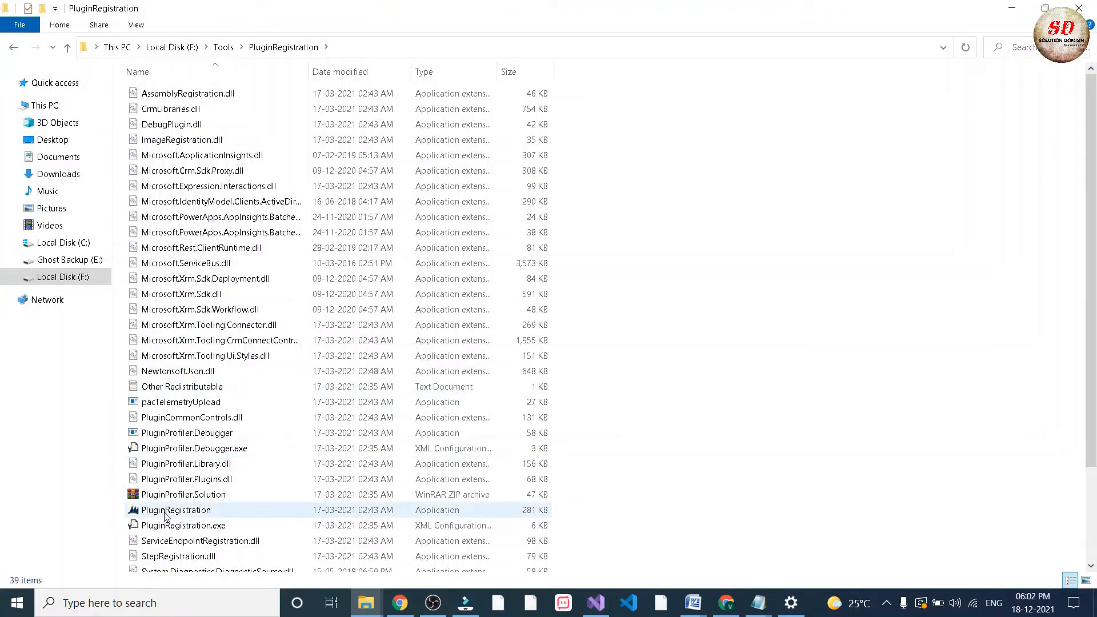
{"action": "double_click", "coordinate": [176, 510]}
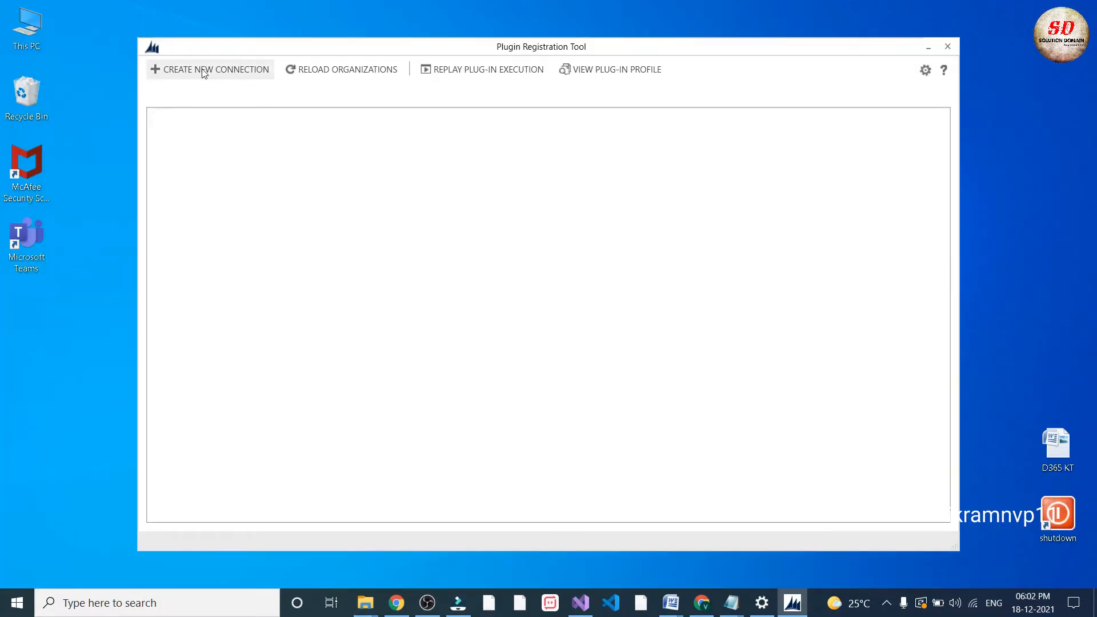
{"action": "left_click", "coordinate": [216, 70]}
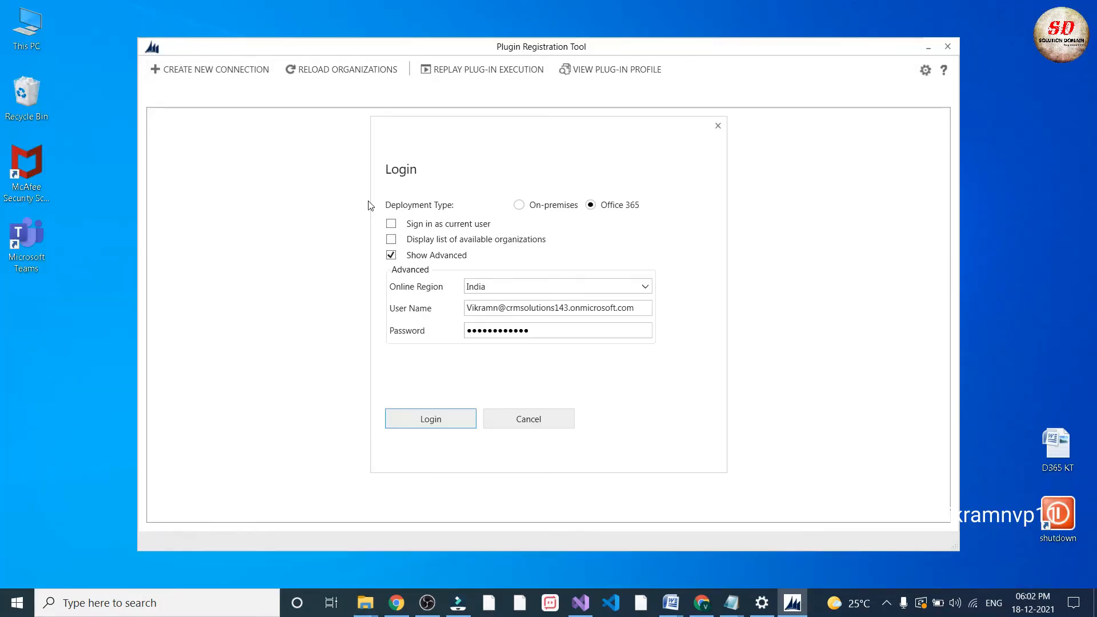
{"action": "mouse_move", "coordinate": [523, 278]}
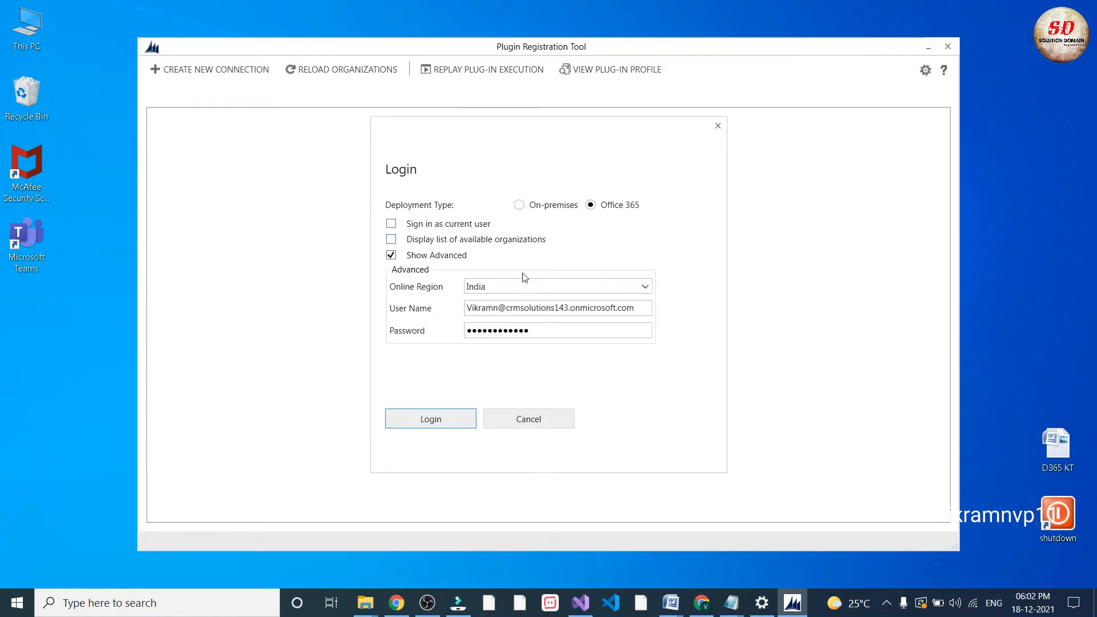
{"action": "left_click", "coordinate": [431, 418]}
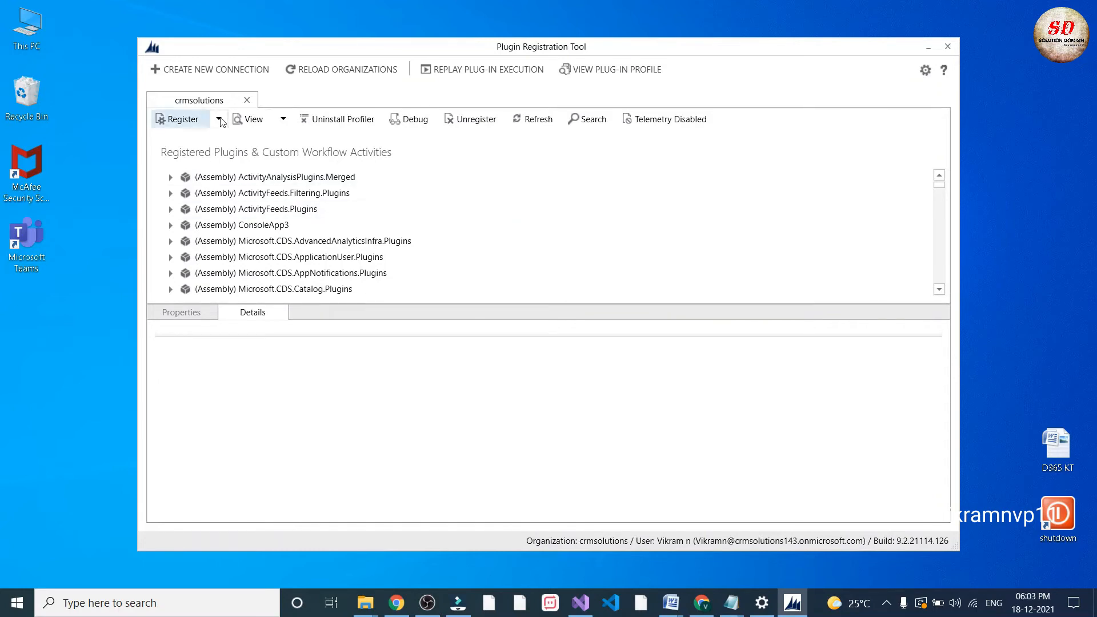
- Start Register New Assembly and browse for the assembly file
{"action": "left_click", "coordinate": [221, 119]}
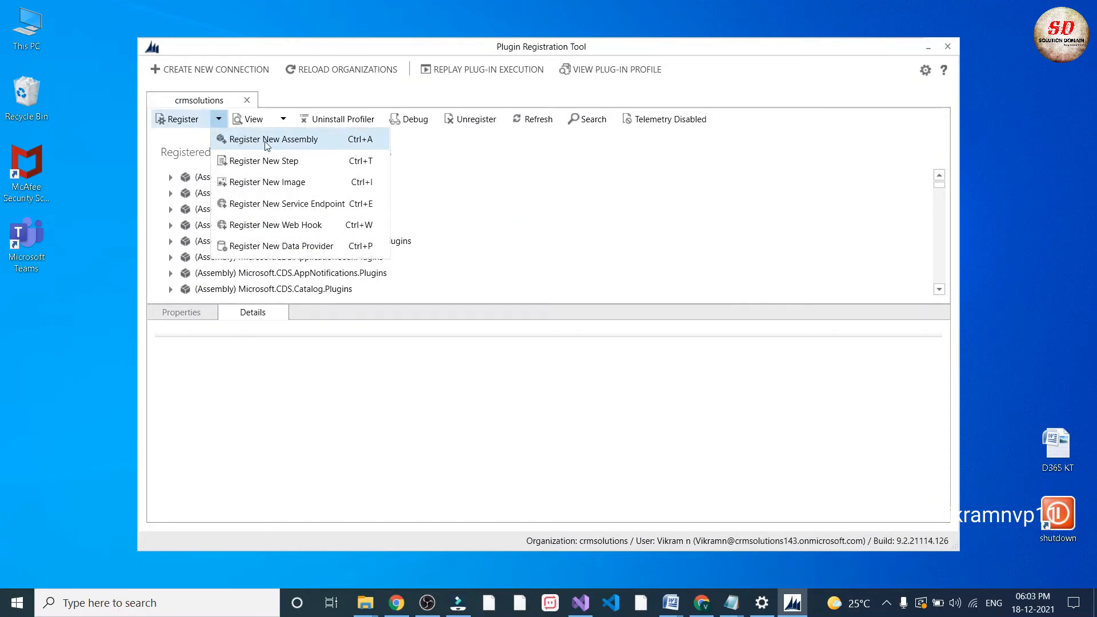
{"action": "left_click", "coordinate": [273, 138]}
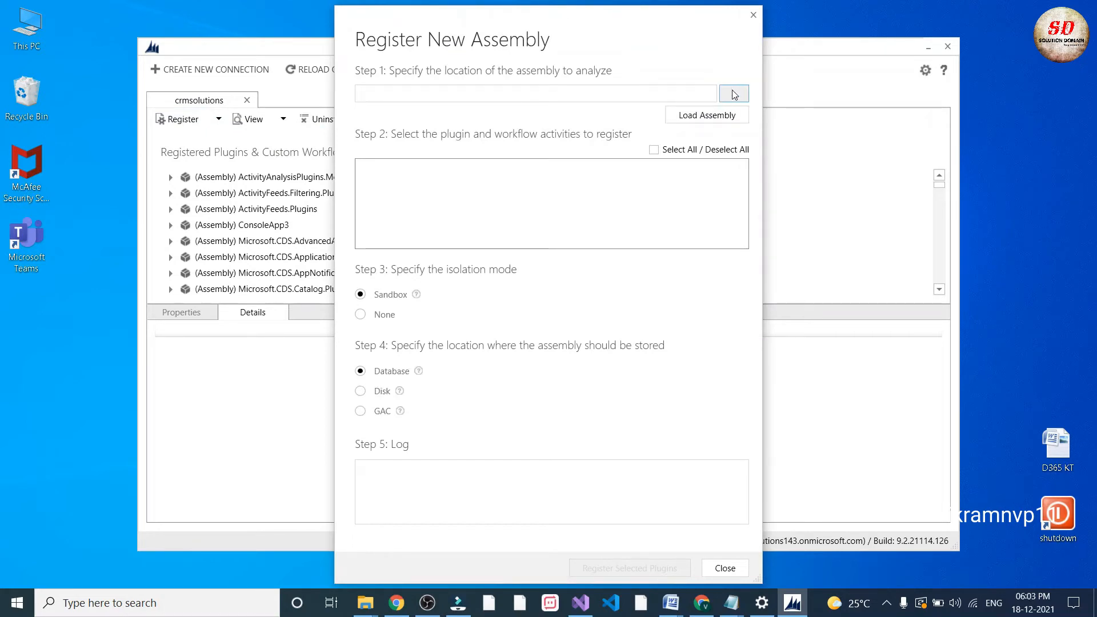
{"action": "left_click", "coordinate": [733, 93]}
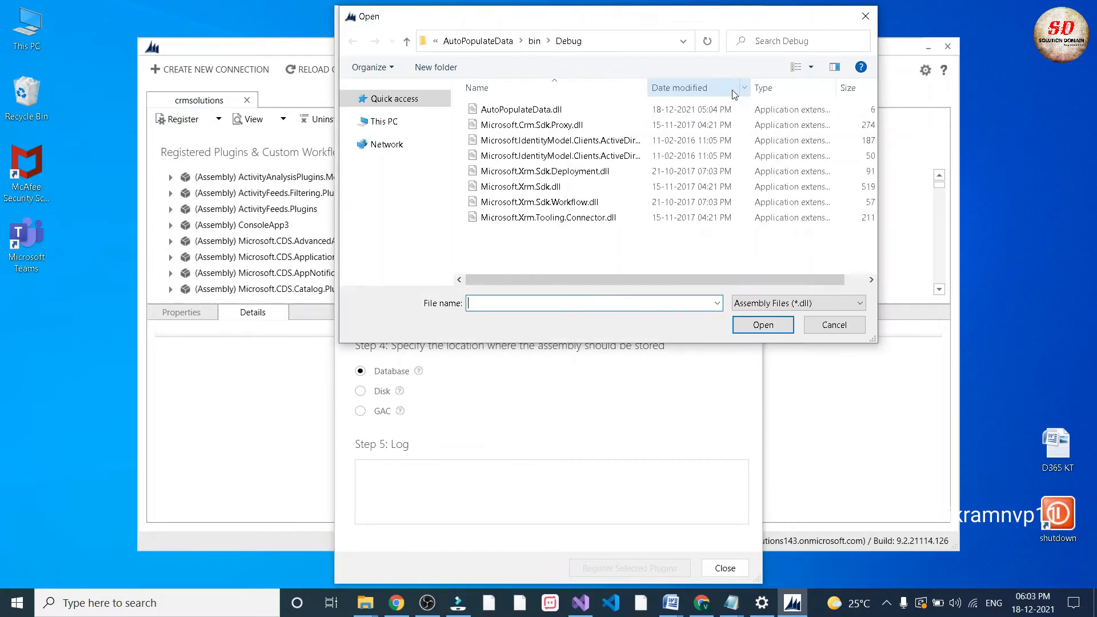
- Load AutoPopulateData1.dll from the bin\Debug folder into the Register New Assembly dialog
{"action": "left_click", "coordinate": [553, 40]}
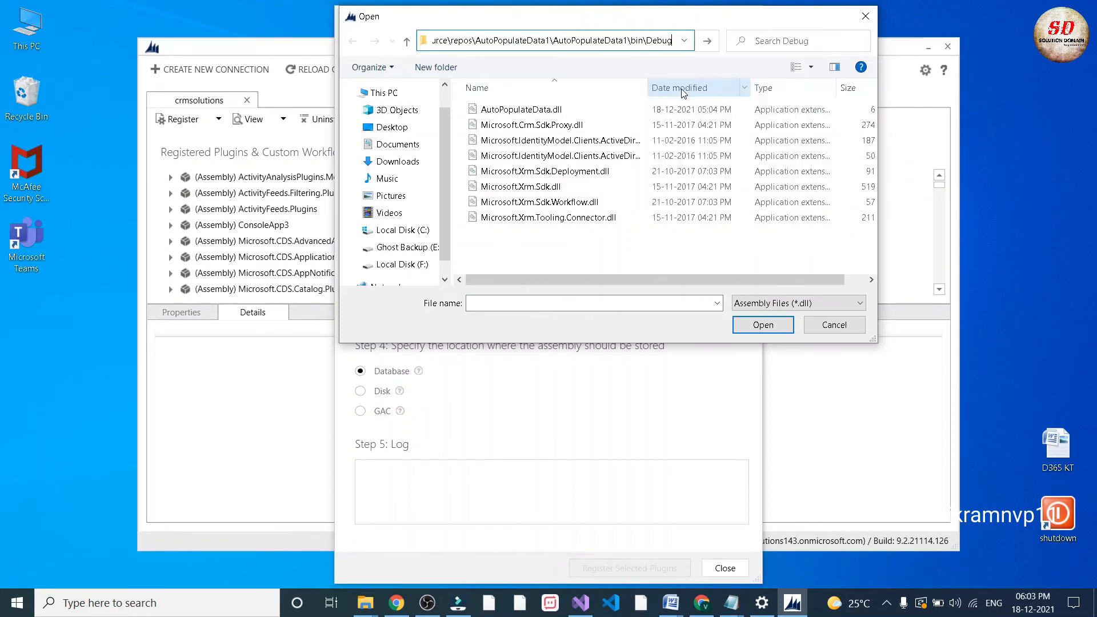
{"action": "left_click", "coordinate": [553, 40]}
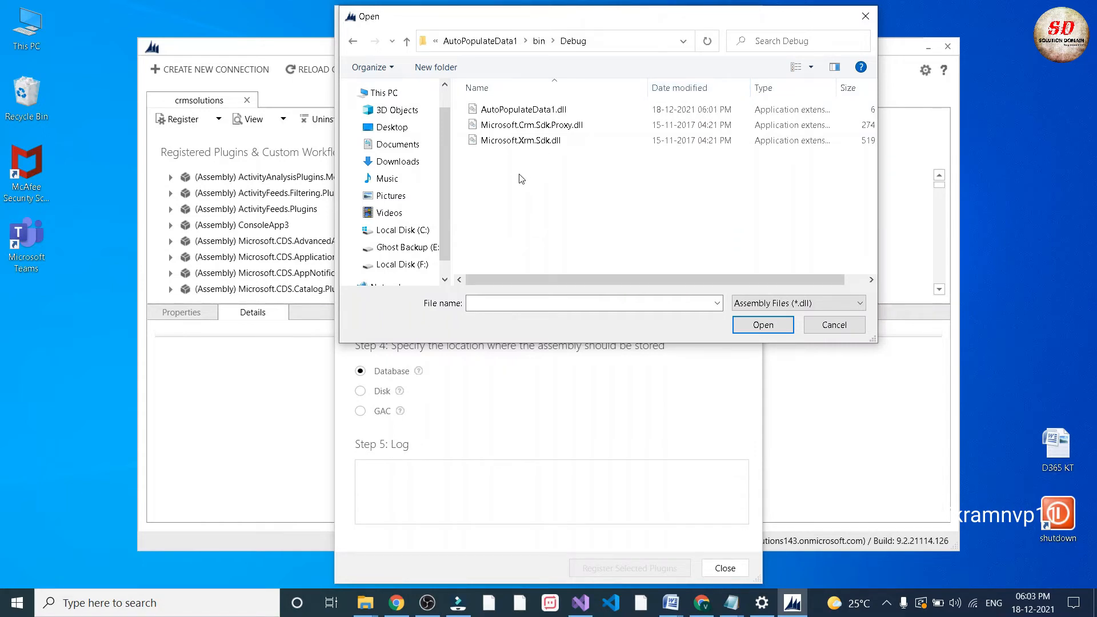
{"action": "left_click", "coordinate": [522, 110]}
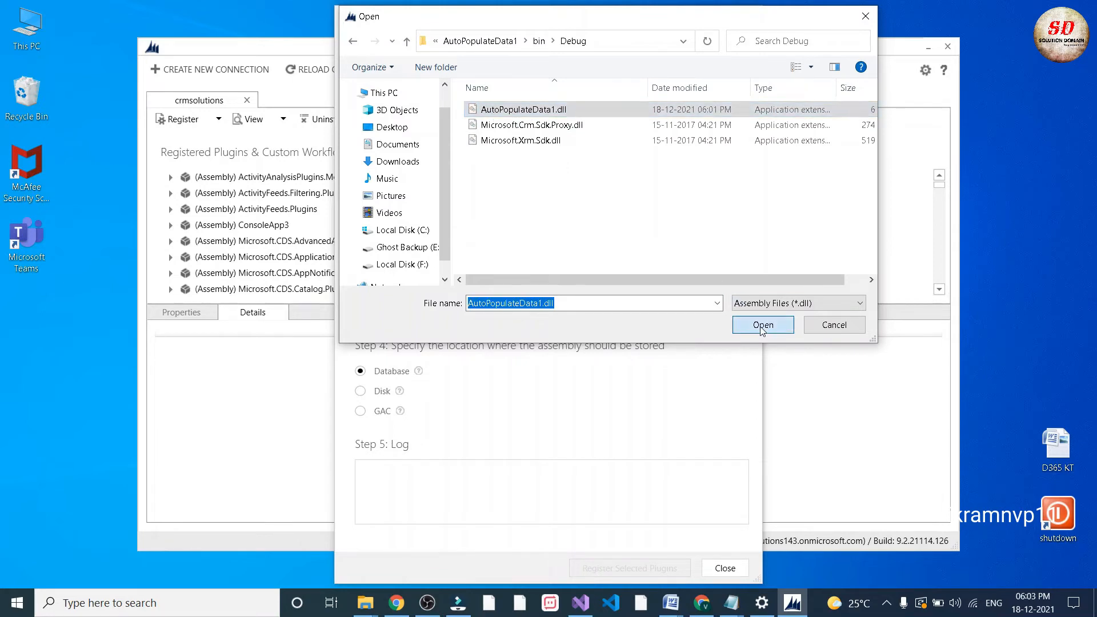
{"action": "left_click", "coordinate": [763, 325]}
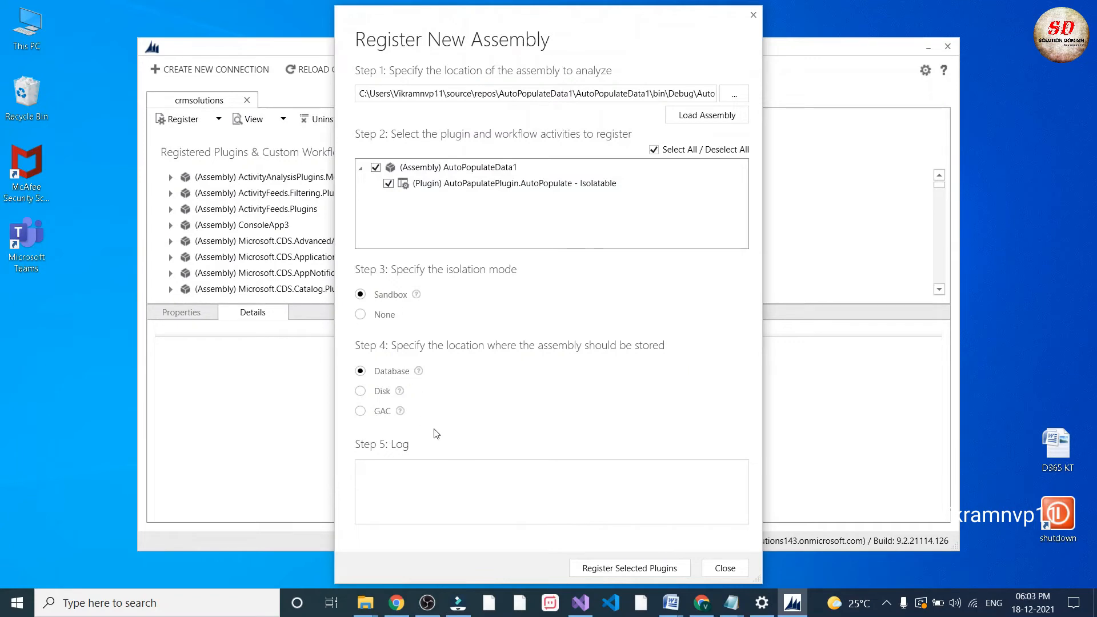
{"action": "mouse_move", "coordinate": [607, 593]}
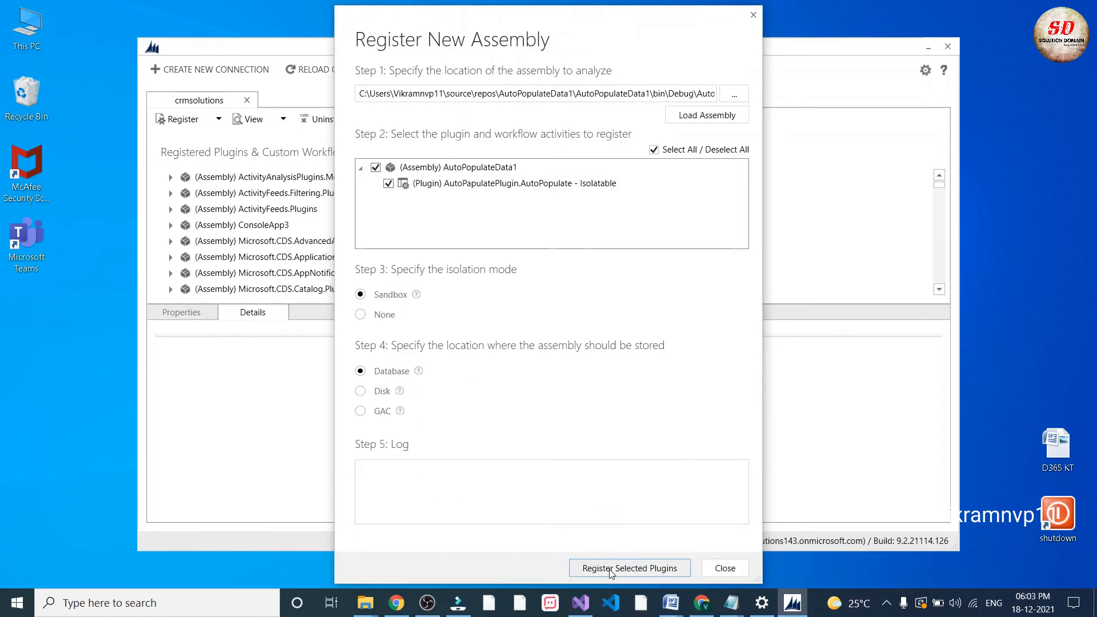
{"action": "mouse_move", "coordinate": [617, 479]}
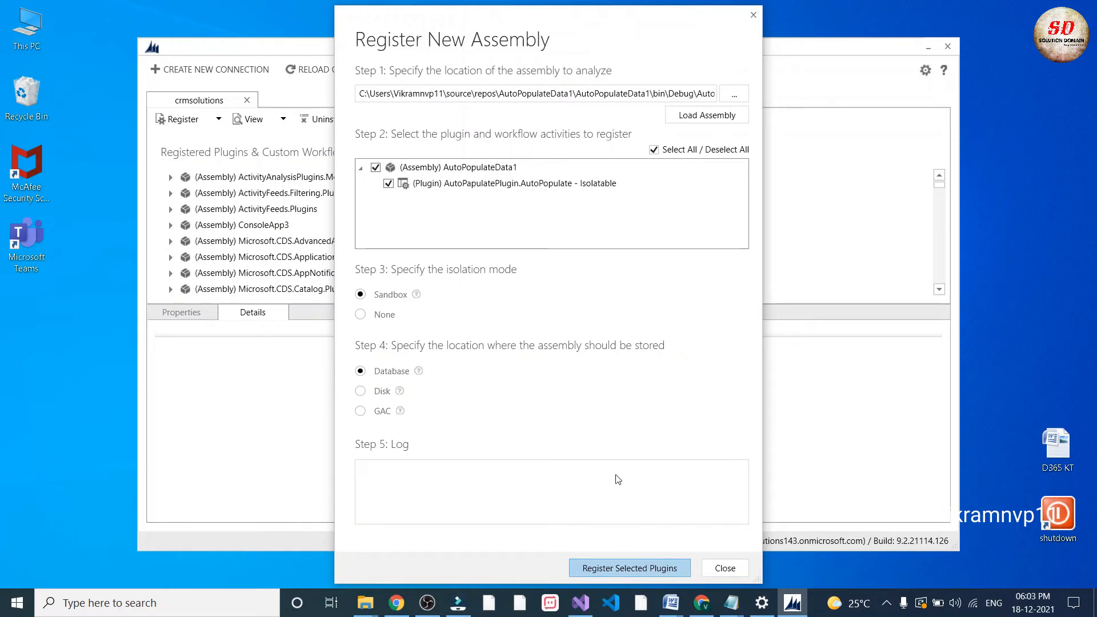
- Register the AutoPopulateData1 assembly with its AutoPopulate plugin and accept the summary
{"action": "left_click", "coordinate": [629, 569]}
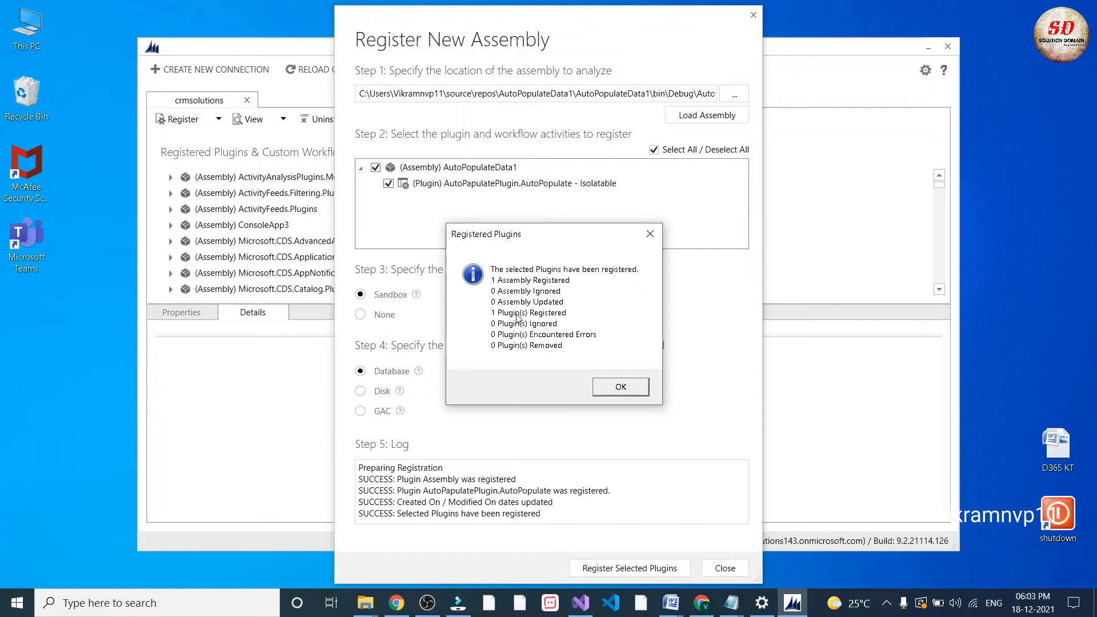
{"action": "mouse_move", "coordinate": [566, 302]}
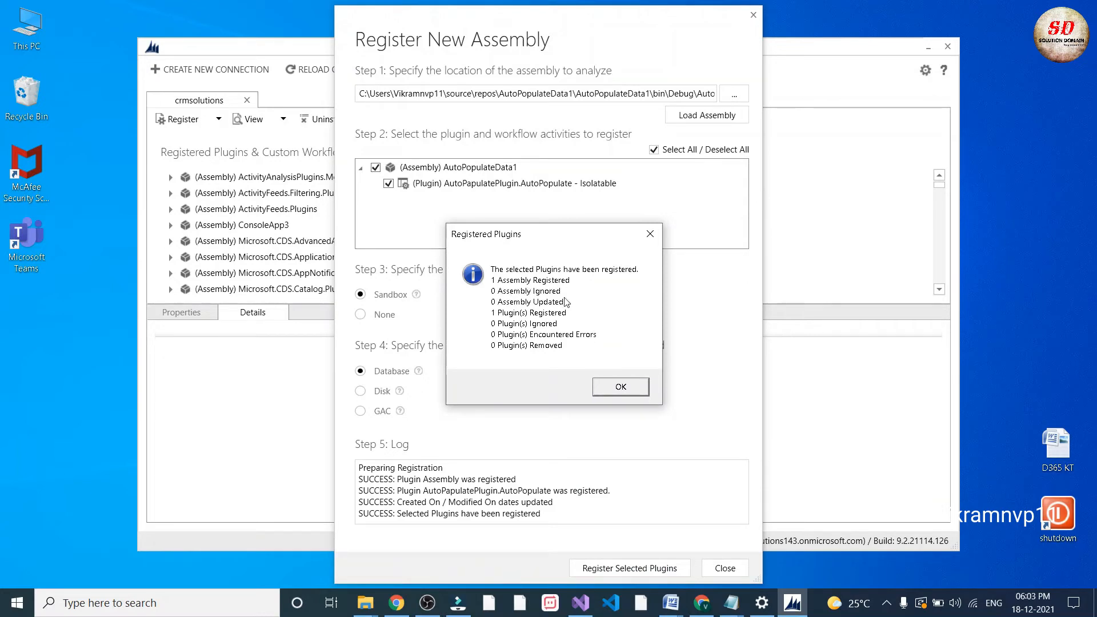
{"action": "left_click", "coordinate": [619, 387]}
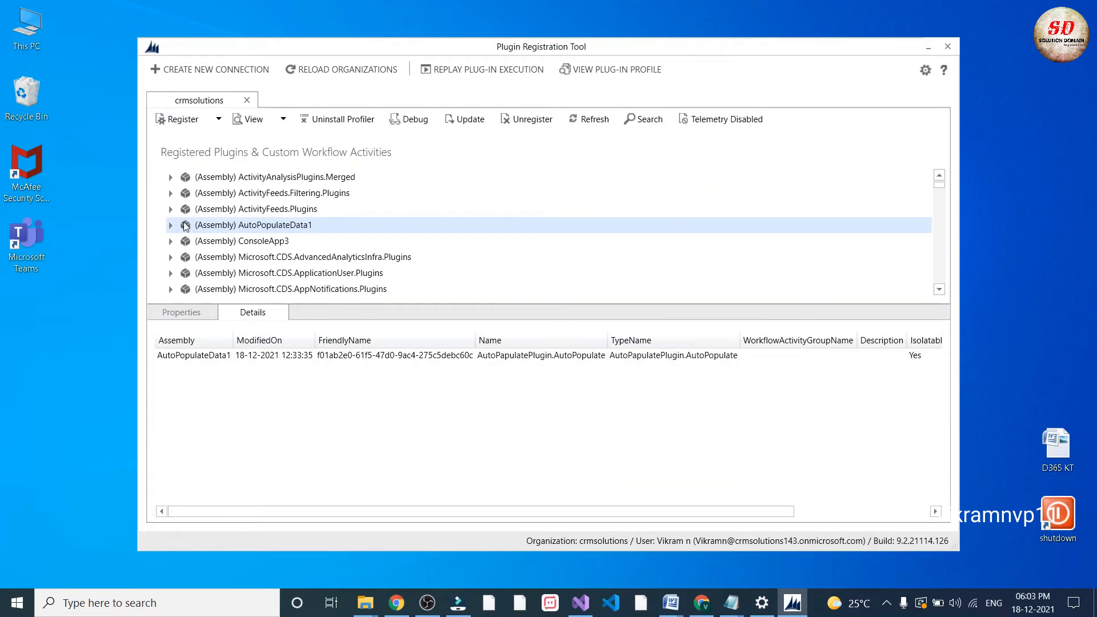
{"action": "mouse_move", "coordinate": [214, 150]}
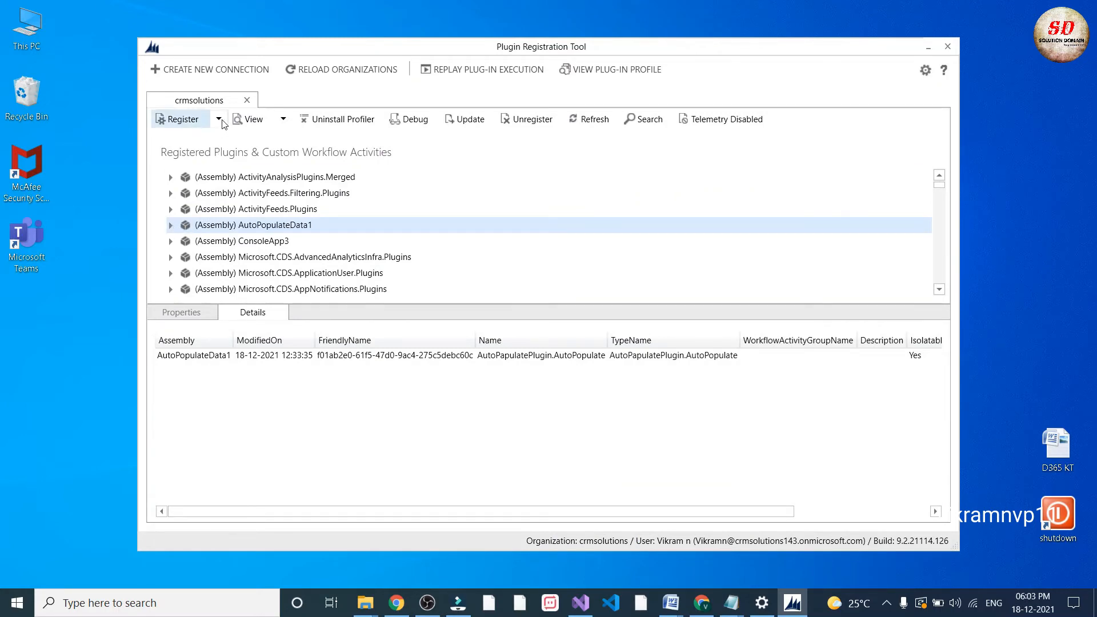
- Begin a new step with Message Create, Primary Entity account and Secondary Entity none
{"action": "left_click", "coordinate": [220, 119]}
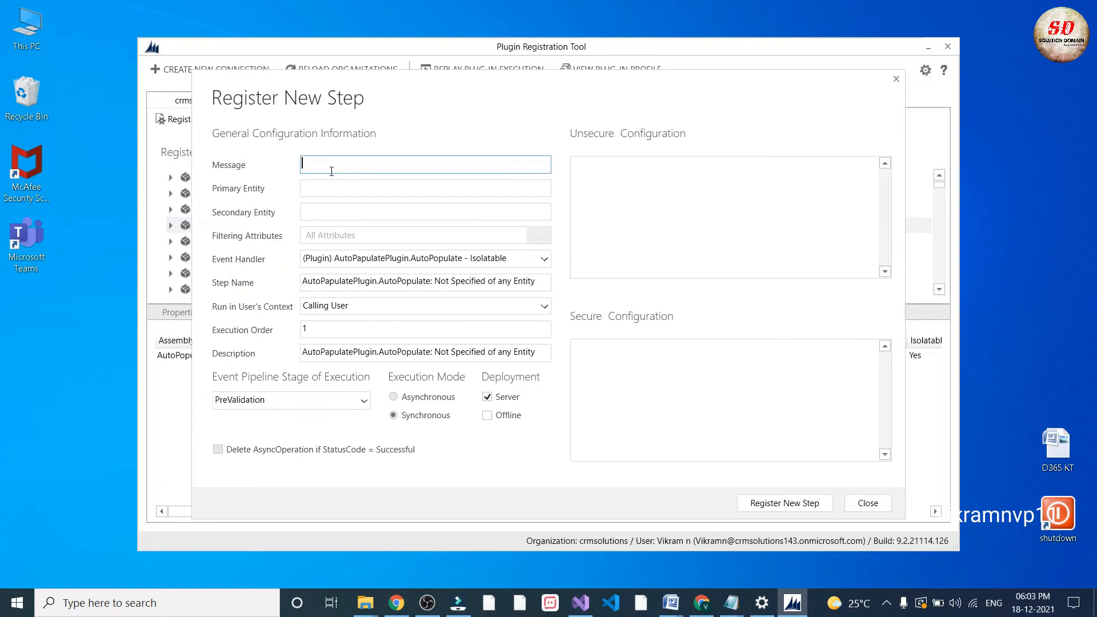
{"action": "type", "text": "CalculatePrice"}
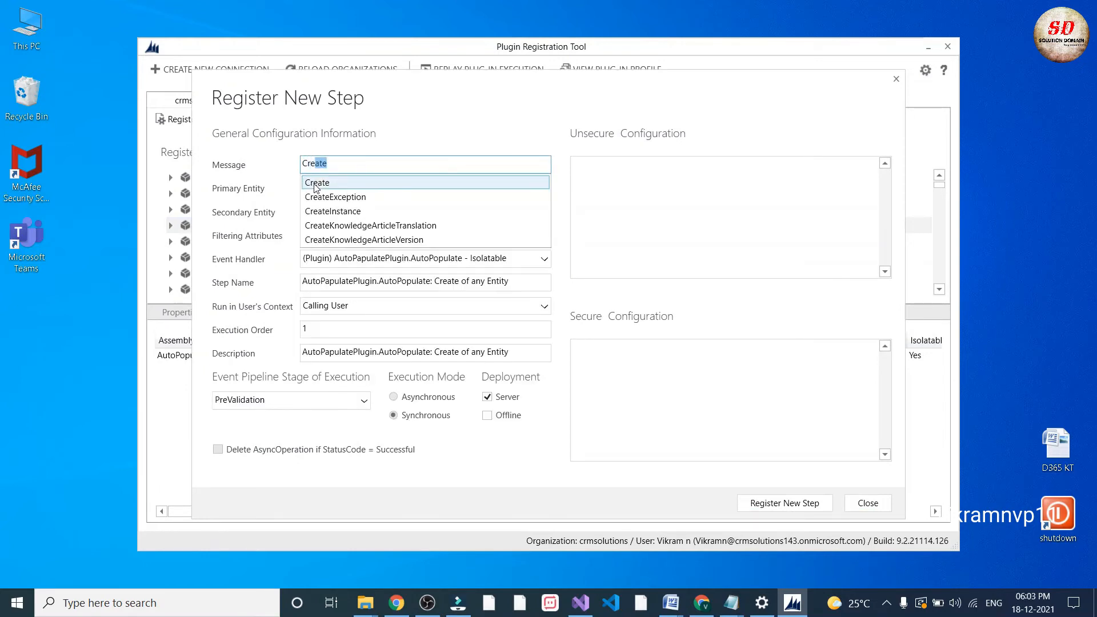
{"action": "left_click", "coordinate": [316, 183]}
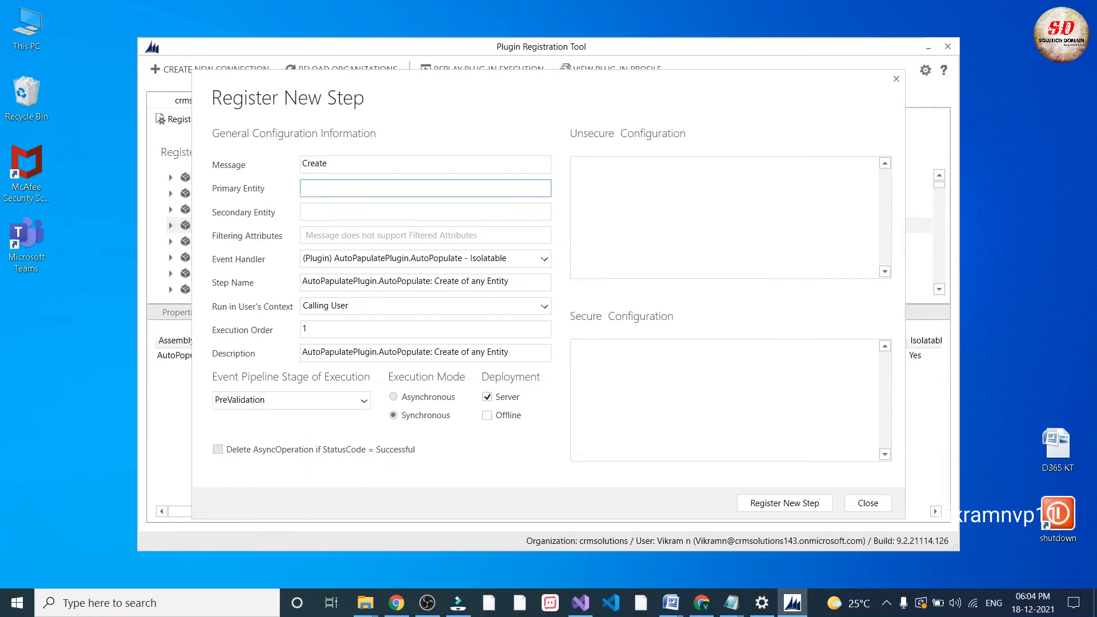
{"action": "type", "text": "account"}
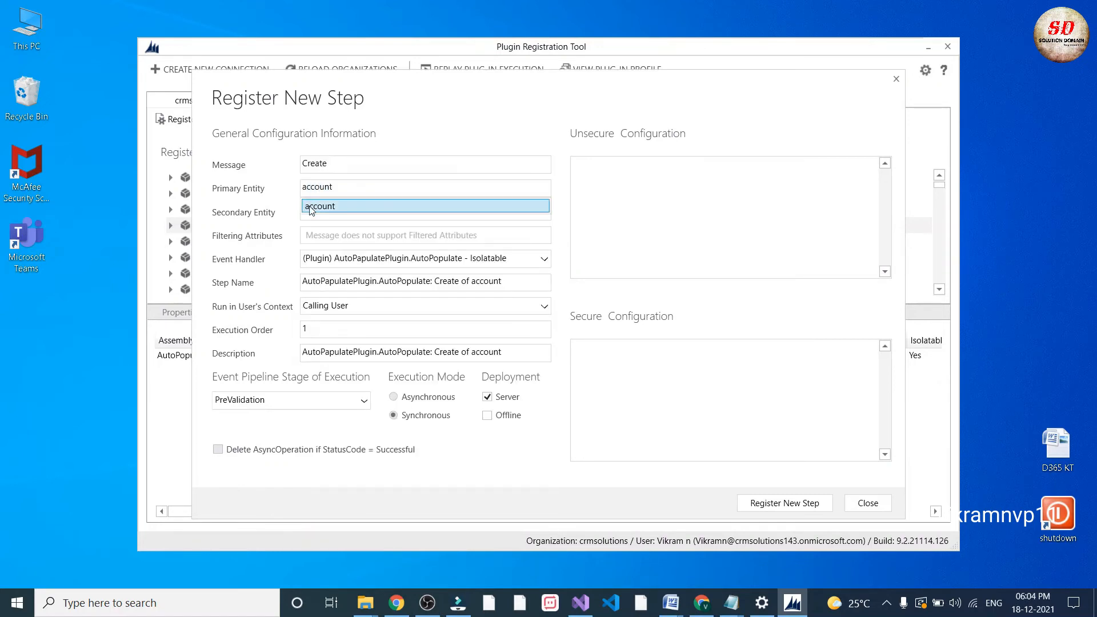
{"action": "type", "text": "none"}
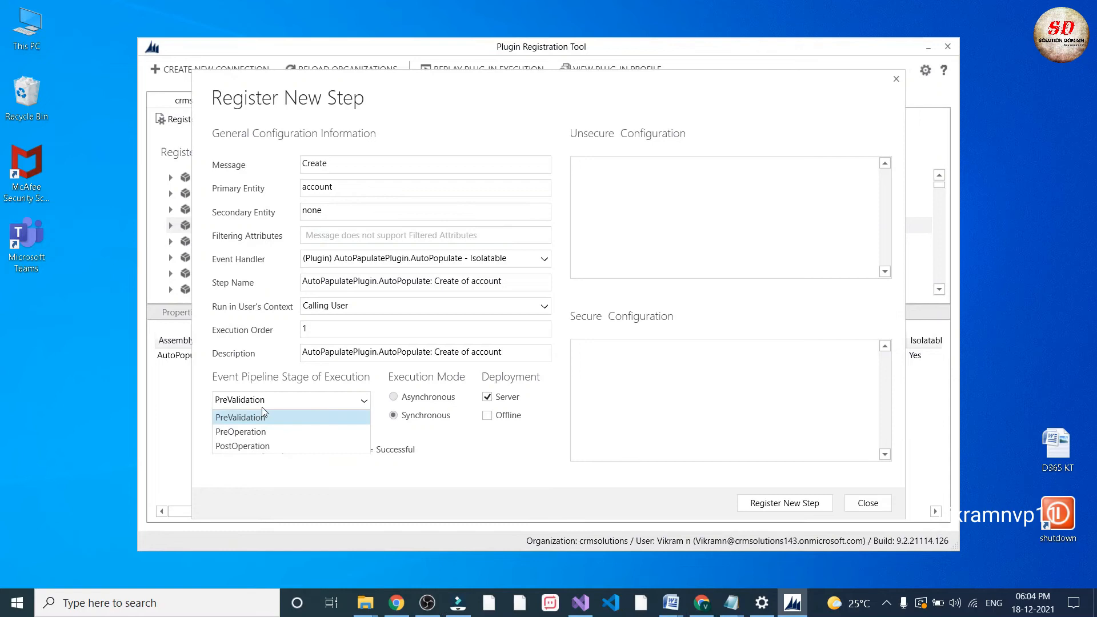
{"action": "mouse_move", "coordinate": [264, 418]}
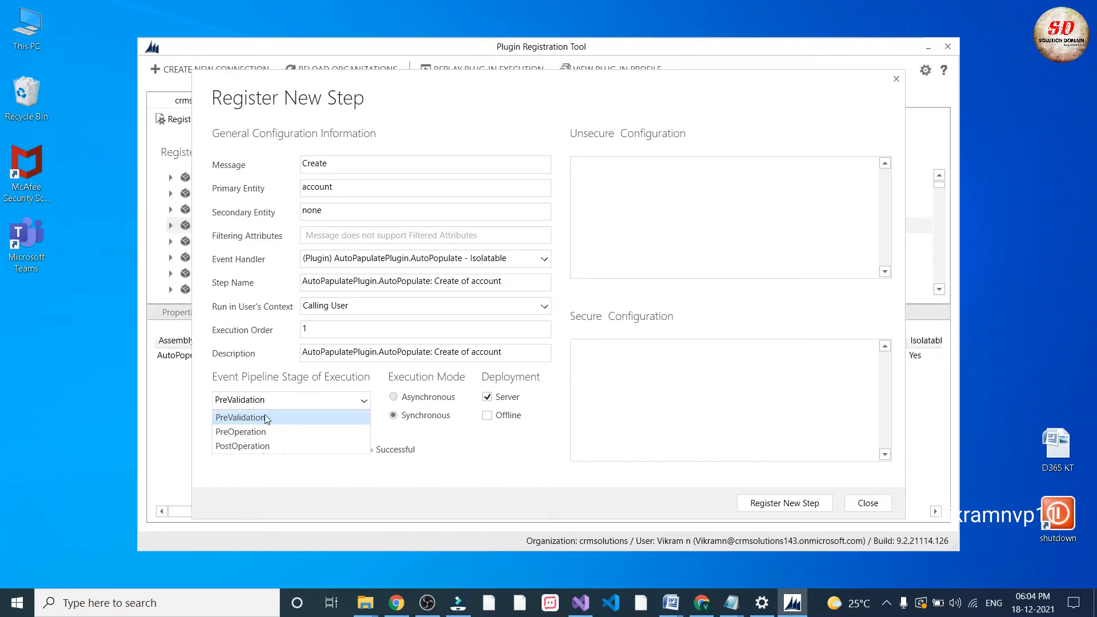
{"action": "mouse_move", "coordinate": [250, 433]}
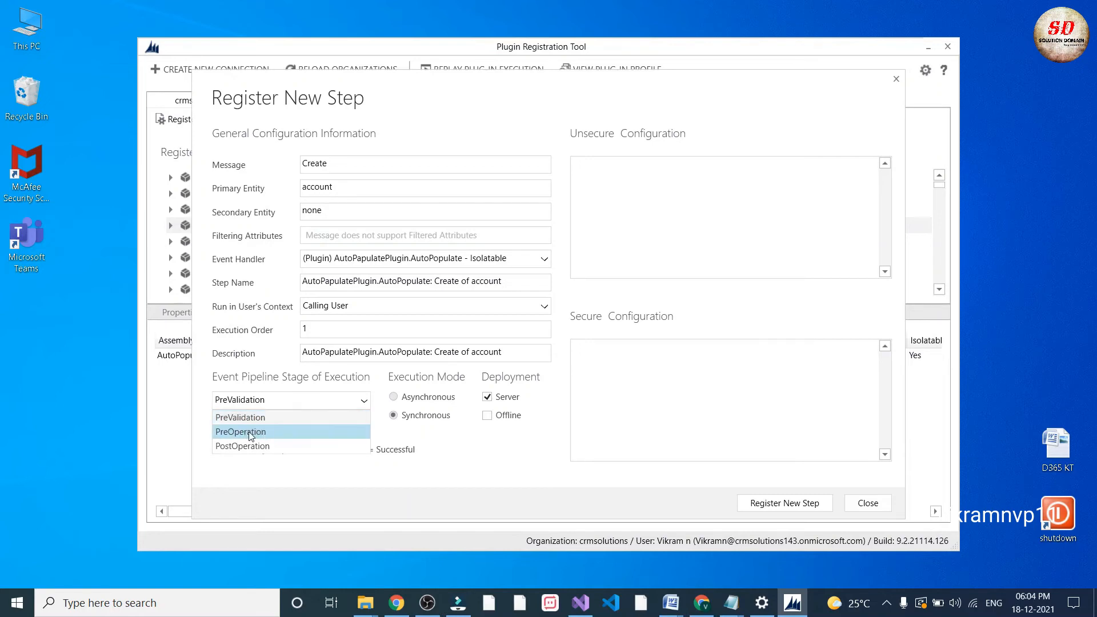
{"action": "mouse_move", "coordinate": [263, 418]}
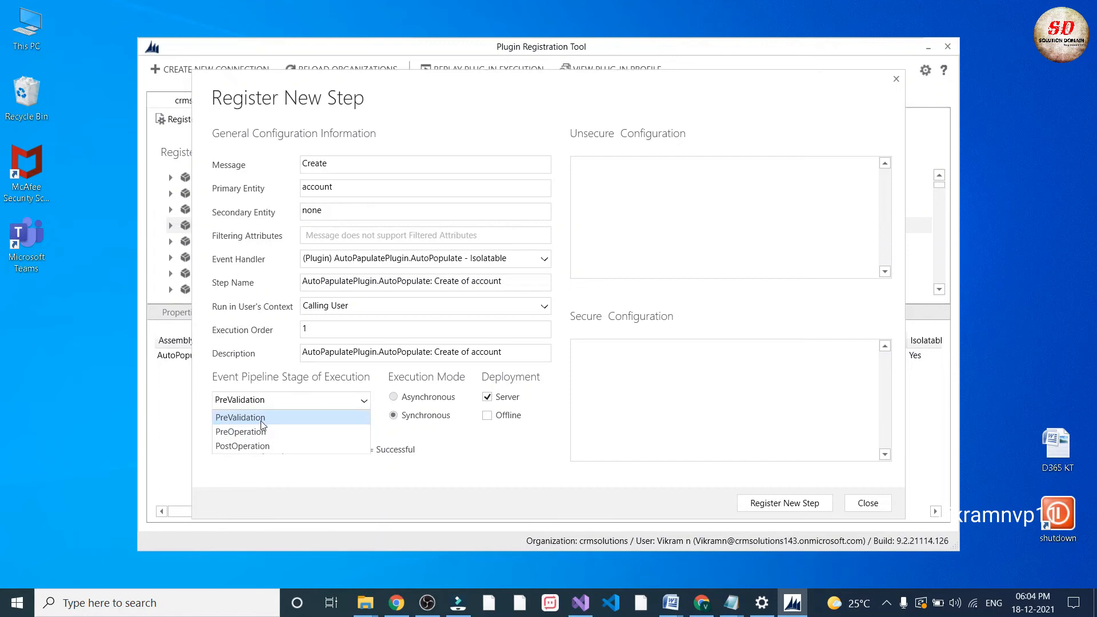
{"action": "mouse_move", "coordinate": [264, 423]}
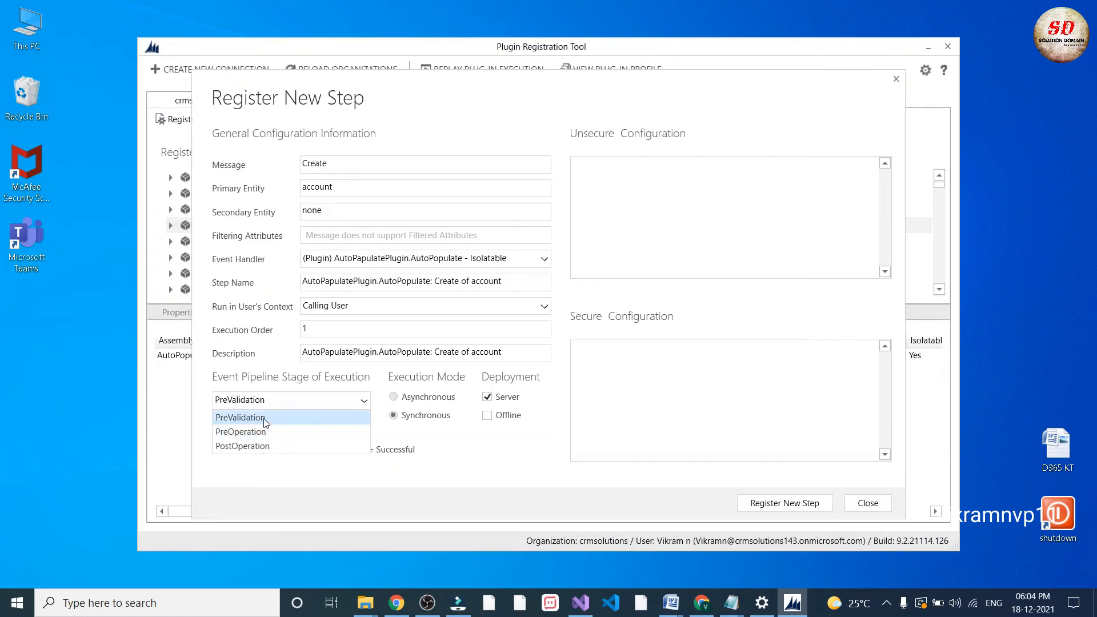
- Set the step to PreOperation, Synchronous, and register it under the AutoPopulate plugin
{"action": "left_click", "coordinate": [241, 432]}
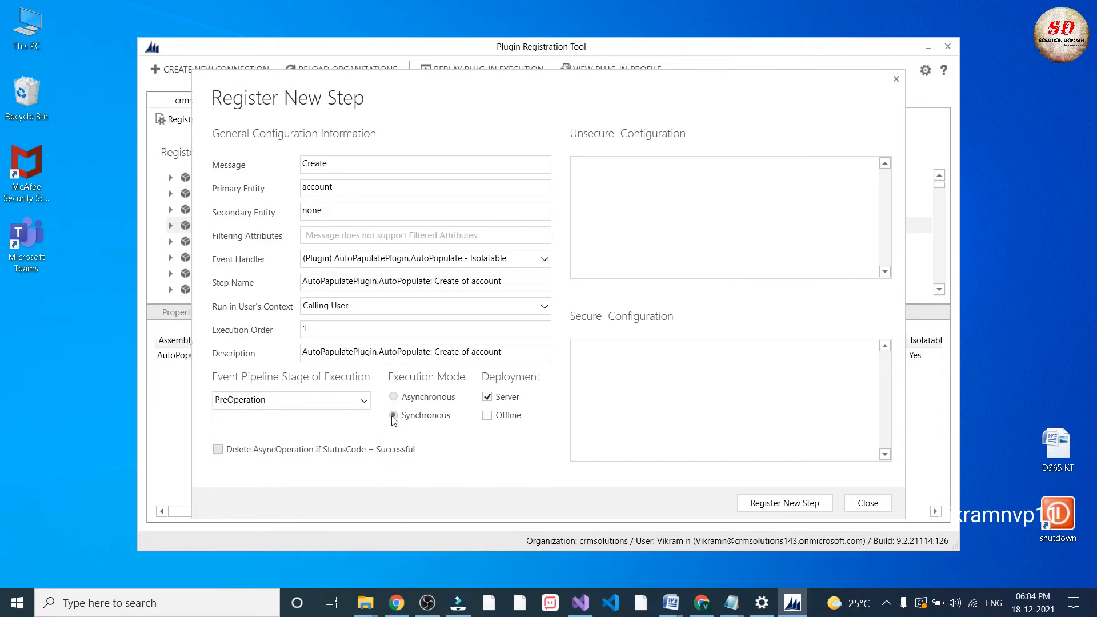
{"action": "left_click", "coordinate": [395, 417]}
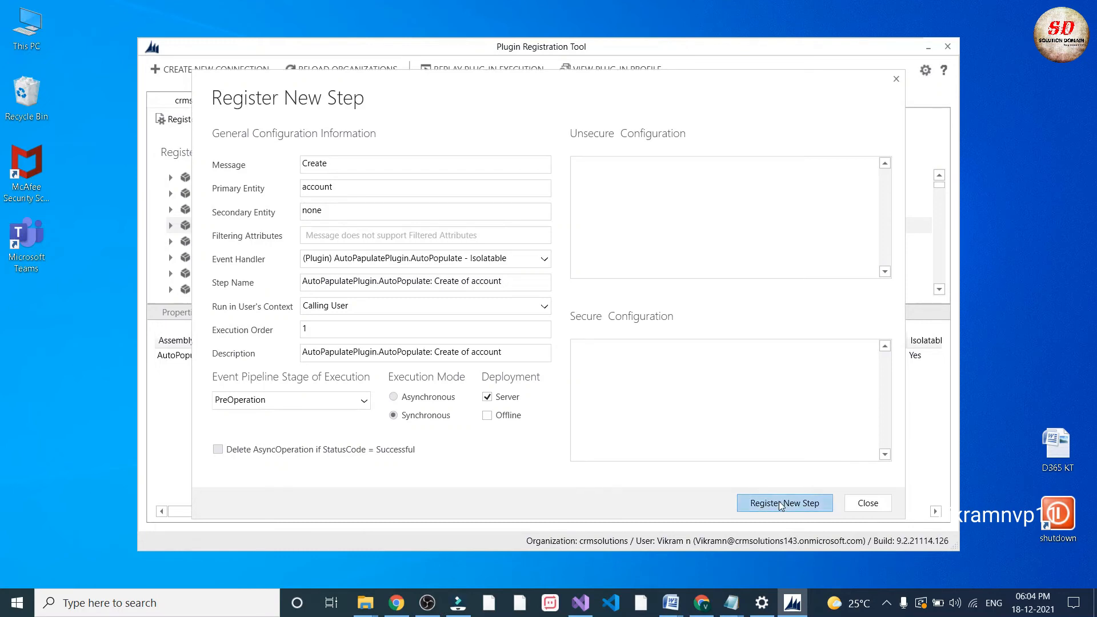
{"action": "mouse_move", "coordinate": [651, 478]}
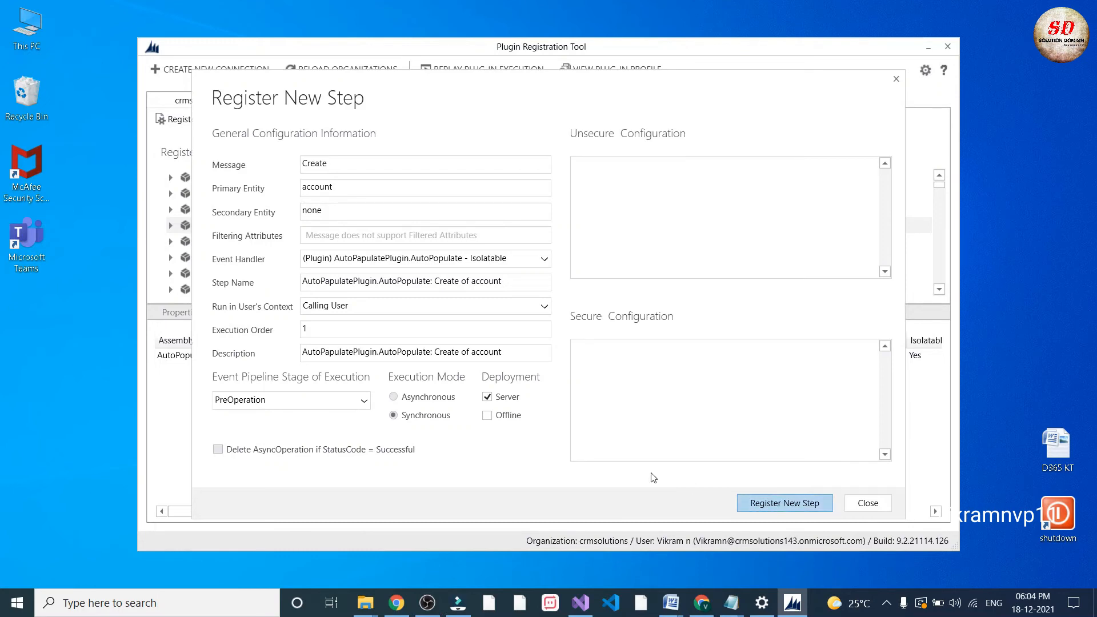
{"action": "left_click", "coordinate": [784, 503]}
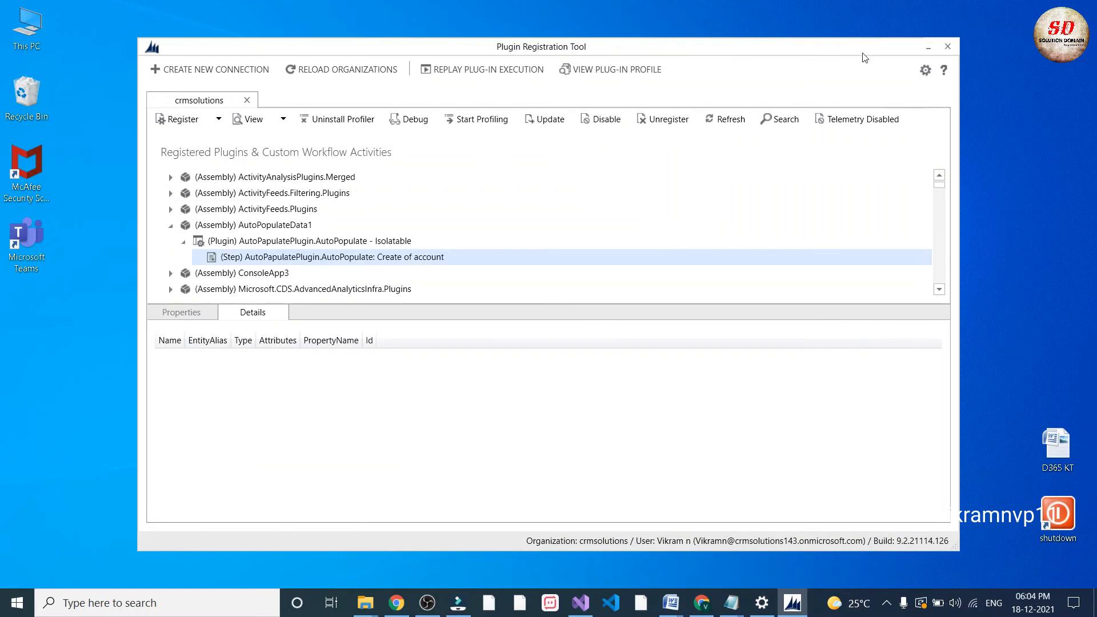
- Switch to Chrome showing the Dynamics 365 account record
{"action": "left_click", "coordinate": [948, 45]}
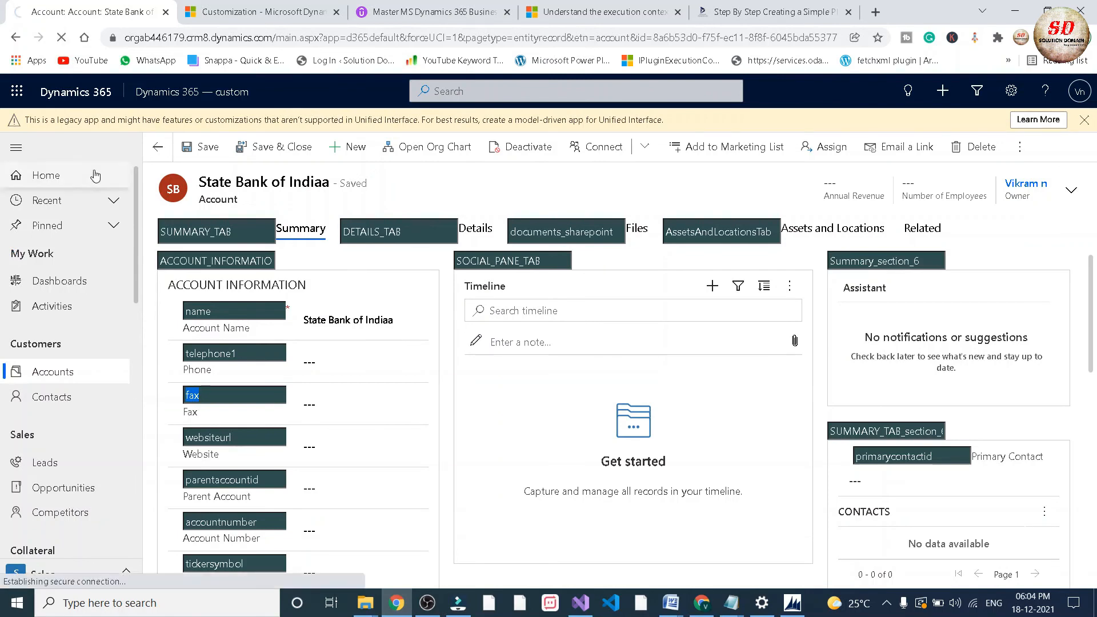
{"action": "mouse_move", "coordinate": [83, 175]}
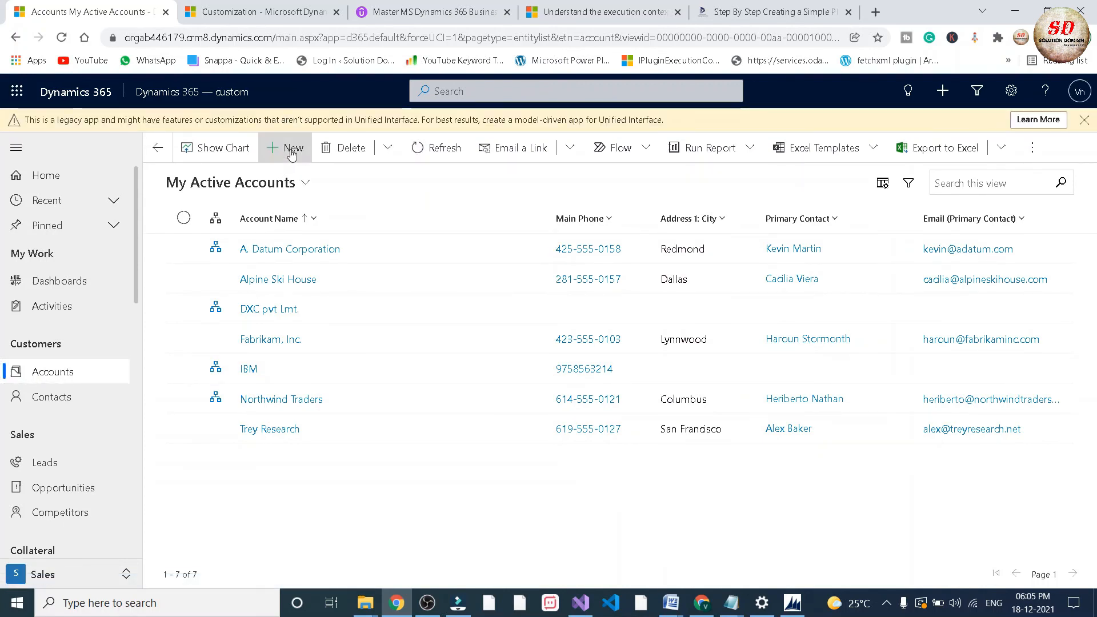
- Create and save a new Infosys account, dismiss the alert, and check Fax auto-filled with Infosys
{"action": "left_click", "coordinate": [286, 147]}
{"action": "type", "text": "Infosys"}
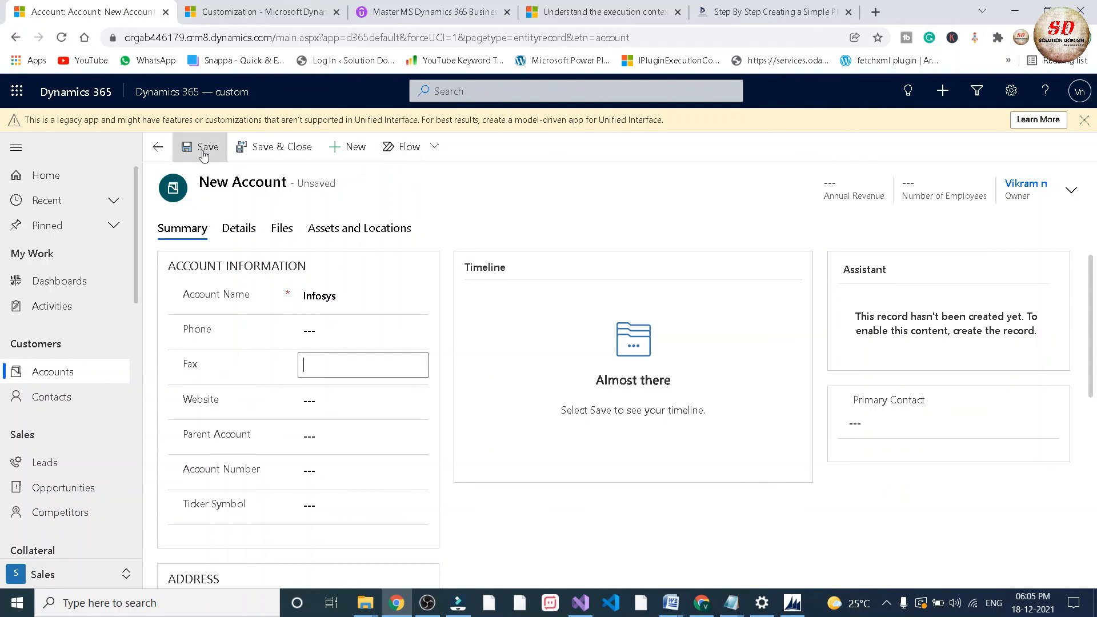
{"action": "left_click", "coordinate": [207, 146]}
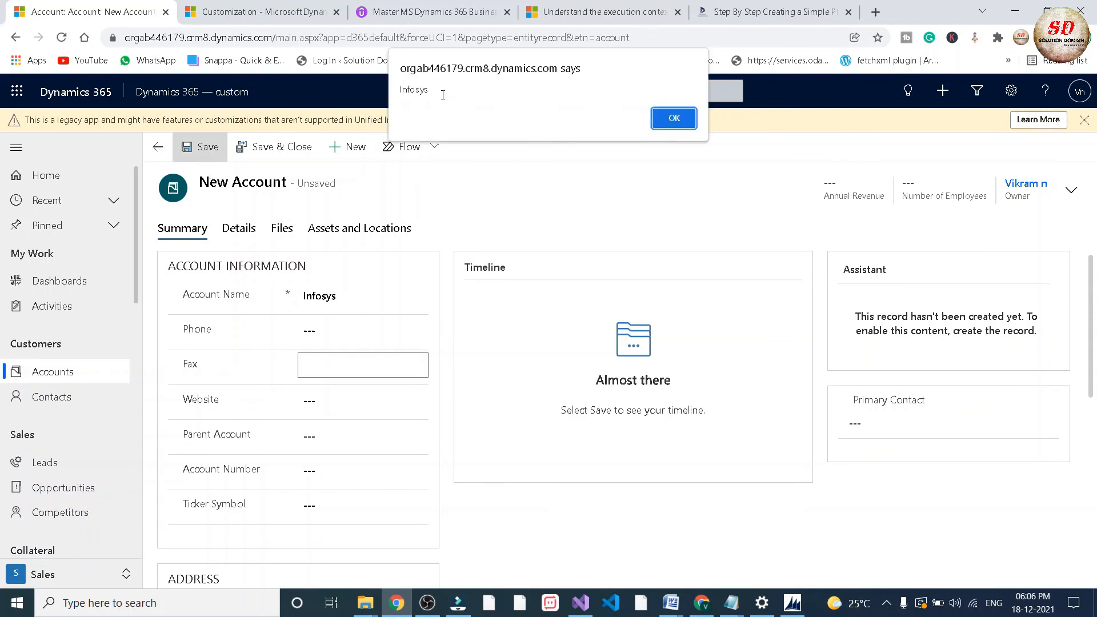
{"action": "left_click", "coordinate": [673, 118]}
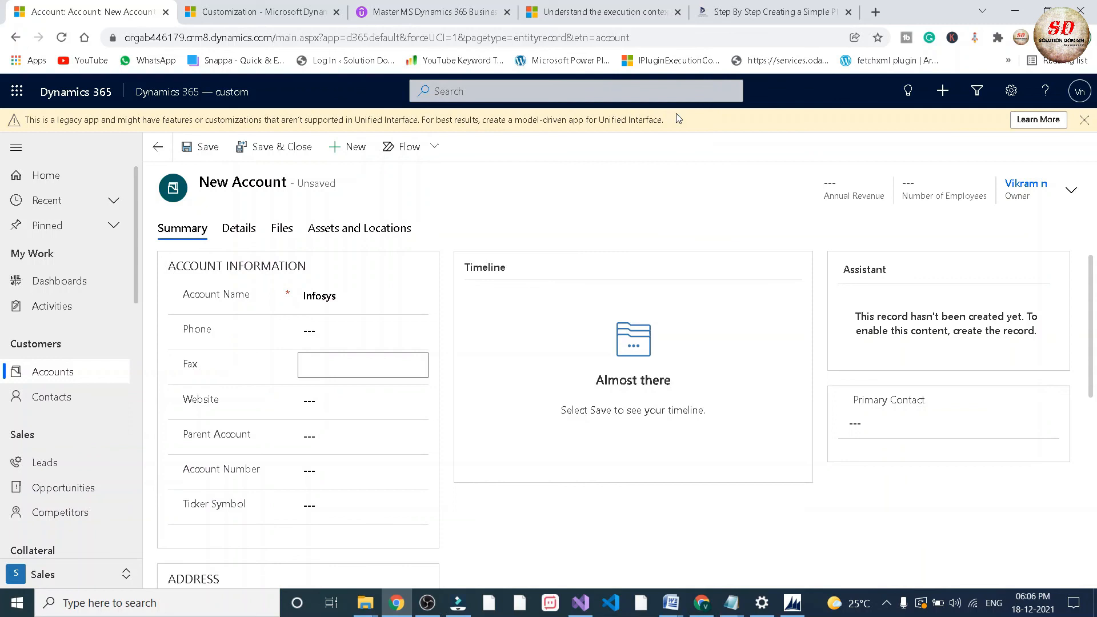
{"action": "left_click", "coordinate": [198, 146]}
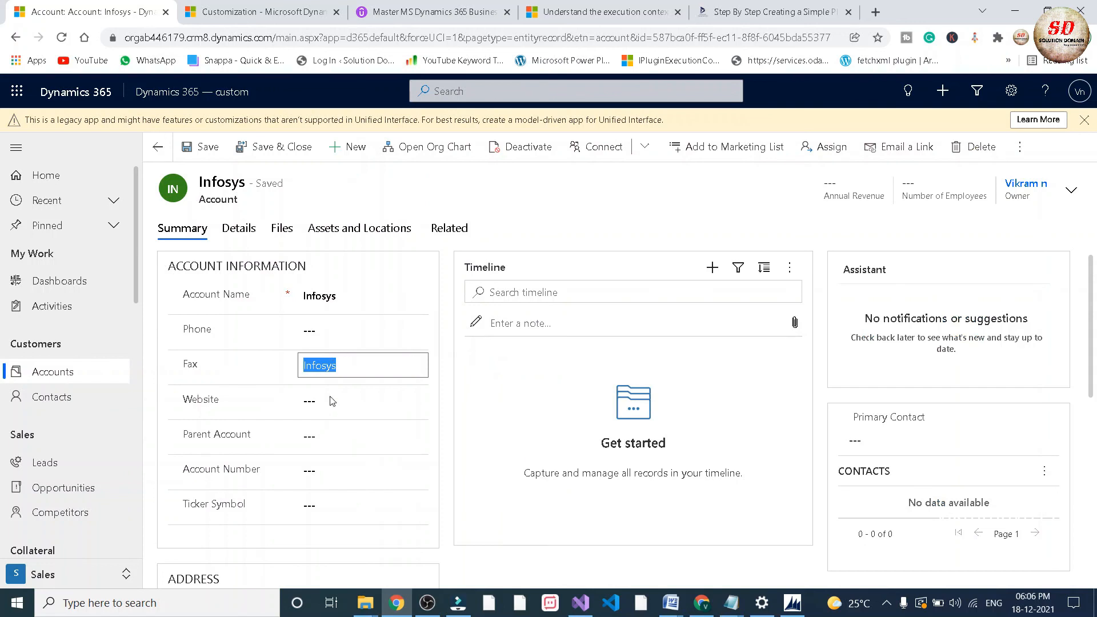
{"action": "left_click", "coordinate": [362, 295]}
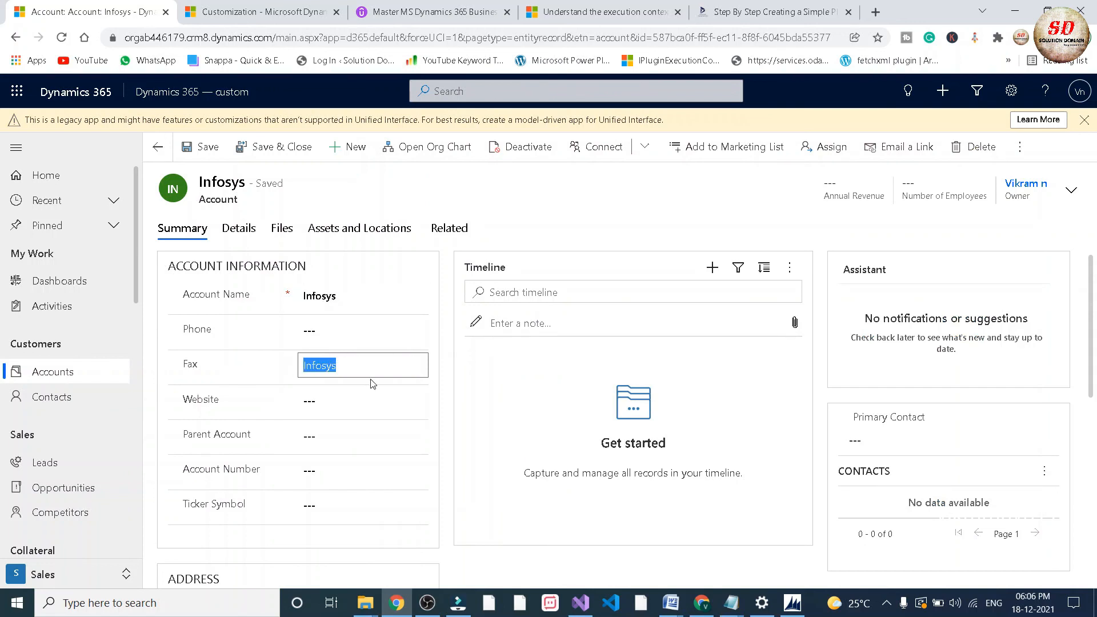
{"action": "mouse_move", "coordinate": [745, 130]}
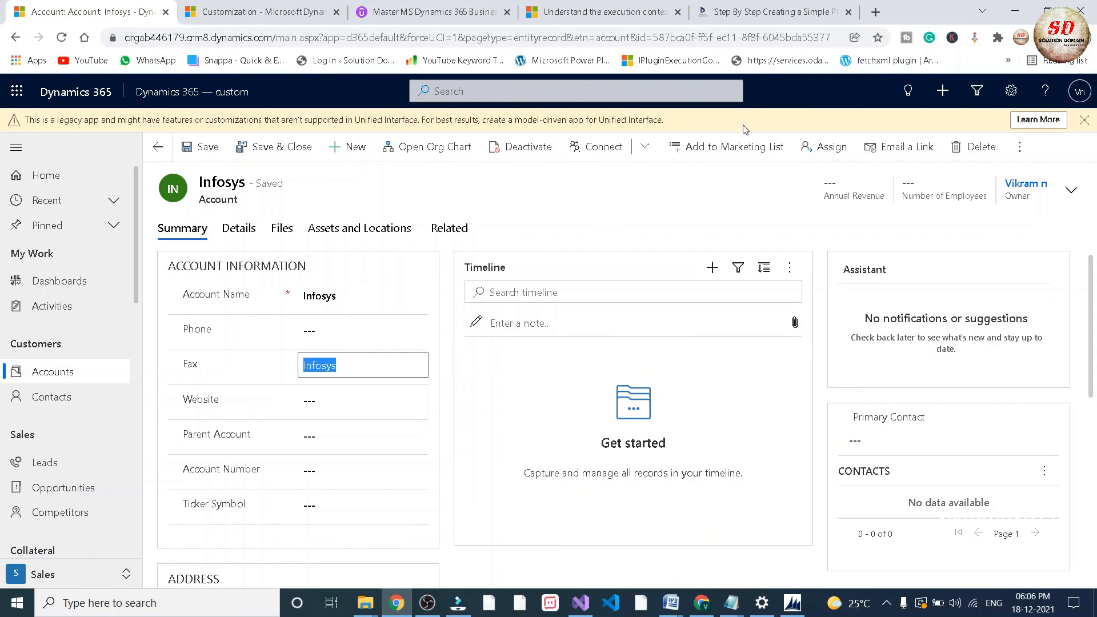